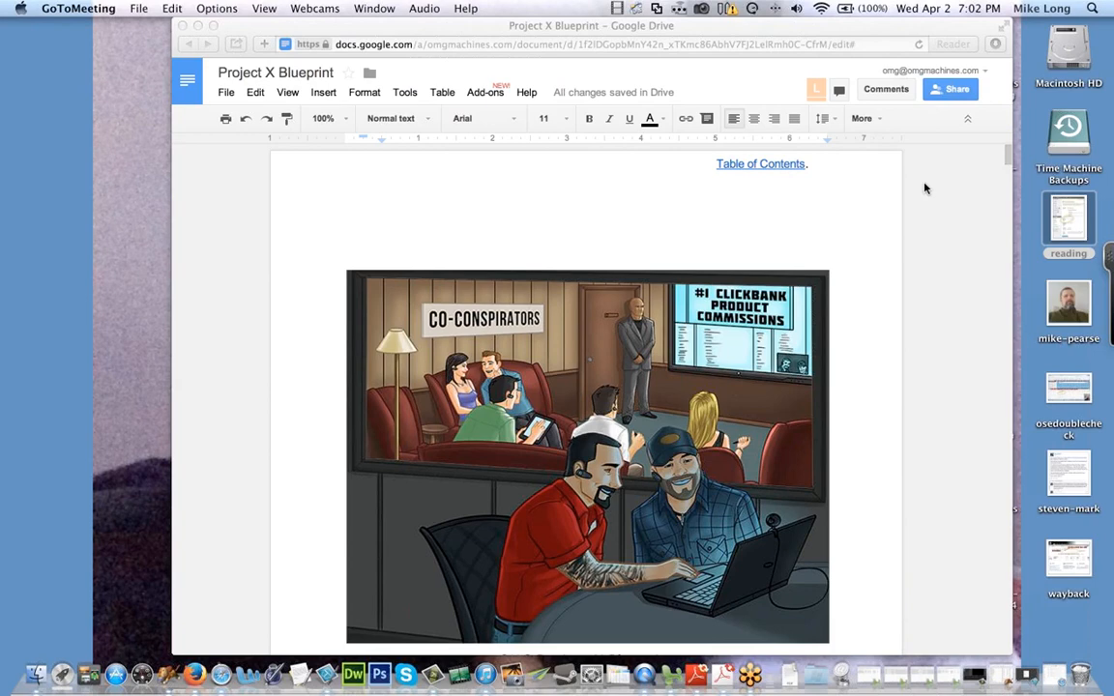
# Step: Scroll the Project X Blueprint so its title and author credits show below the cover
pyautogui.scroll(3)
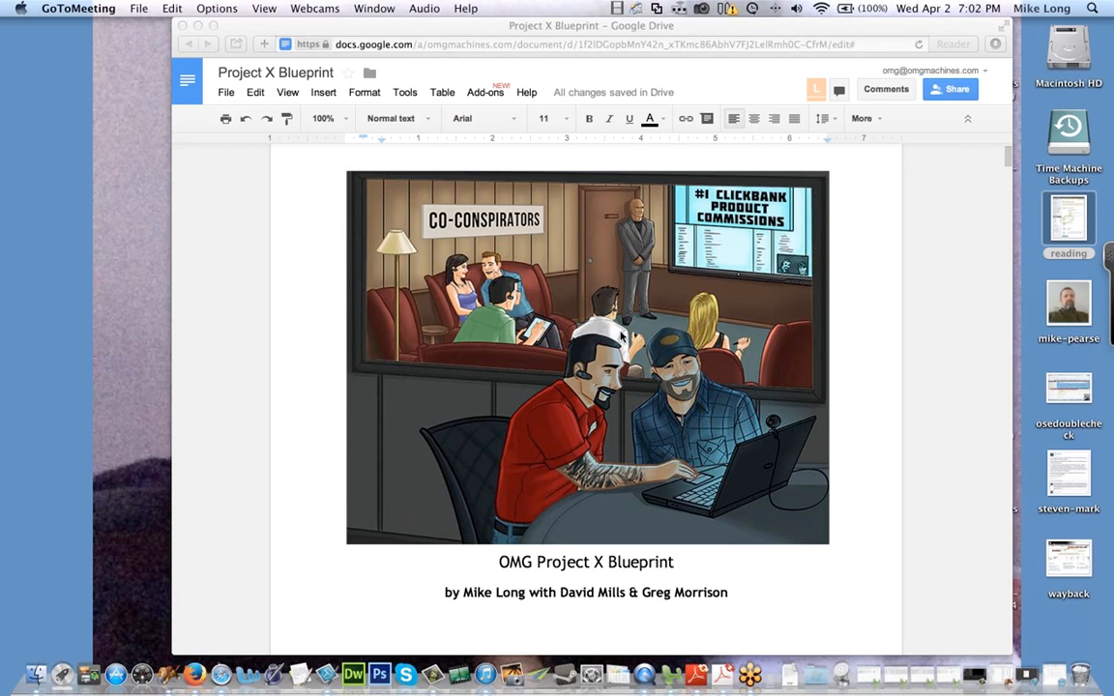
pyautogui.moveTo(298, 8)
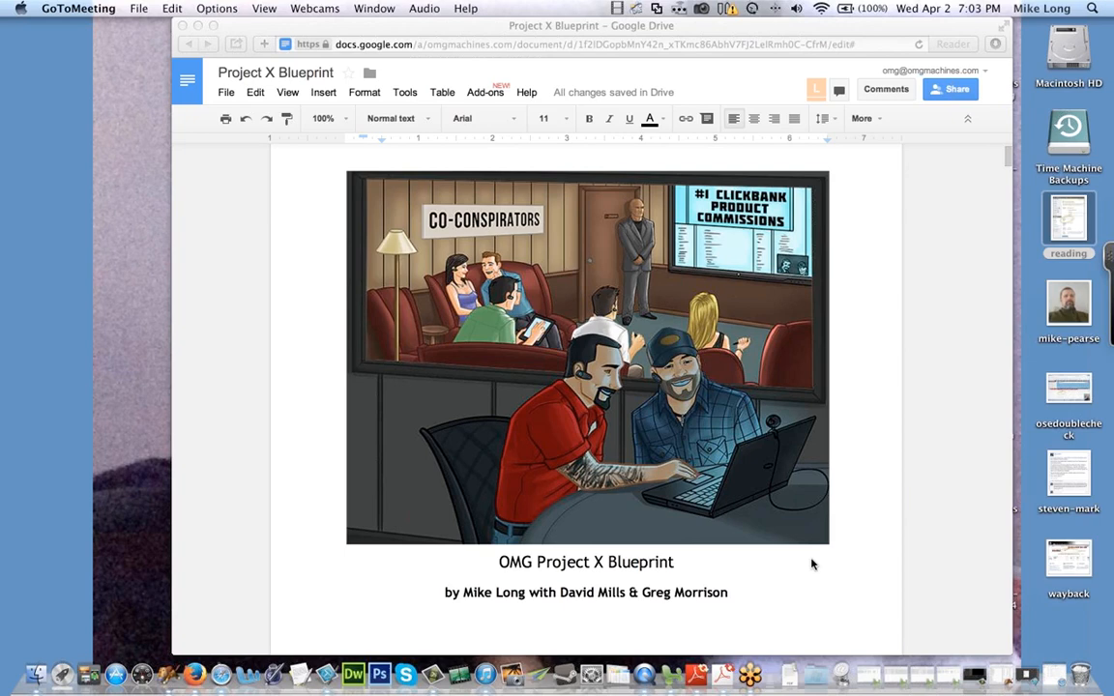
pyautogui.moveTo(919, 394)
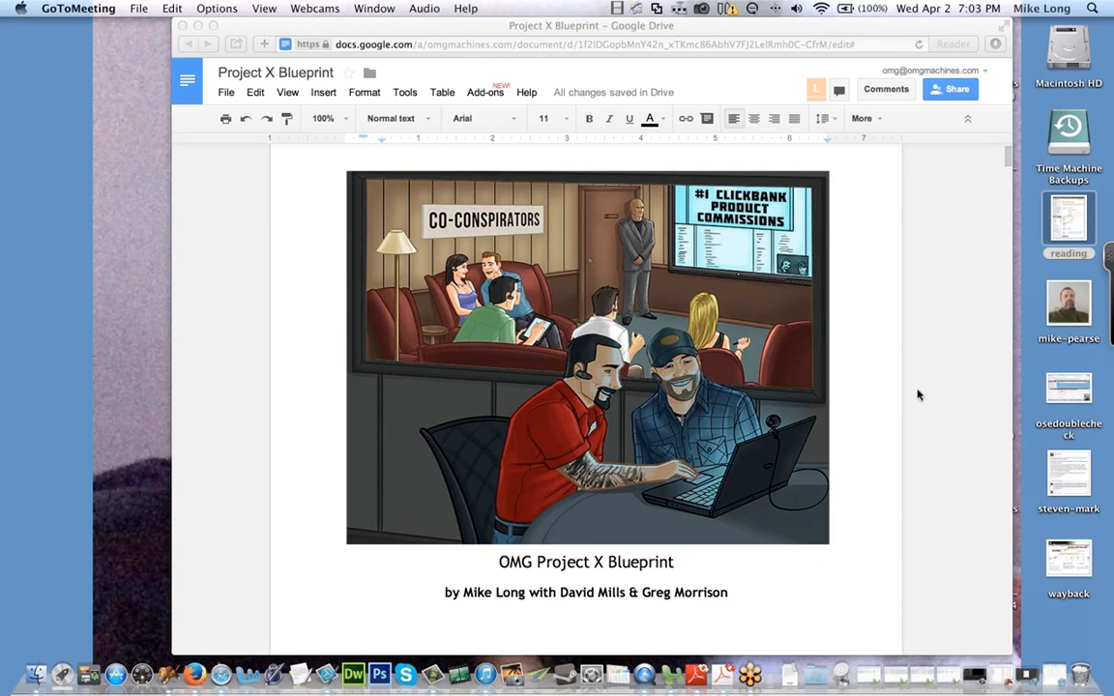
pyautogui.moveTo(868, 364)
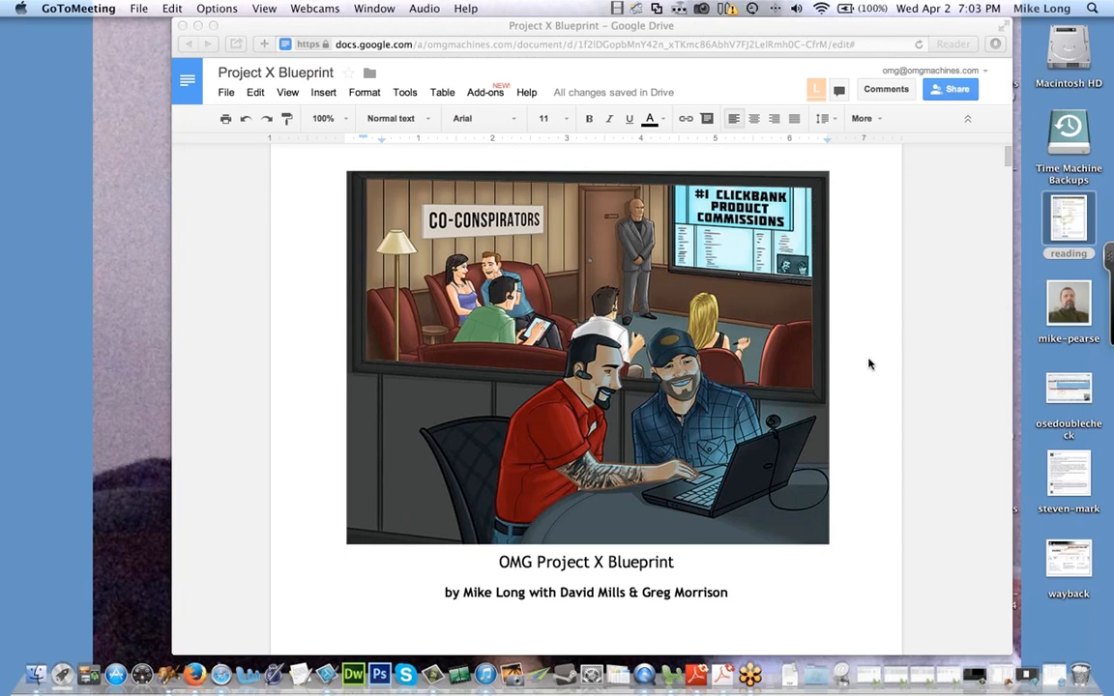
pyautogui.moveTo(953, 304)
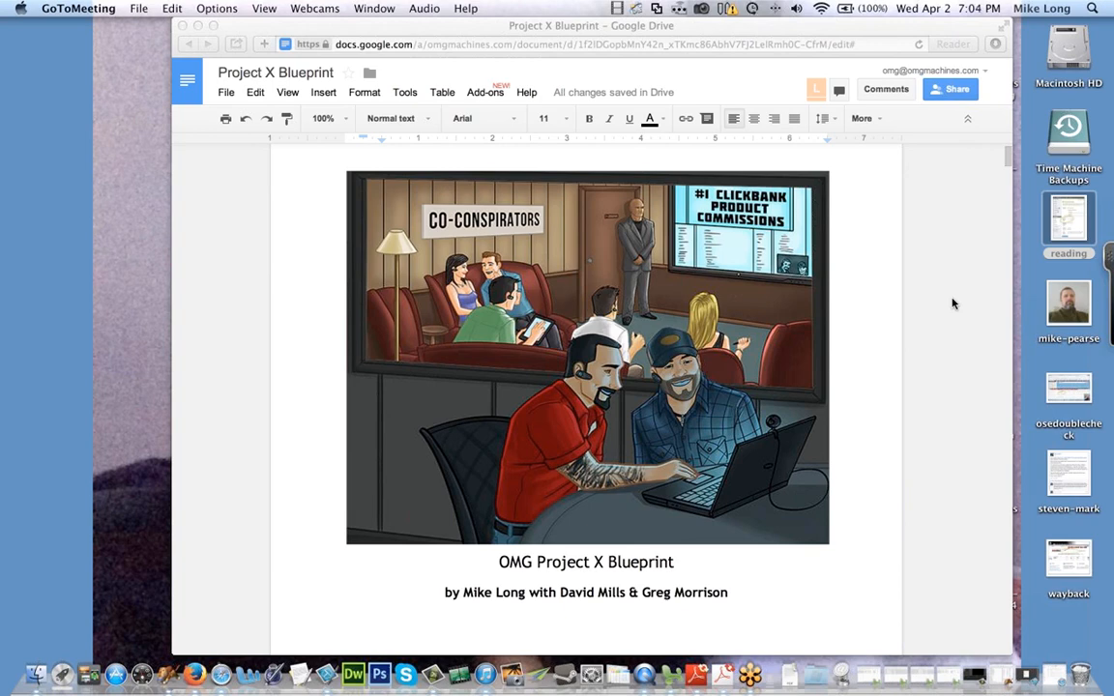
pyautogui.moveTo(945, 286)
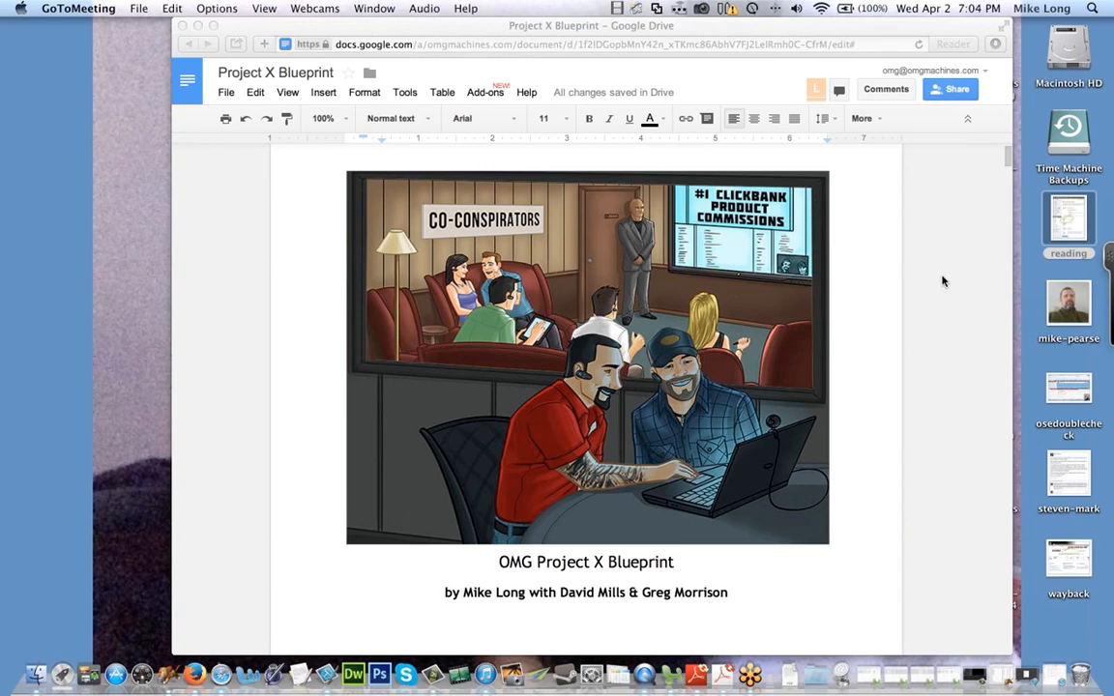
pyautogui.moveTo(948, 288)
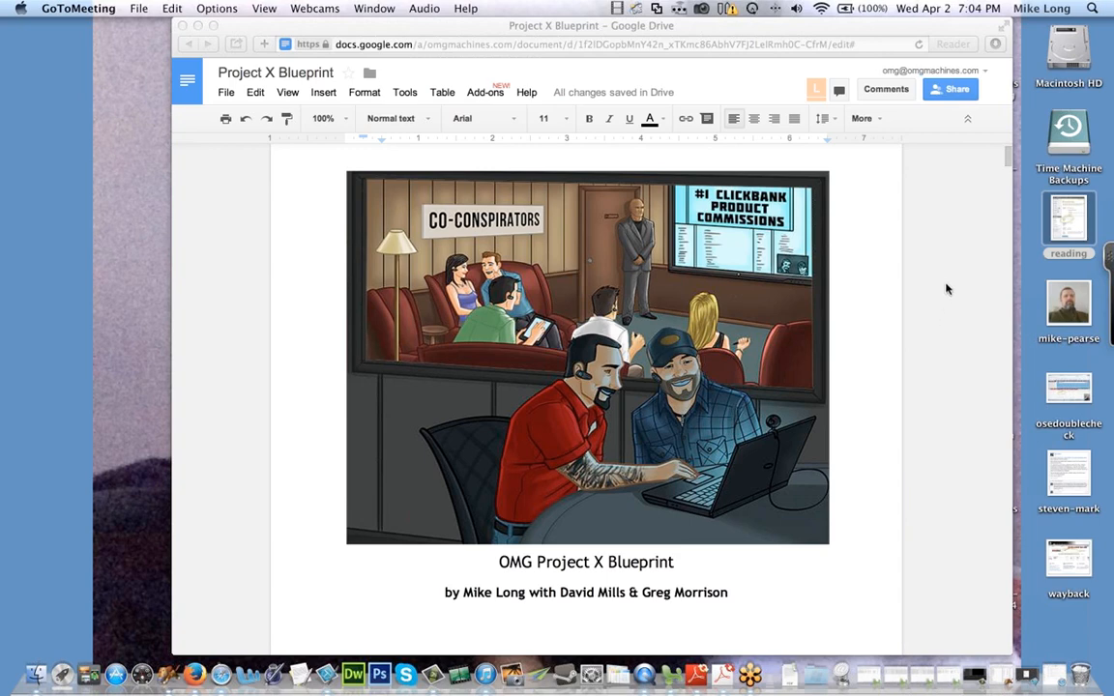
pyautogui.moveTo(953, 277)
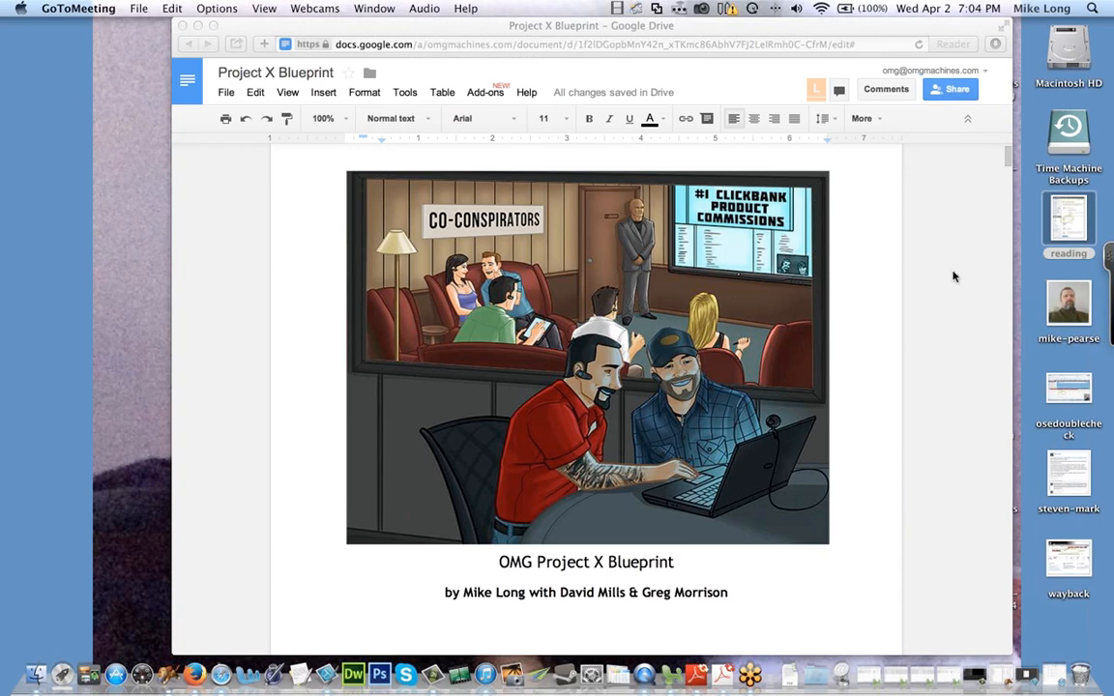
pyautogui.moveTo(960, 304)
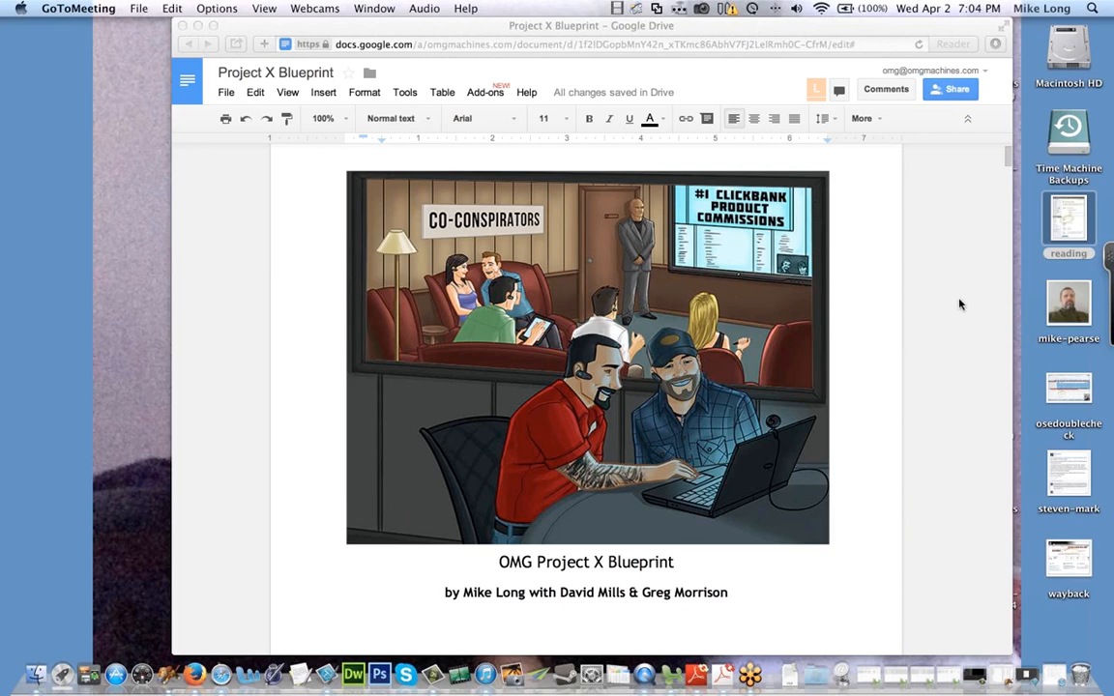
pyautogui.moveTo(979, 343)
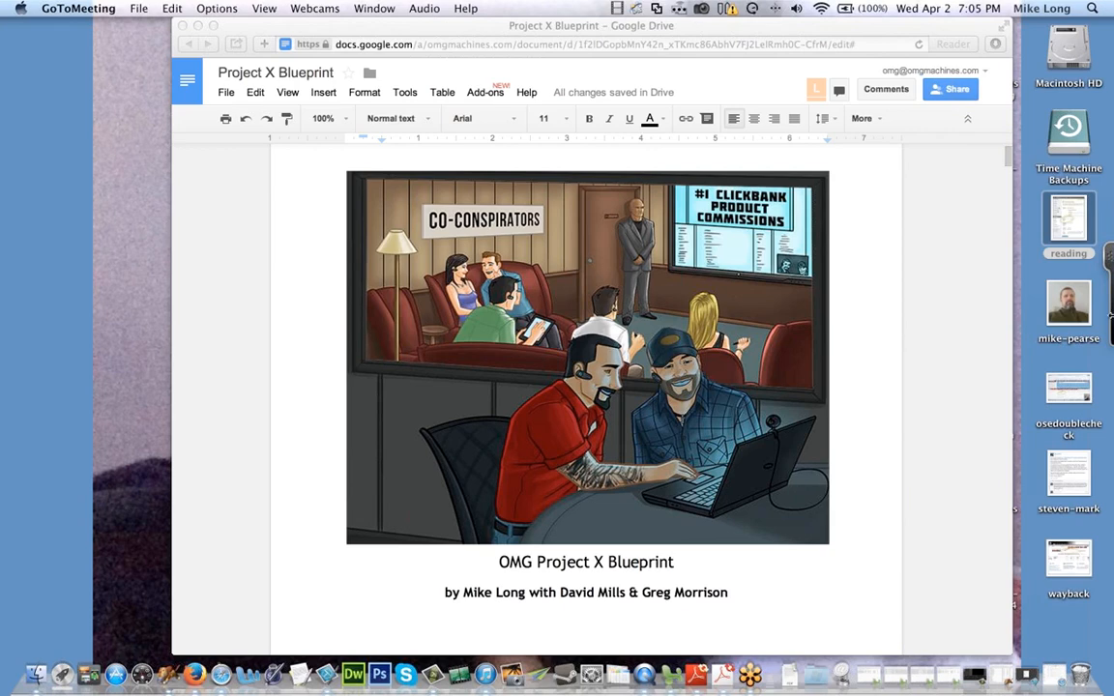
pyautogui.moveTo(918, 284)
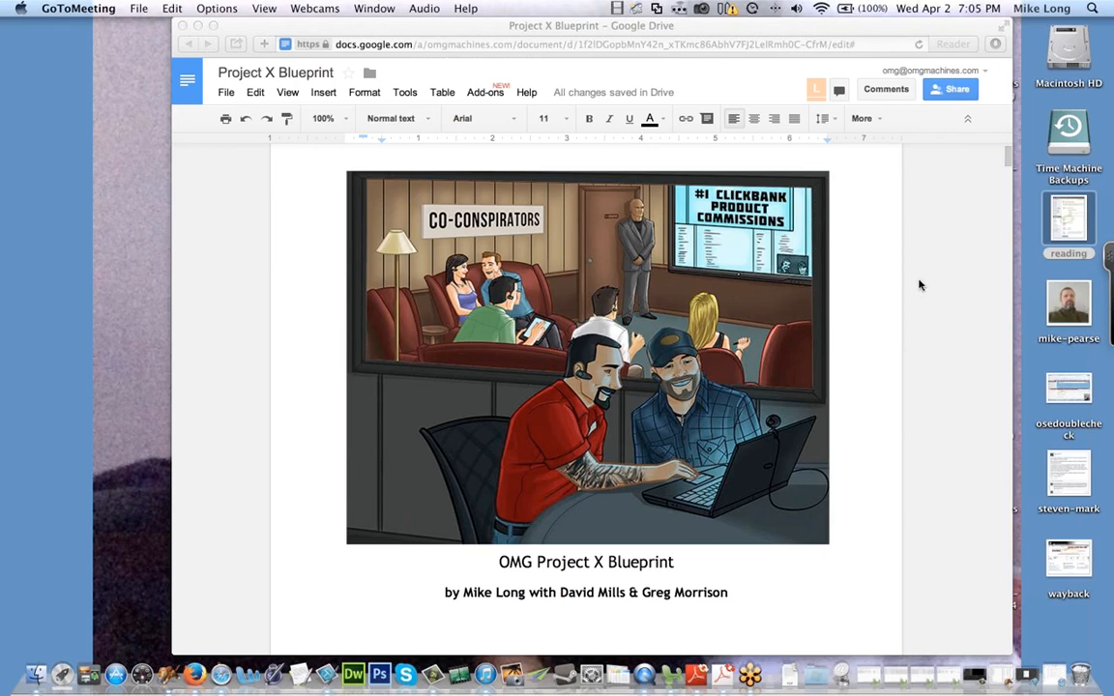
pyautogui.moveTo(913, 281)
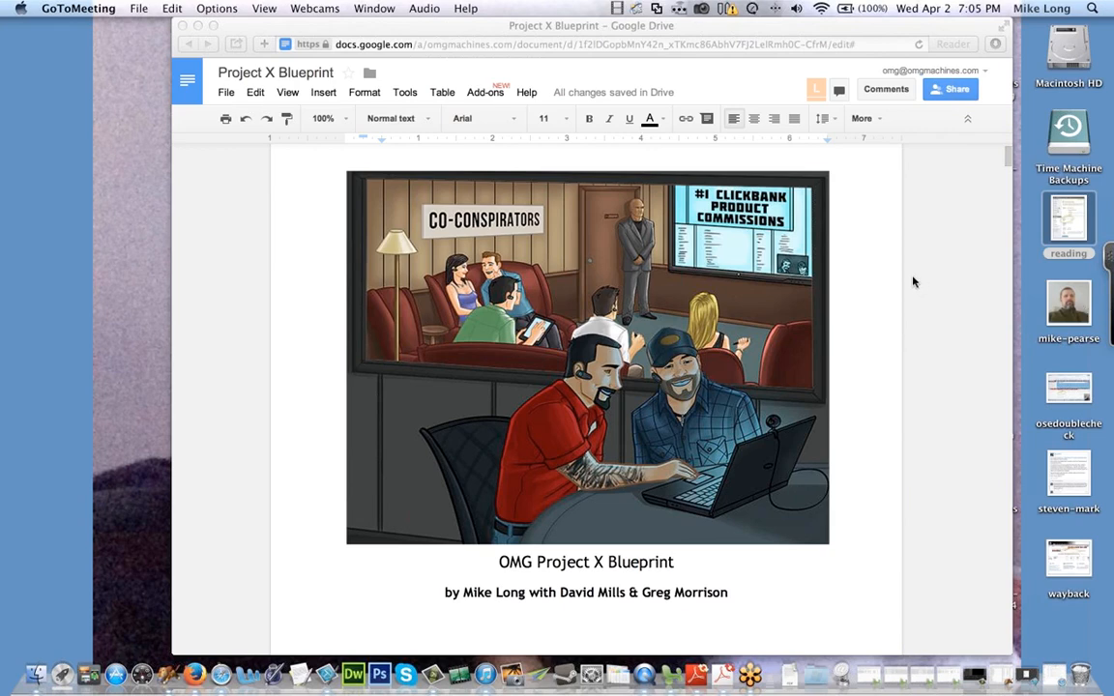
pyautogui.moveTo(972, 310)
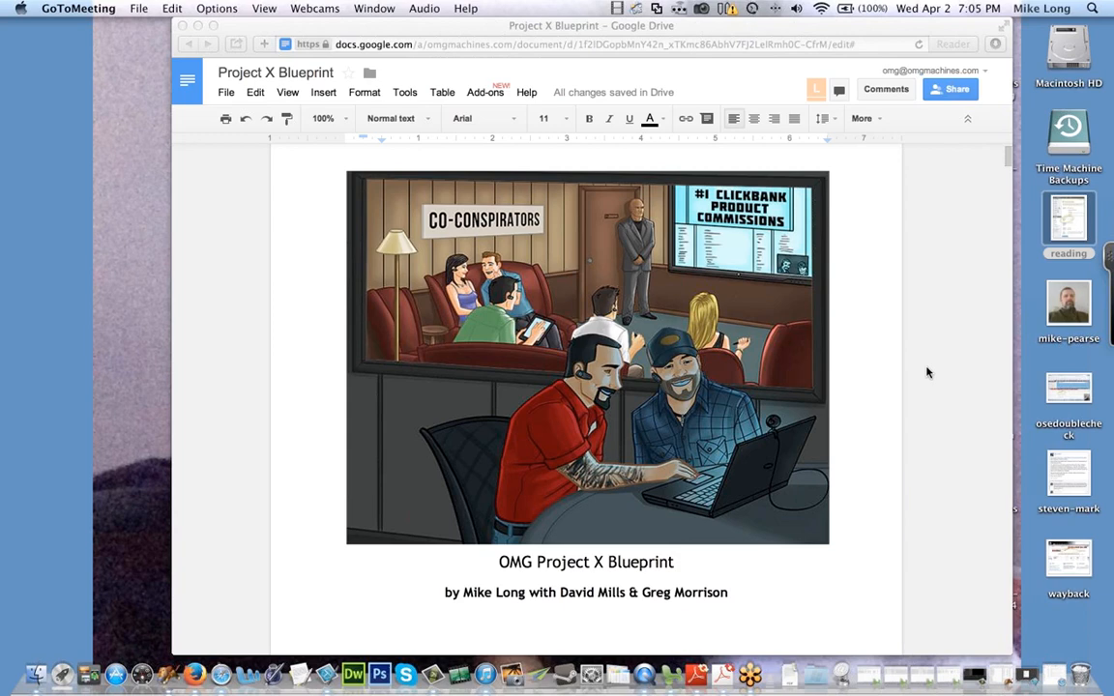
pyautogui.moveTo(952, 348)
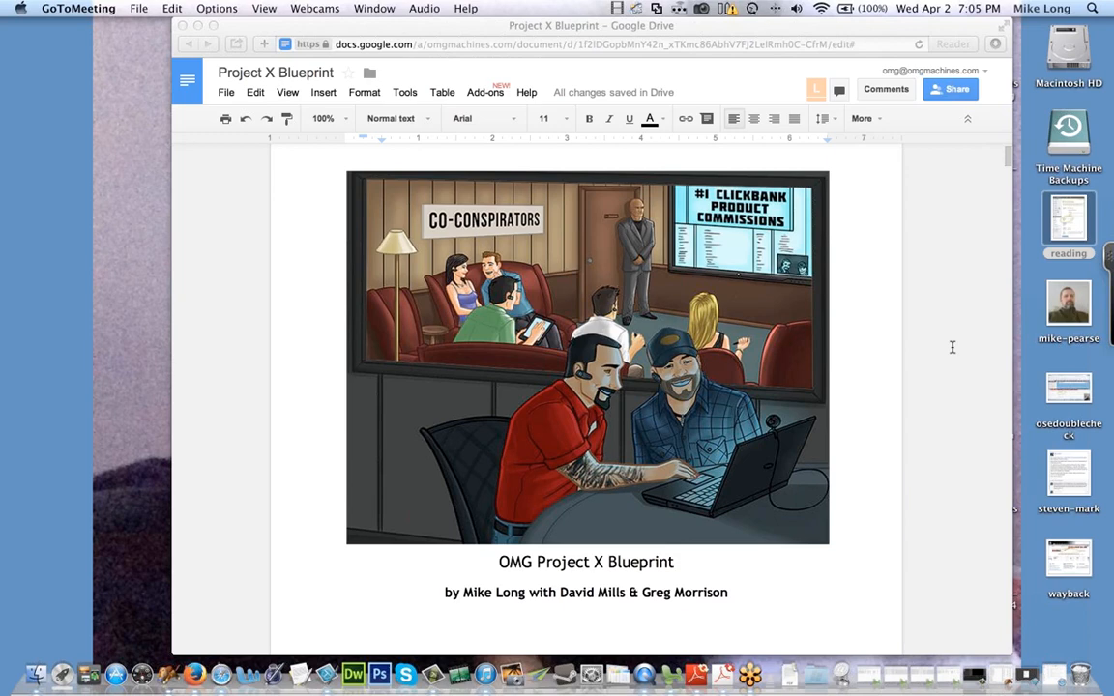
pyautogui.moveTo(997, 309)
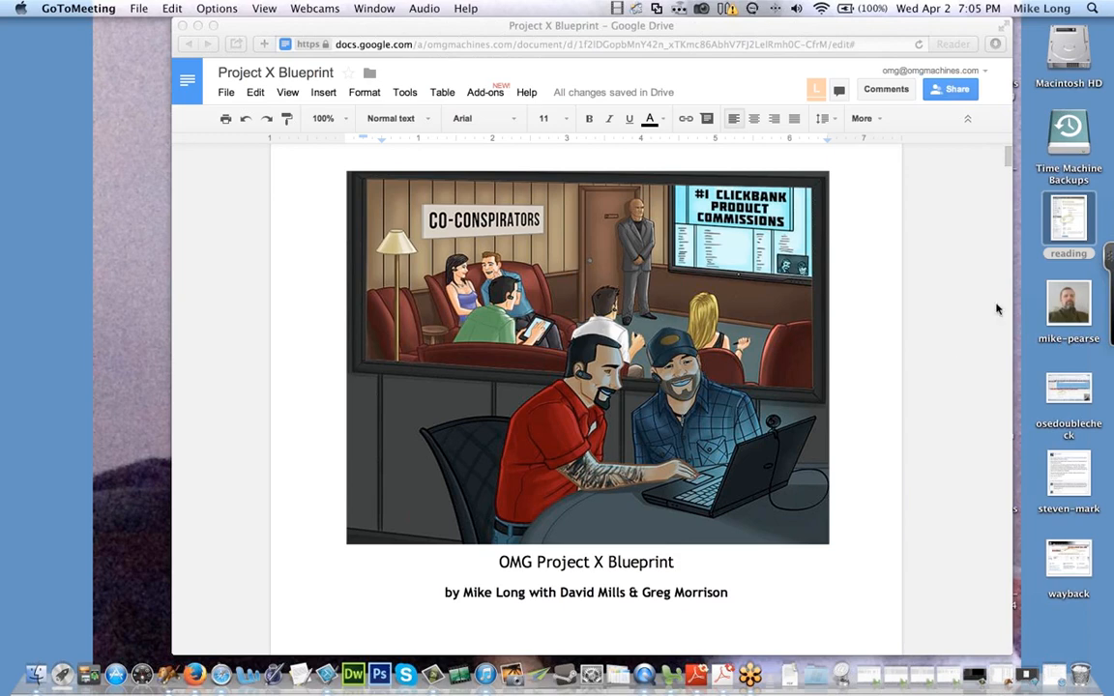
pyautogui.moveTo(972, 290)
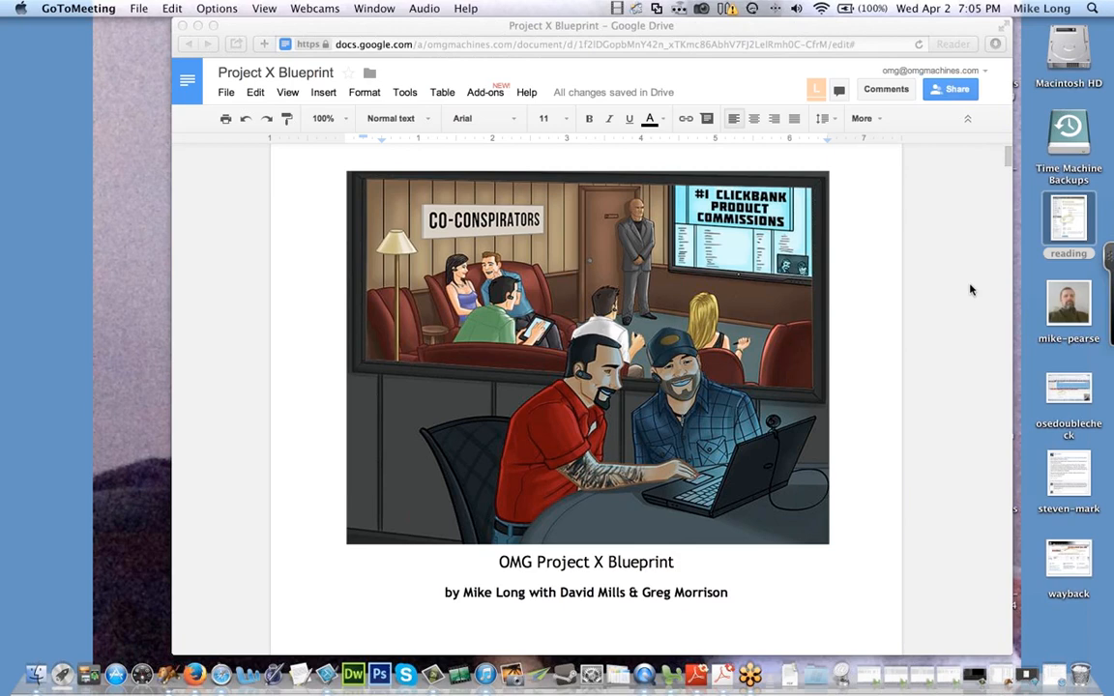
pyautogui.moveTo(982, 255)
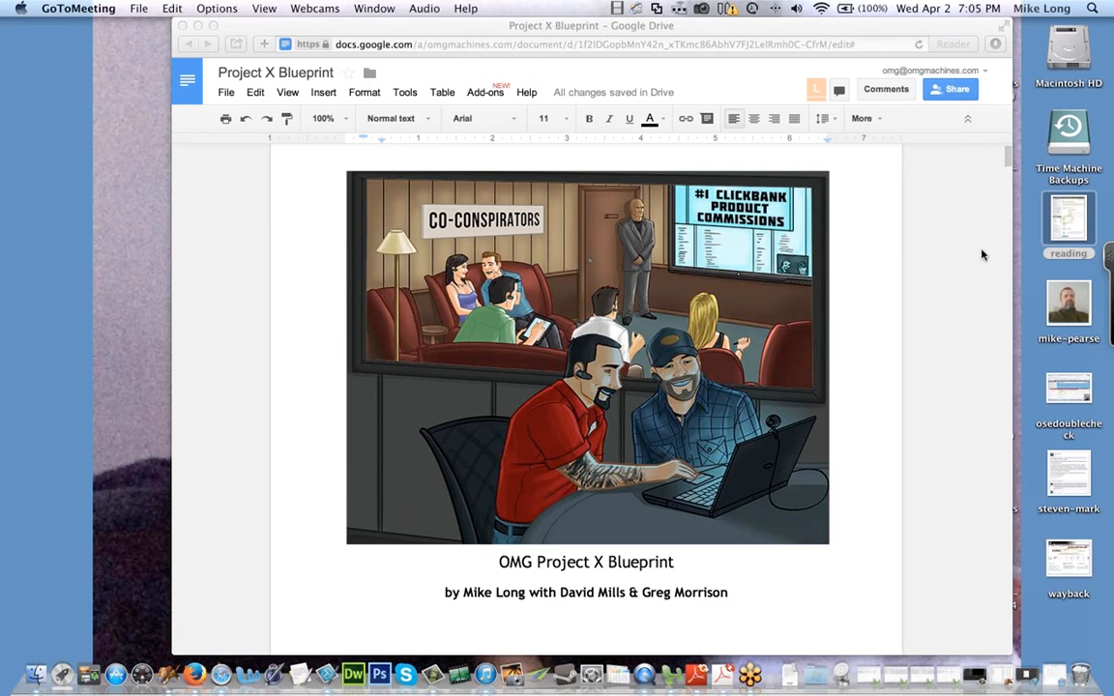
pyautogui.moveTo(978, 35)
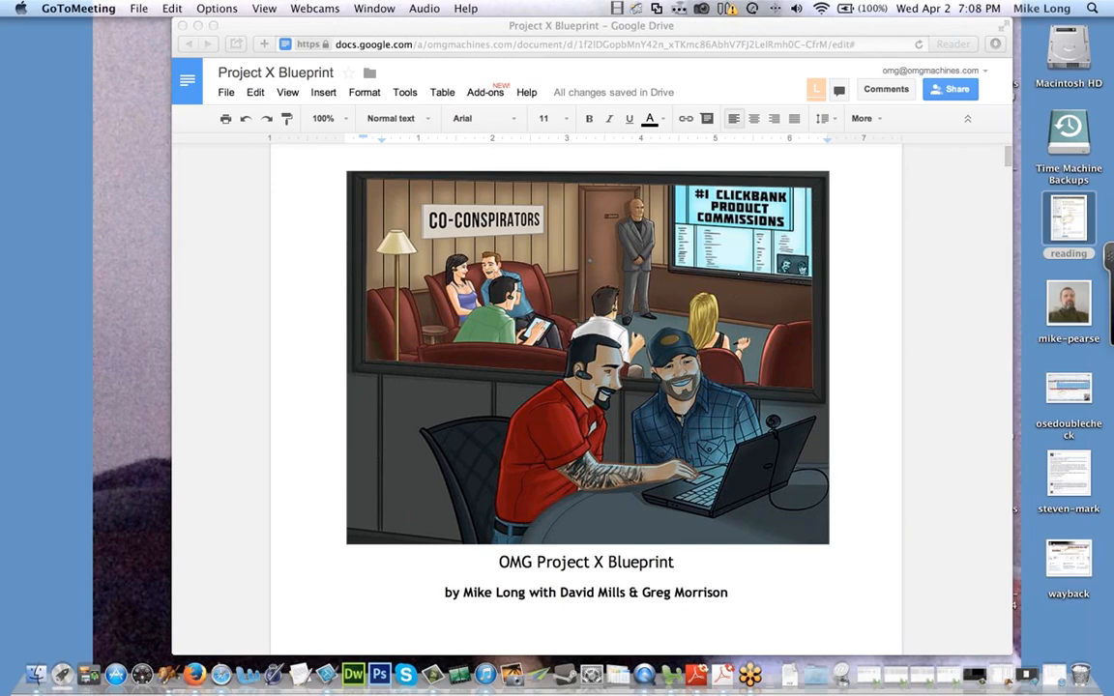
pyautogui.moveTo(439, 27)
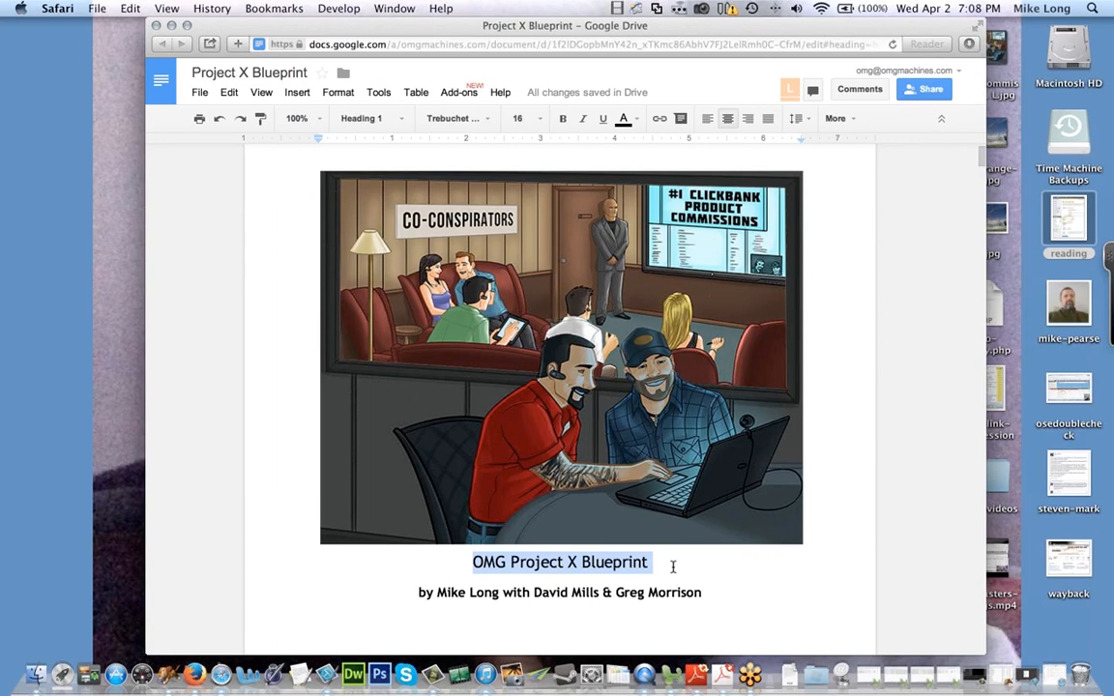
# Step: Scroll back and forth through the Project X Blueprint document
pyautogui.scroll(-3)
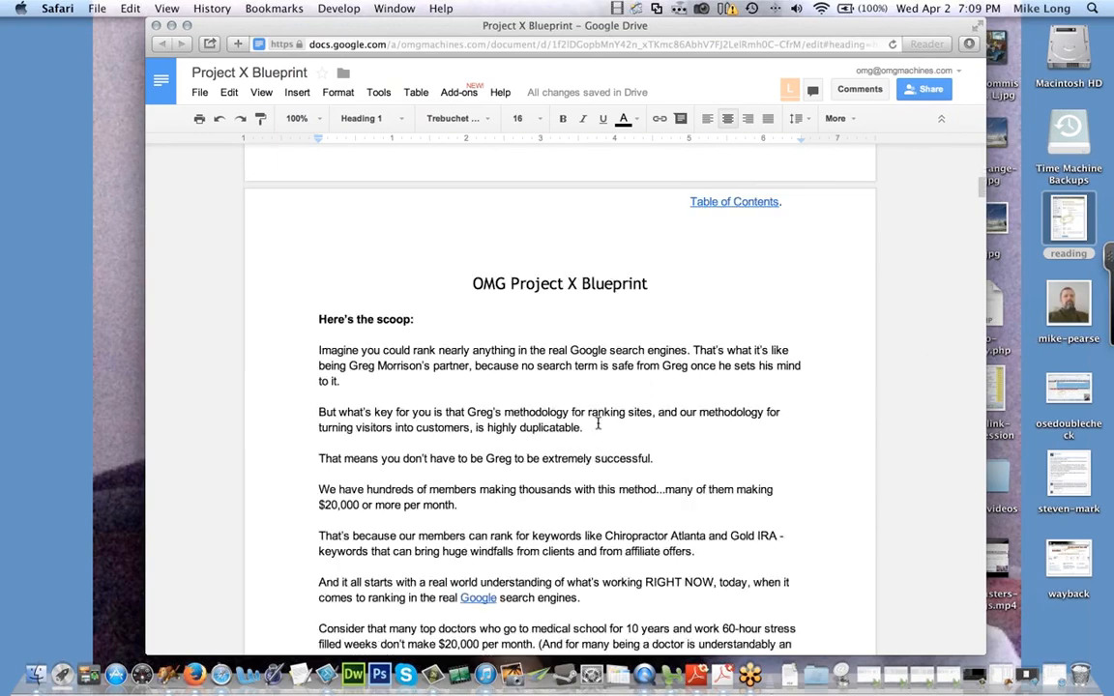
pyautogui.scroll(-3)
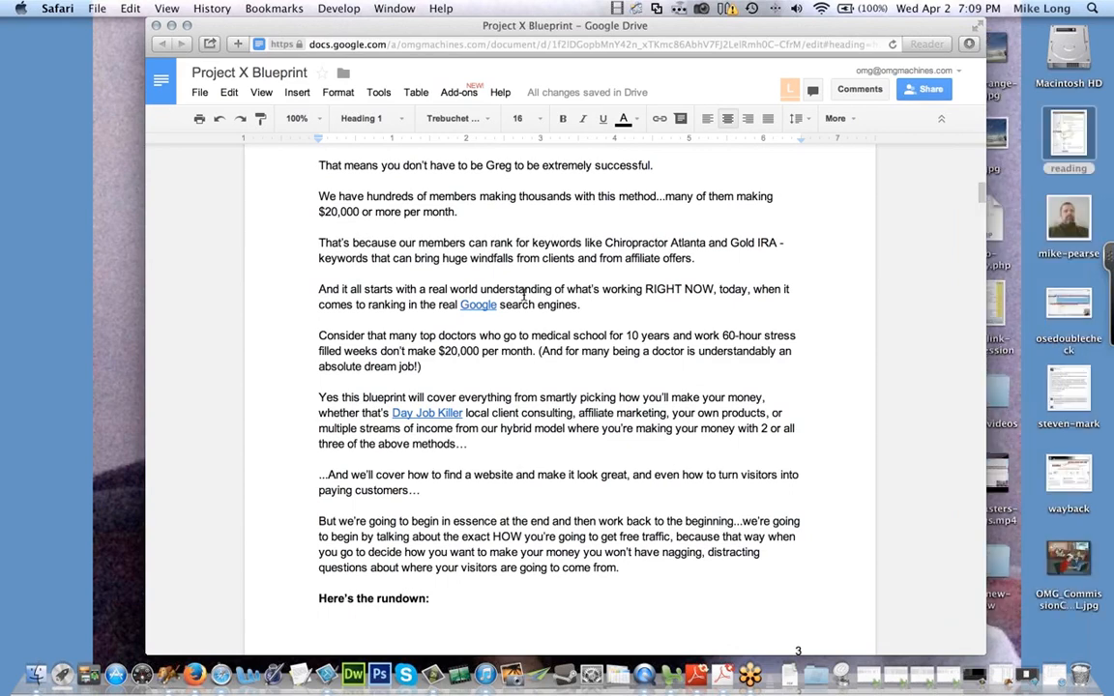
pyautogui.scroll(3)
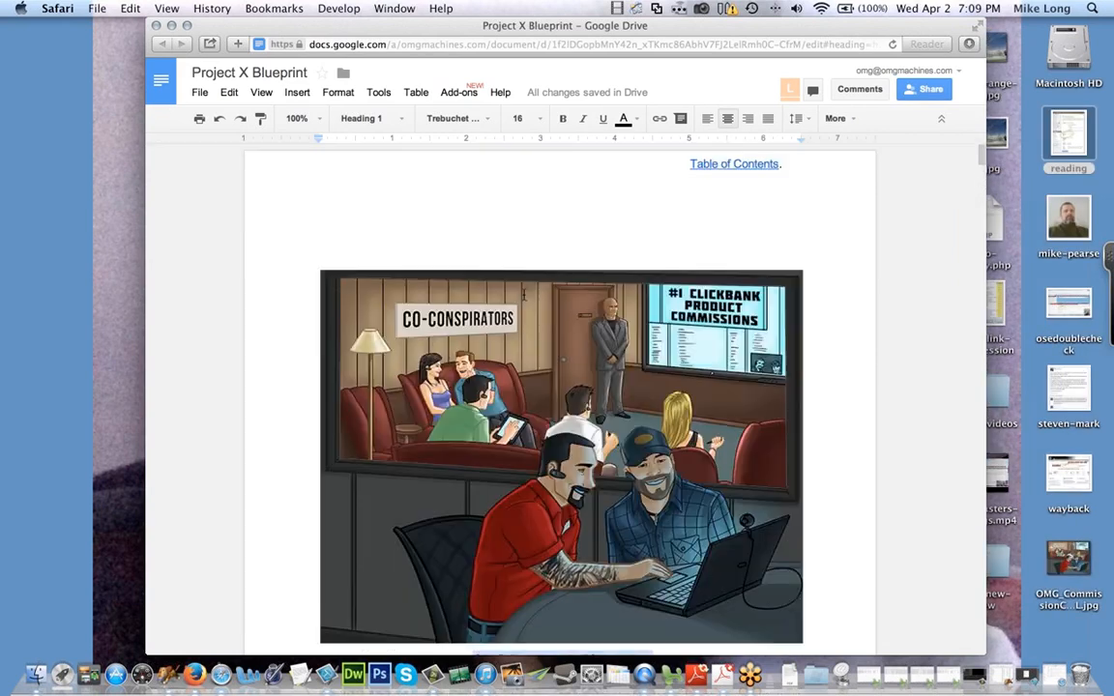
pyautogui.scroll(-3)
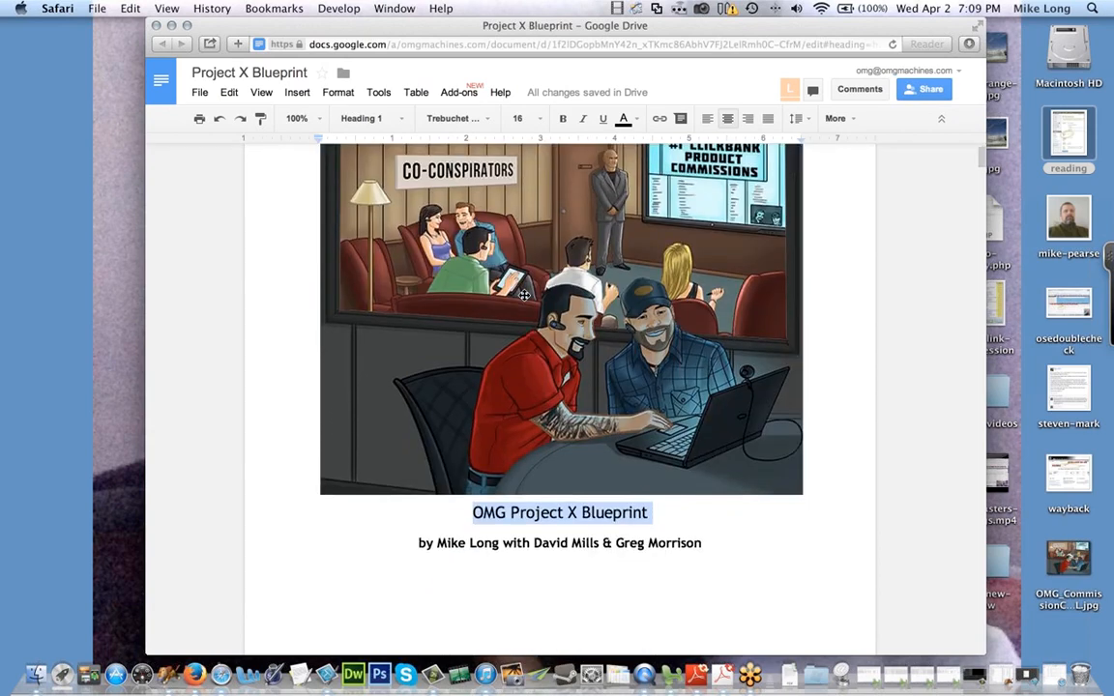
pyautogui.scroll(3)
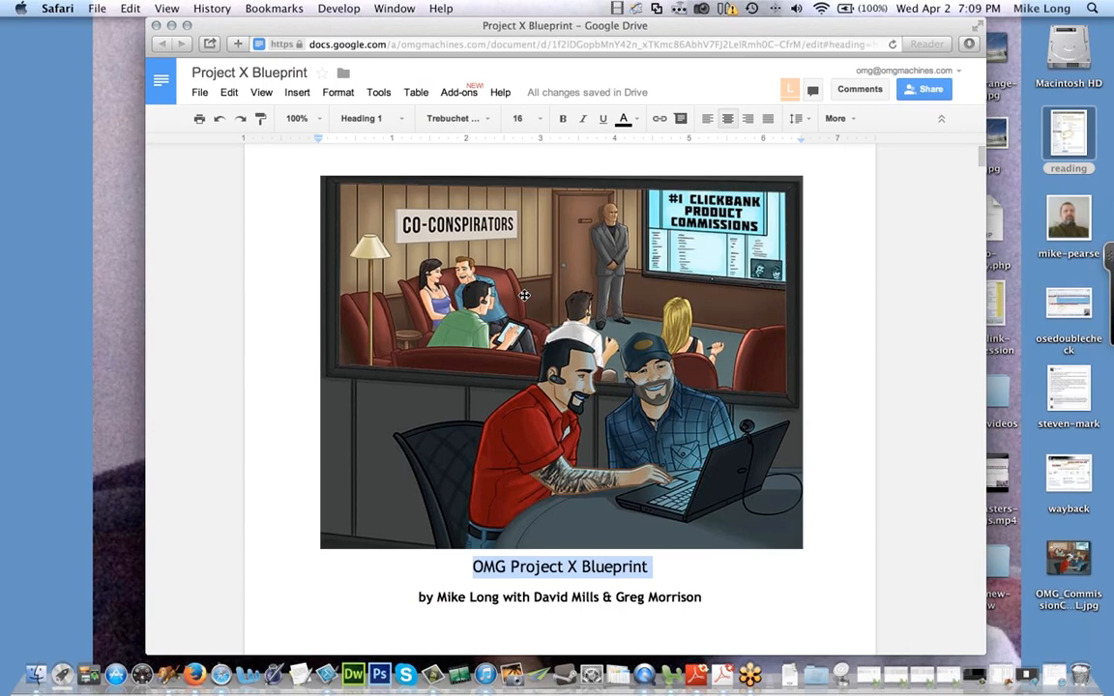
pyautogui.moveTo(524, 294)
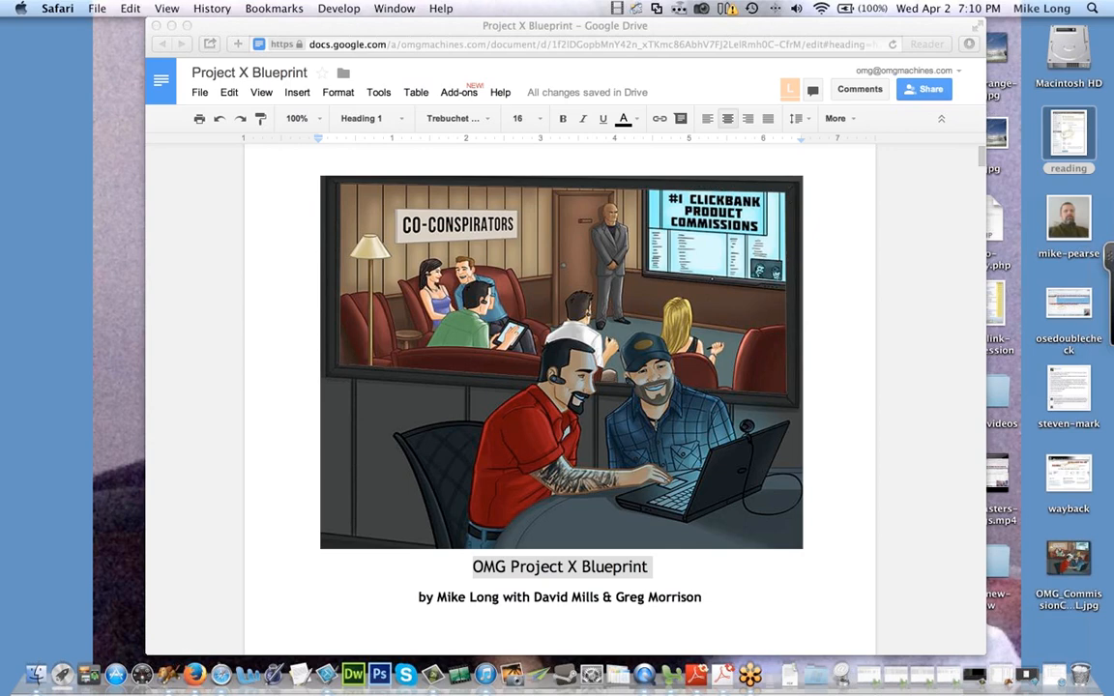
pyautogui.moveTo(579, 357)
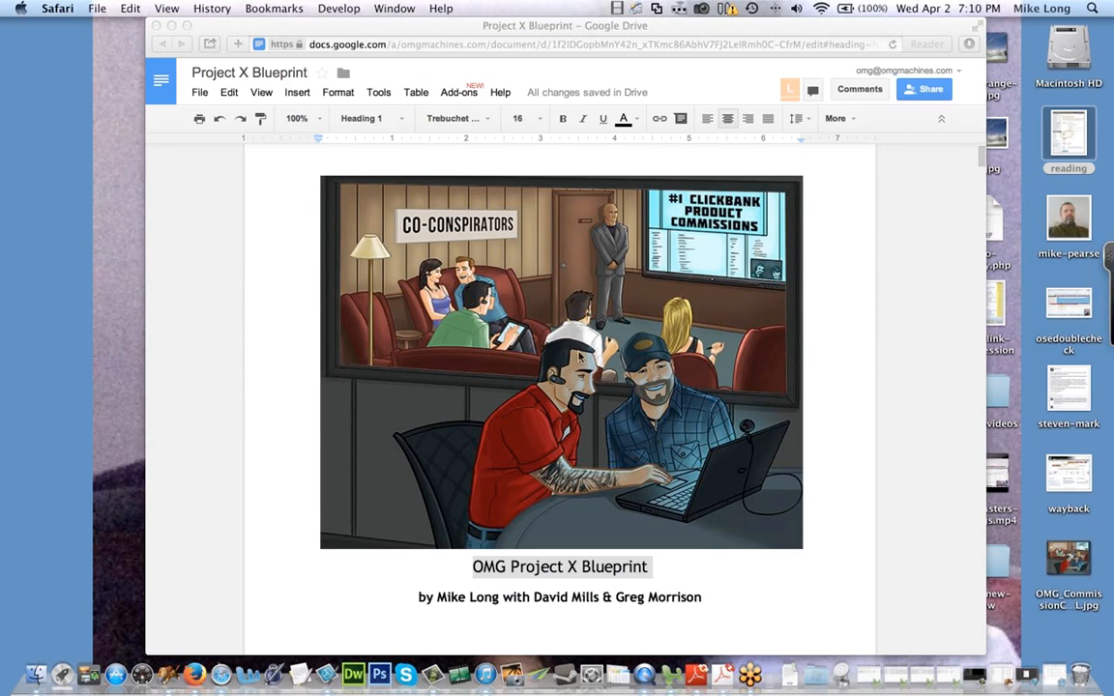
pyautogui.moveTo(221, 673)
pyautogui.write('www.omgmachines.com/')
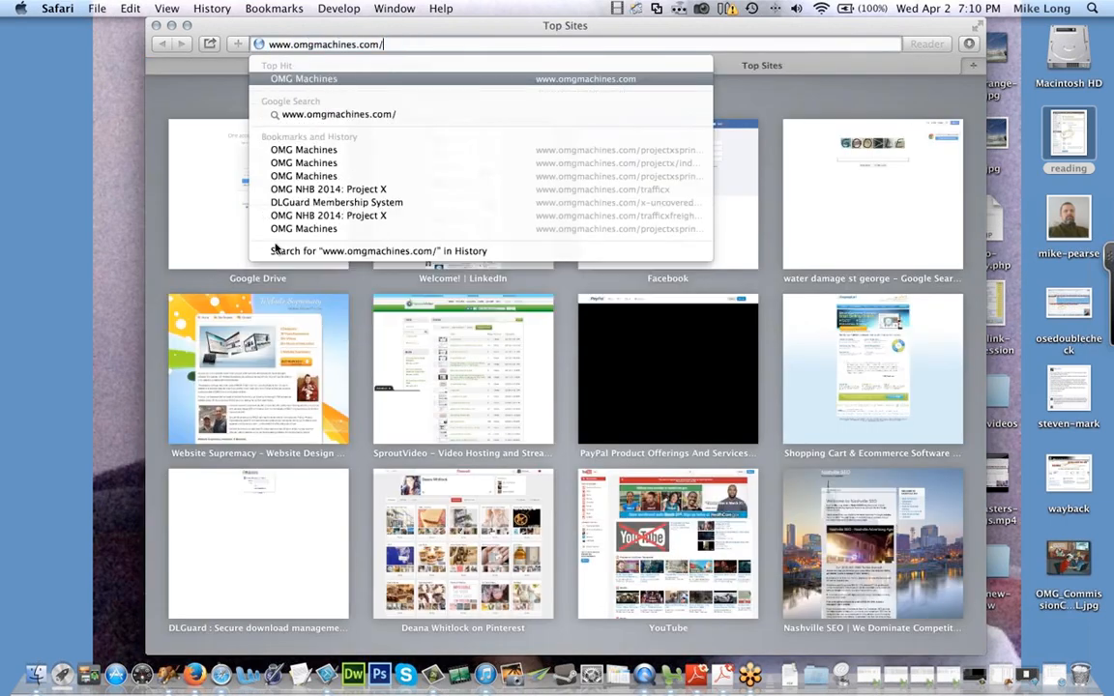
# Step: Log in to the OMG Machines Project X members area with the saved credentials
pyautogui.click(335, 203)
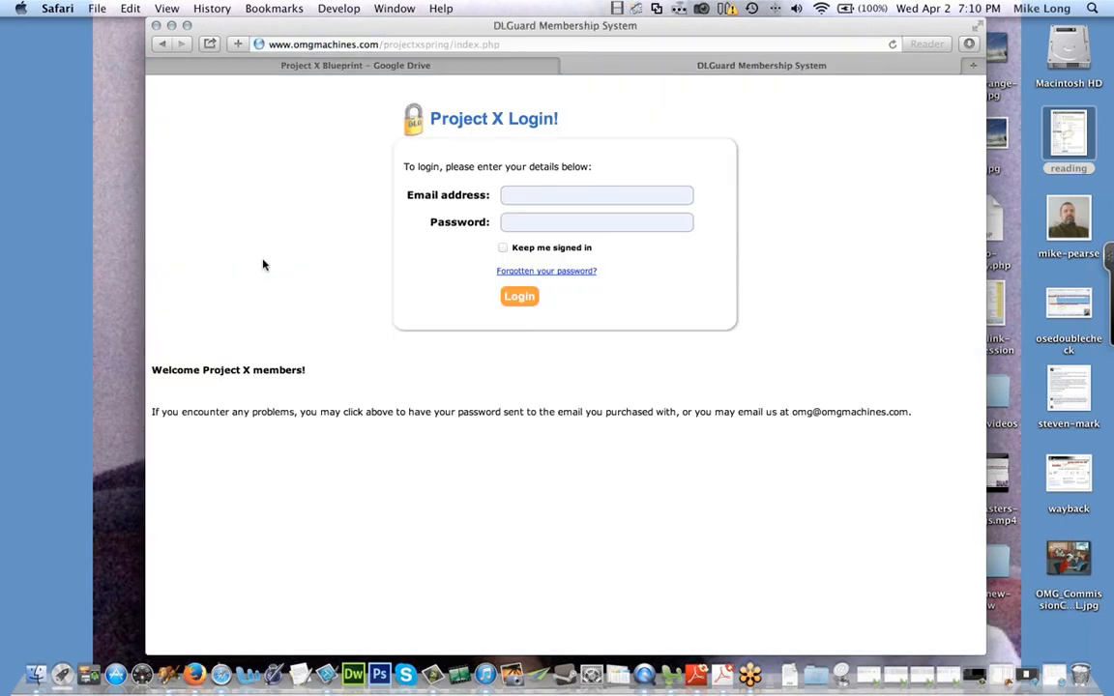
pyautogui.click(519, 296)
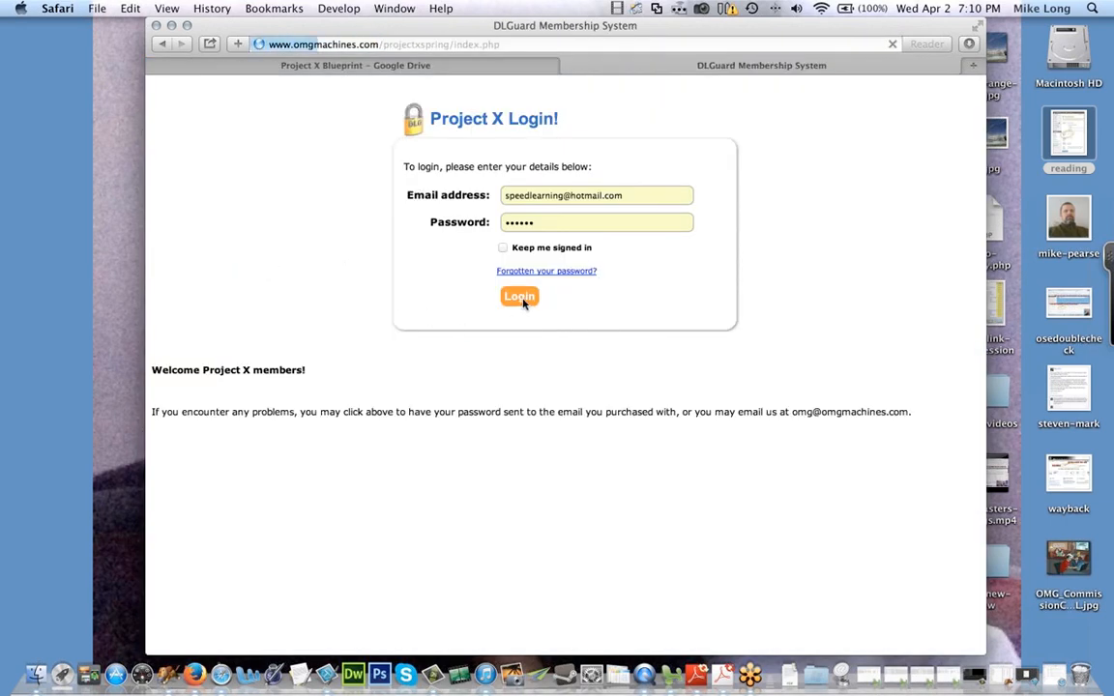
pyautogui.click(519, 296)
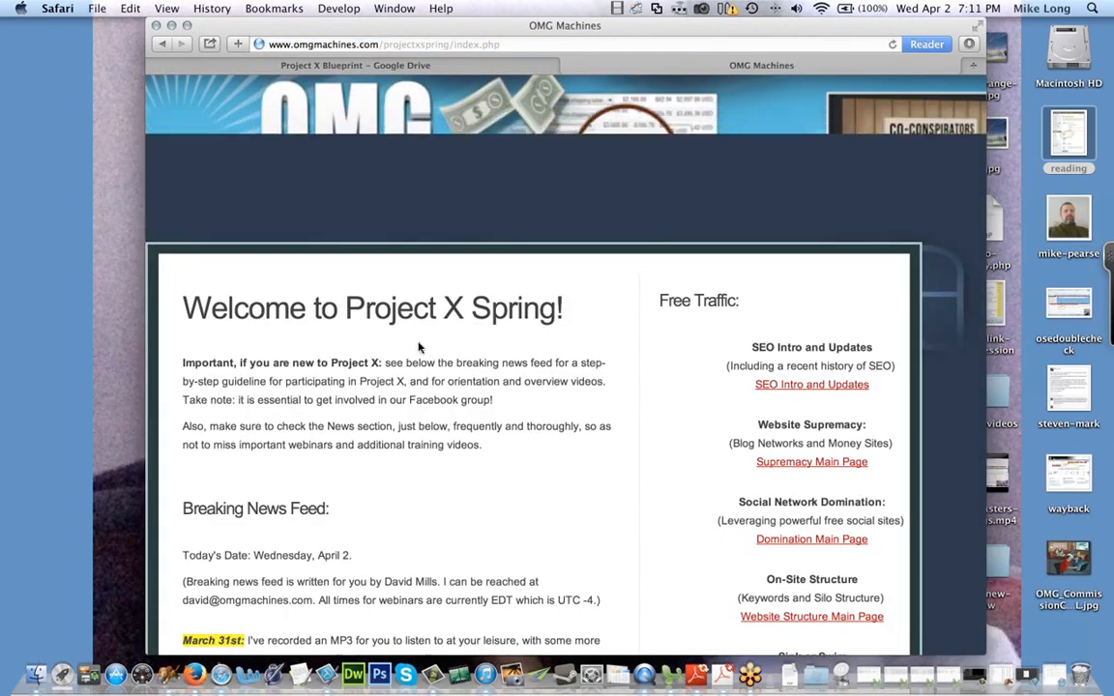
# Step: Scroll the Project X Spring welcome page down to the March 31st Breaking News Feed
pyautogui.scroll(-3)
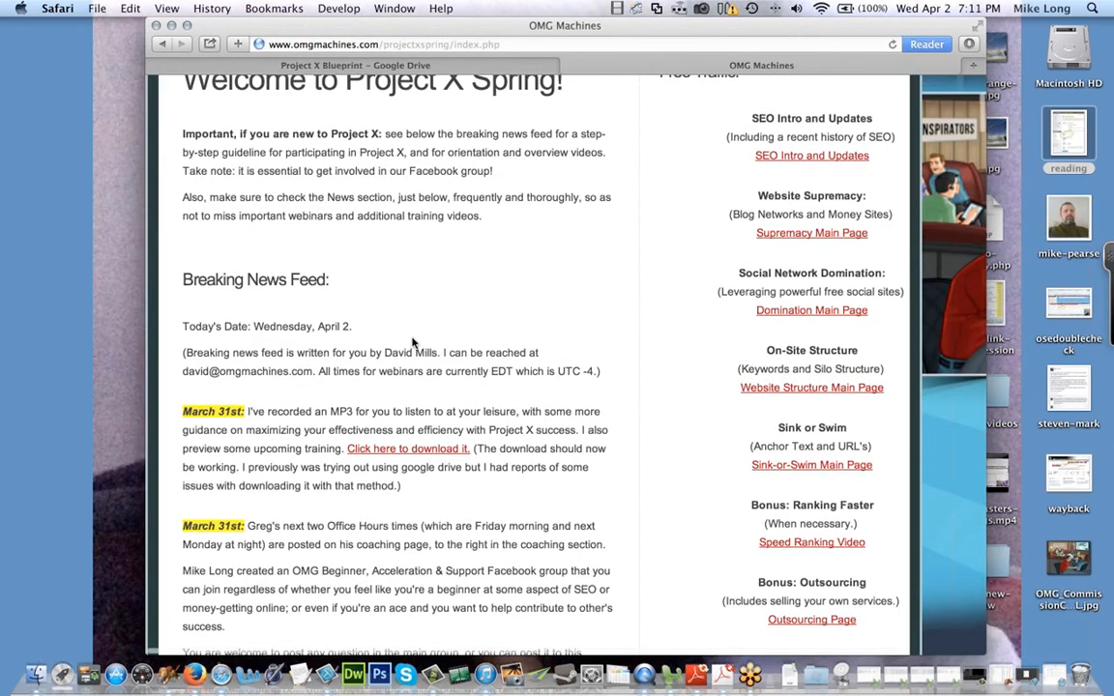
pyautogui.scroll(-3)
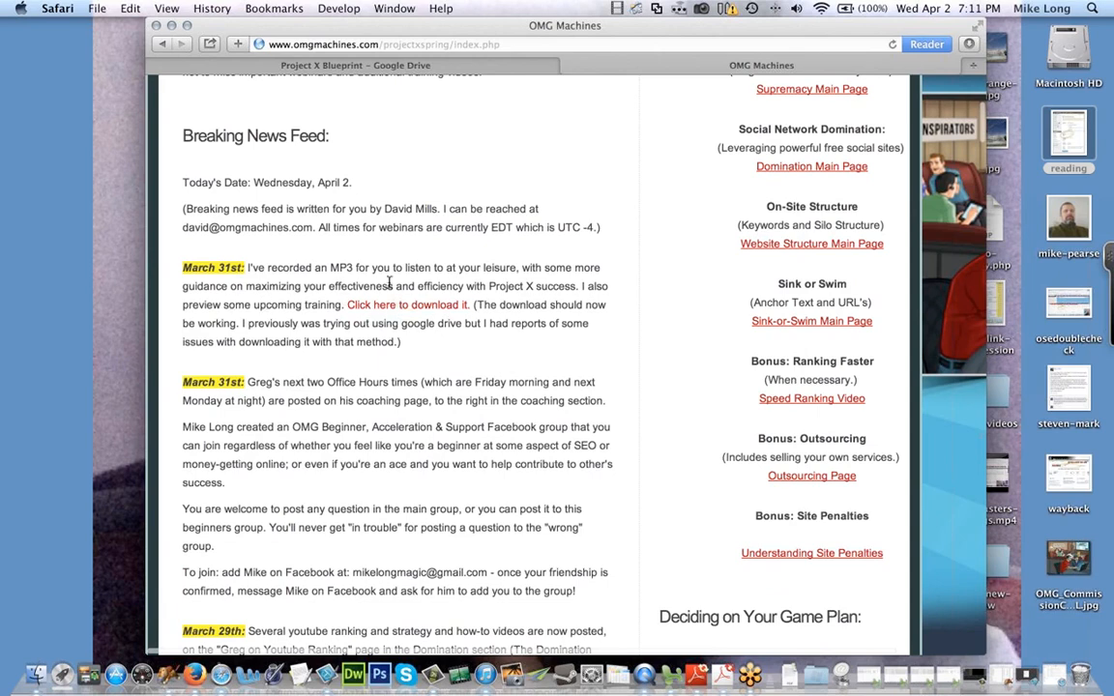
pyautogui.moveTo(371, 317)
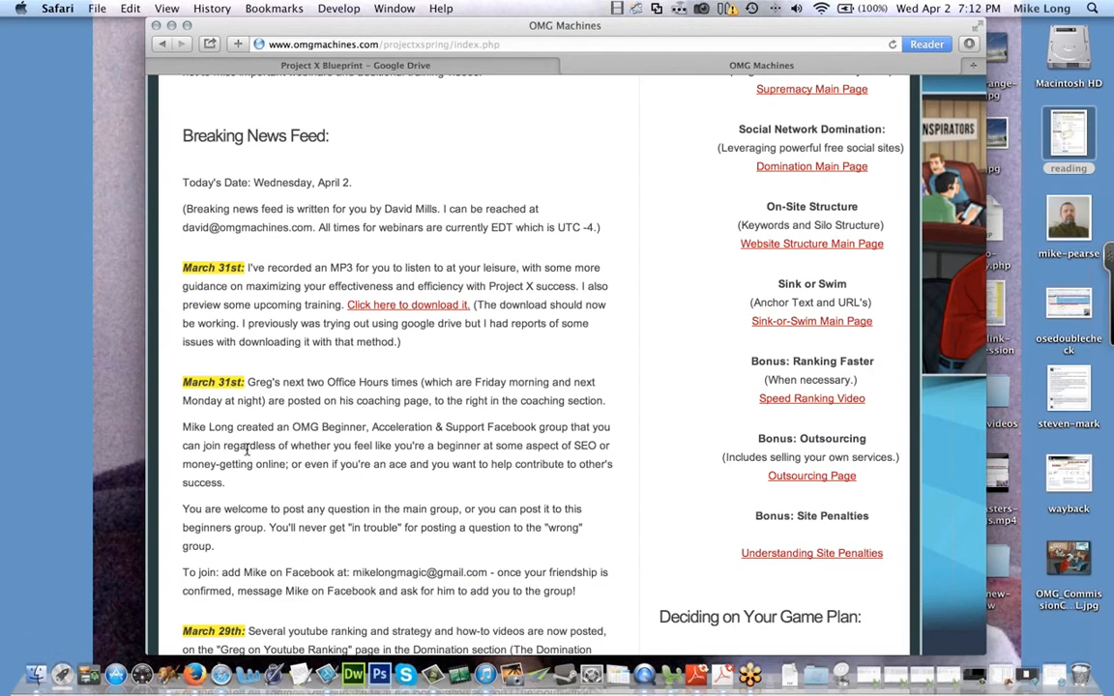
pyautogui.moveTo(406, 305)
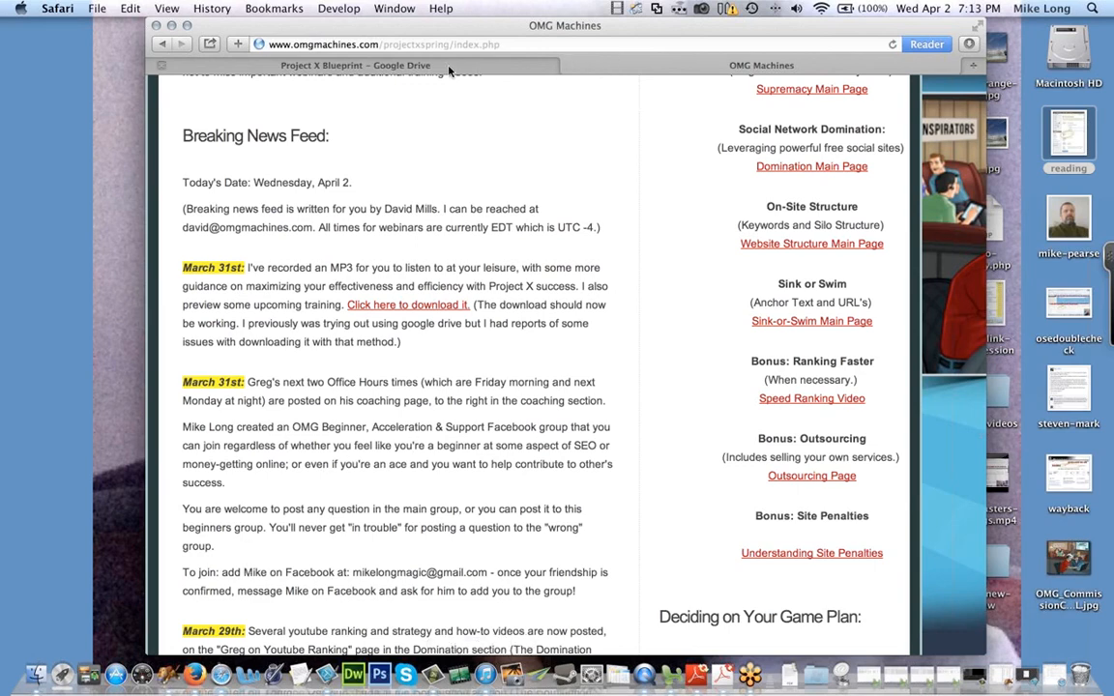
# Step: Switch to the Blueprint tab and scroll to the page 5 Free Traffic elephant cartoon
pyautogui.click(354, 65)
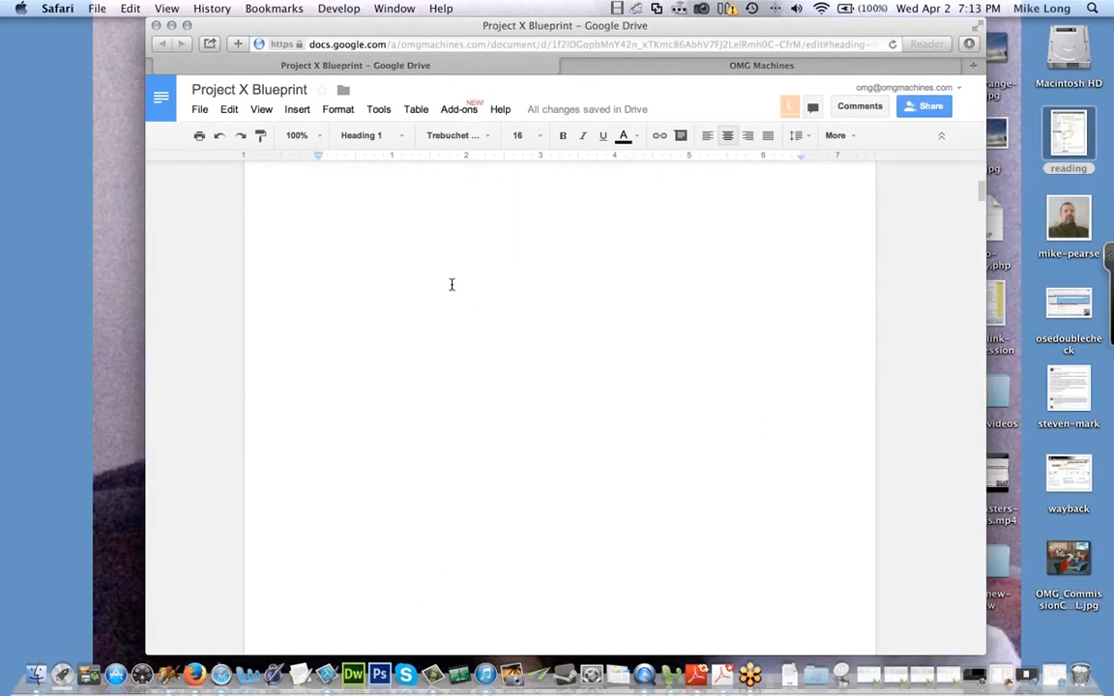
pyautogui.scroll(-3)
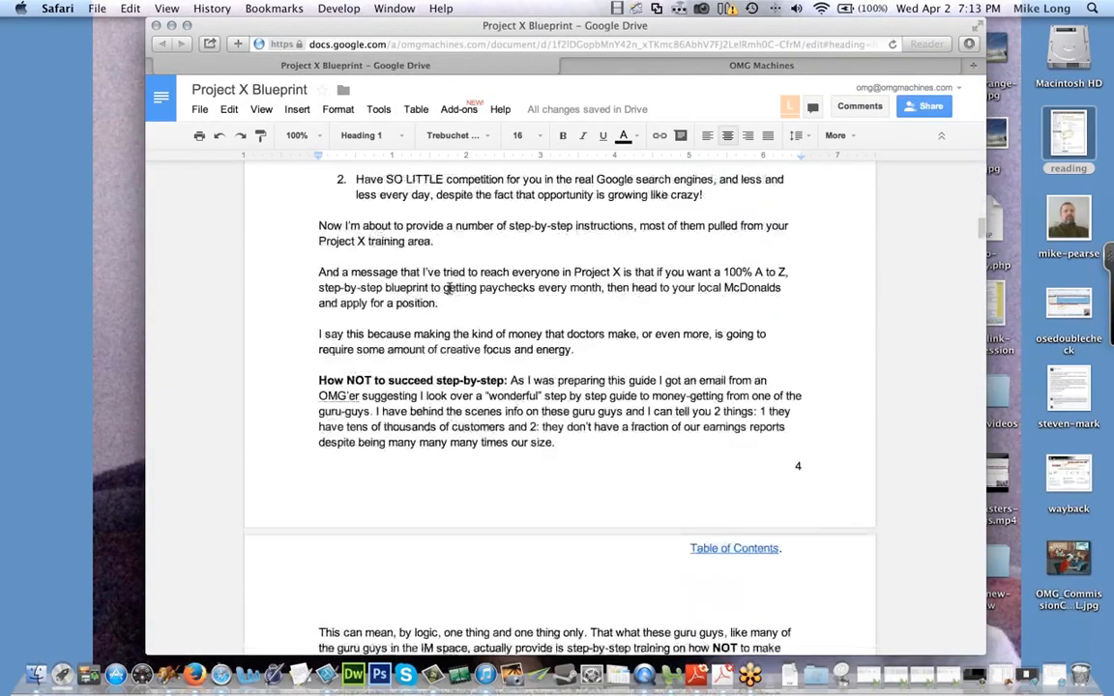
pyautogui.scroll(-3)
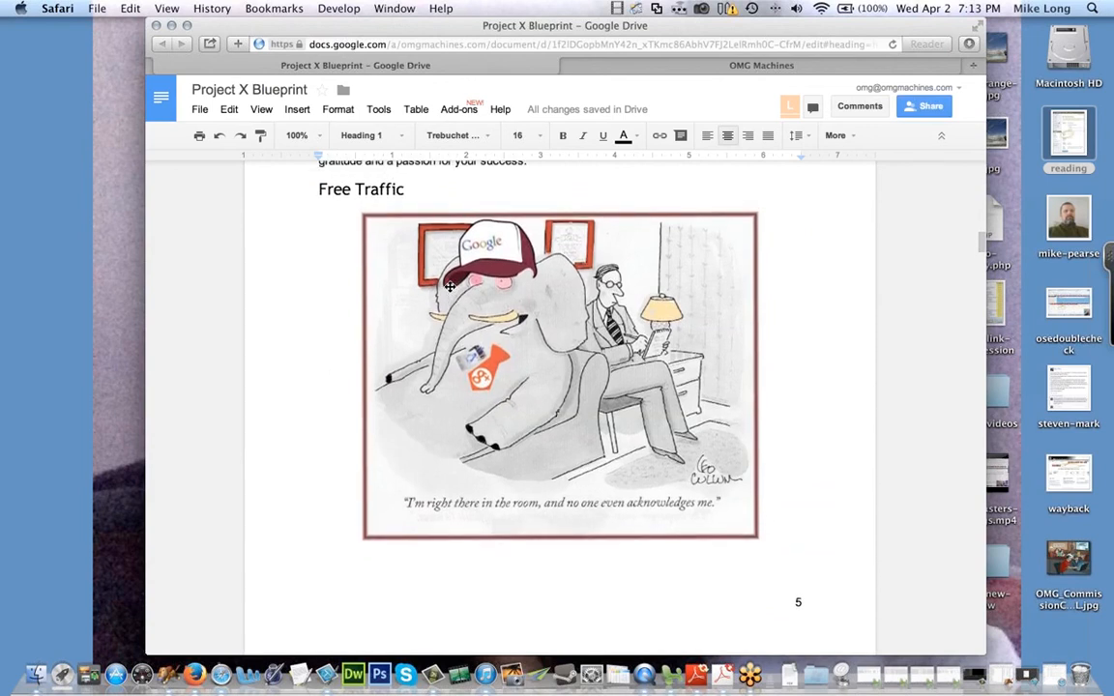
pyautogui.moveTo(503, 280)
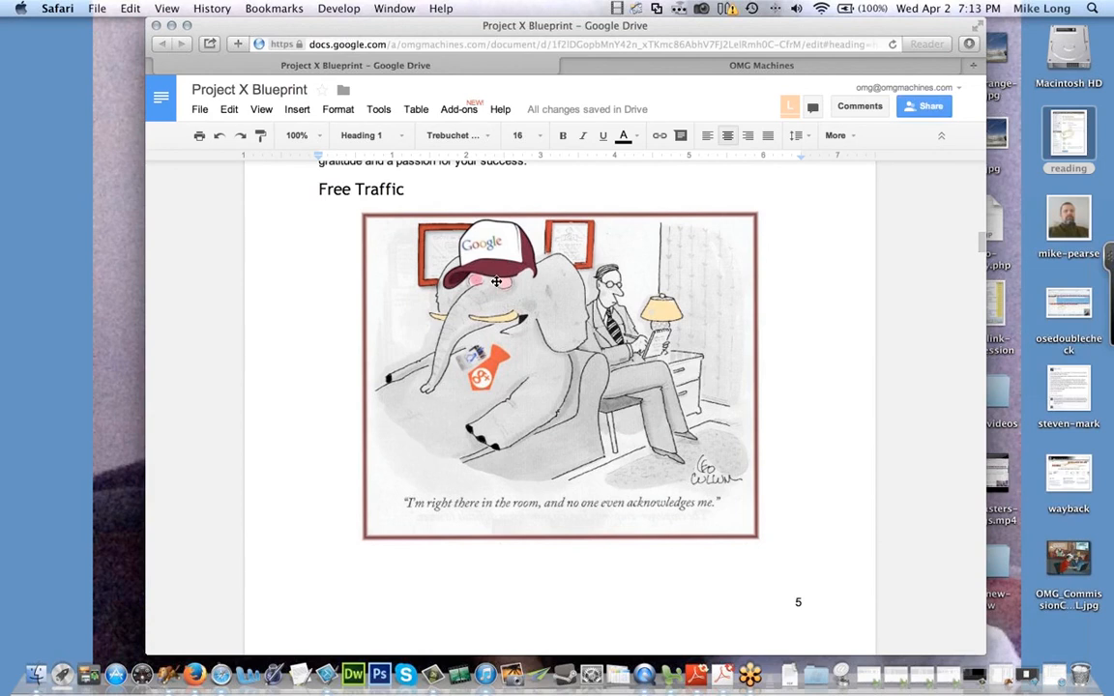
pyautogui.moveTo(495, 282)
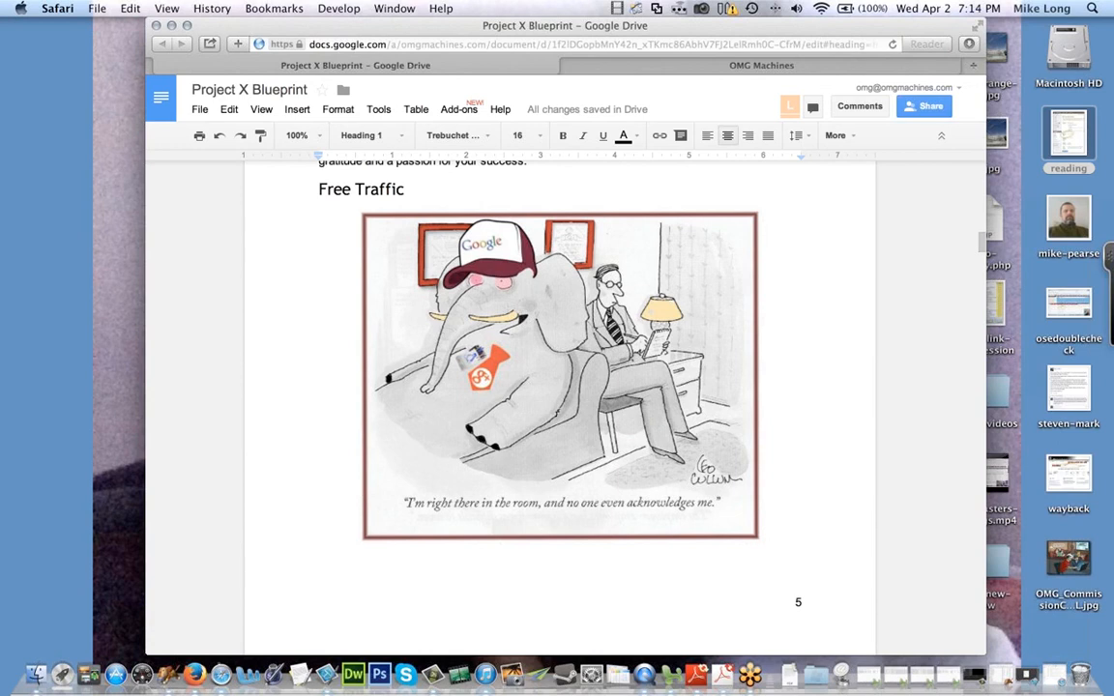
pyautogui.click(751, 8)
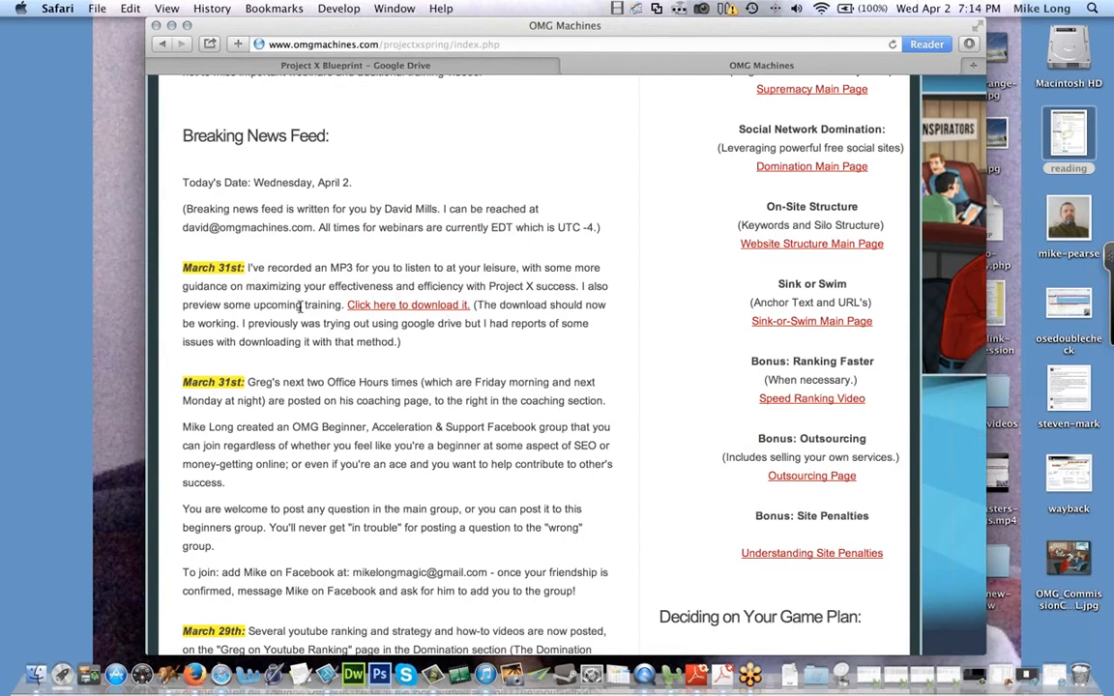
pyautogui.scroll(-3)
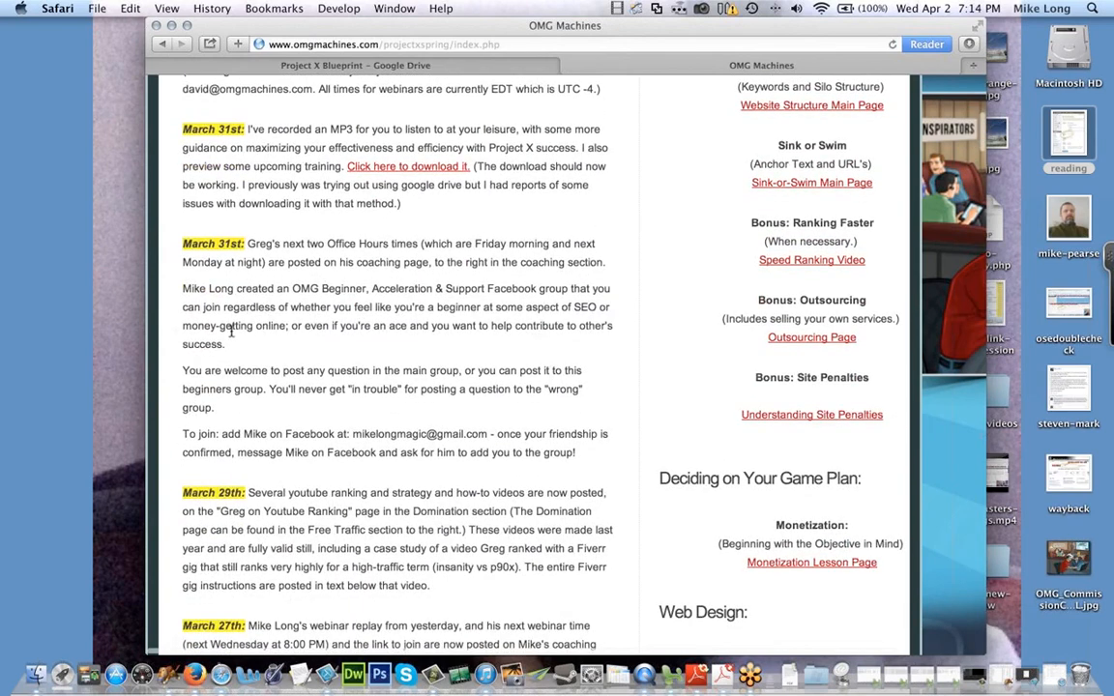
pyautogui.moveTo(433, 278)
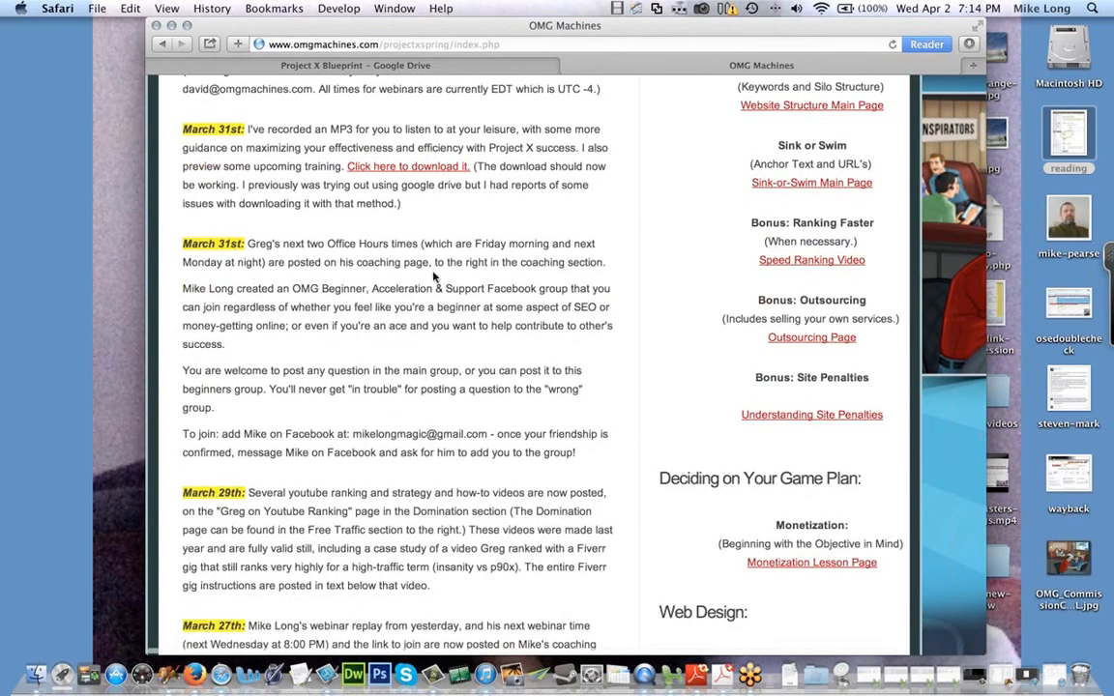
pyautogui.moveTo(338, 257)
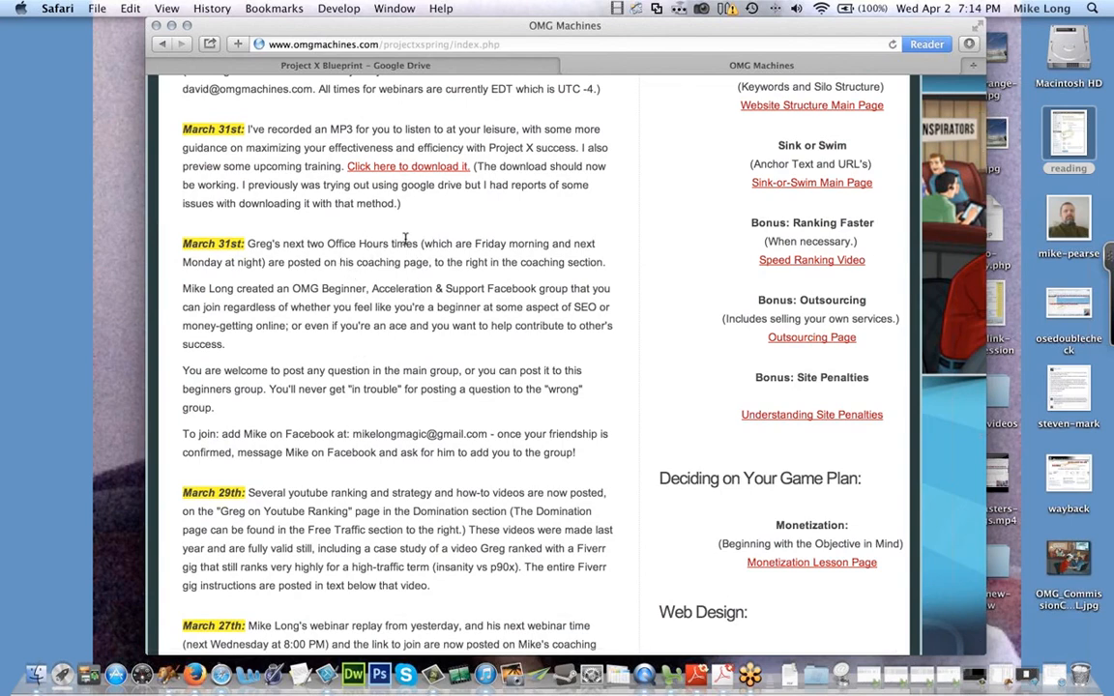
pyautogui.moveTo(713, 319)
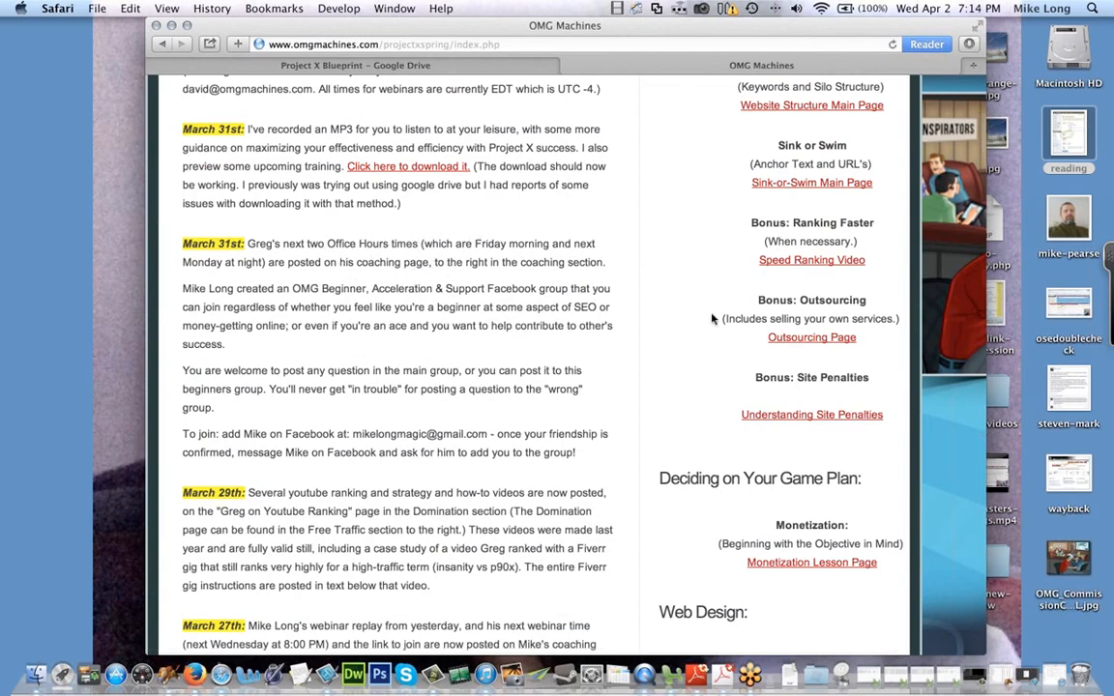
pyautogui.scroll(-3)
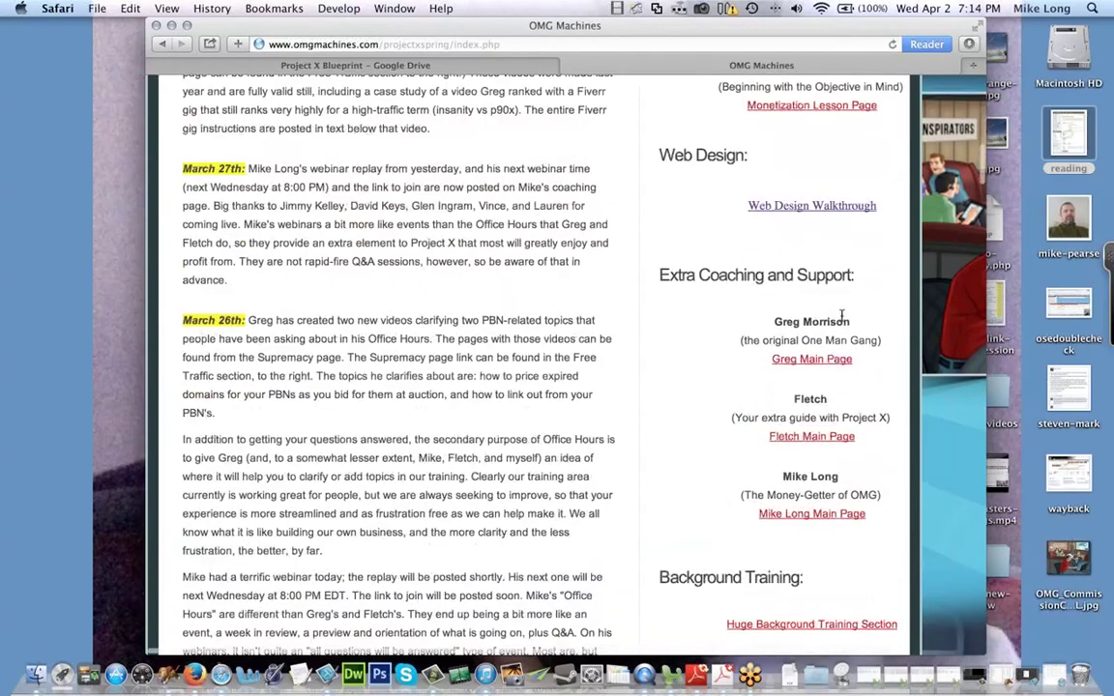
pyautogui.moveTo(802, 462)
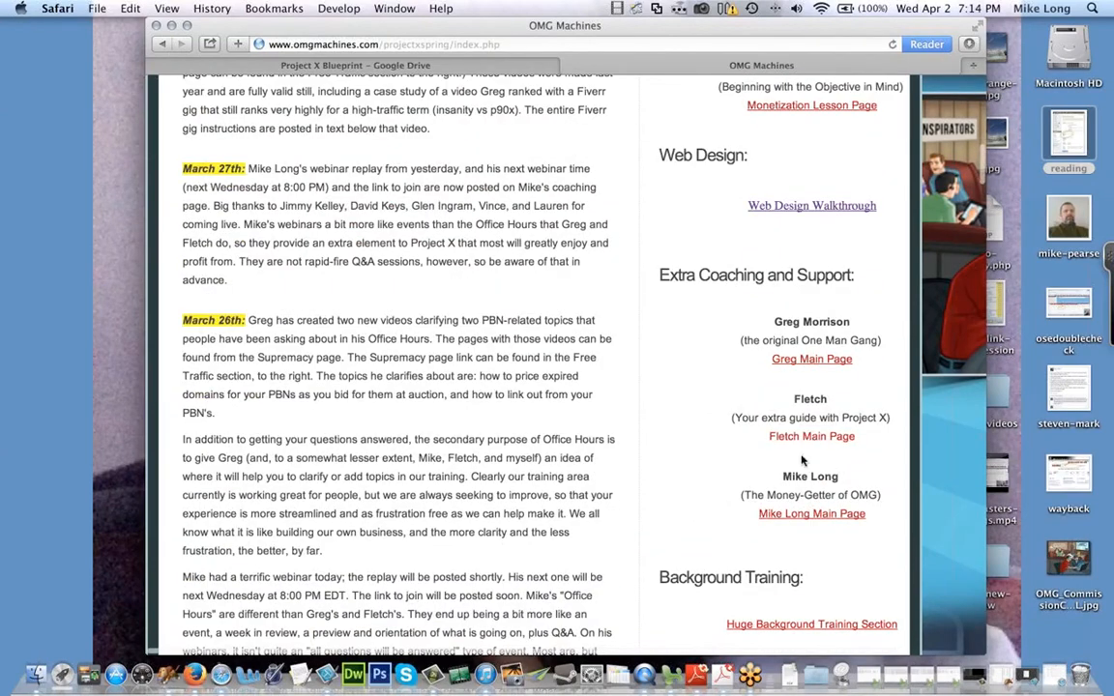
pyautogui.scroll(3)
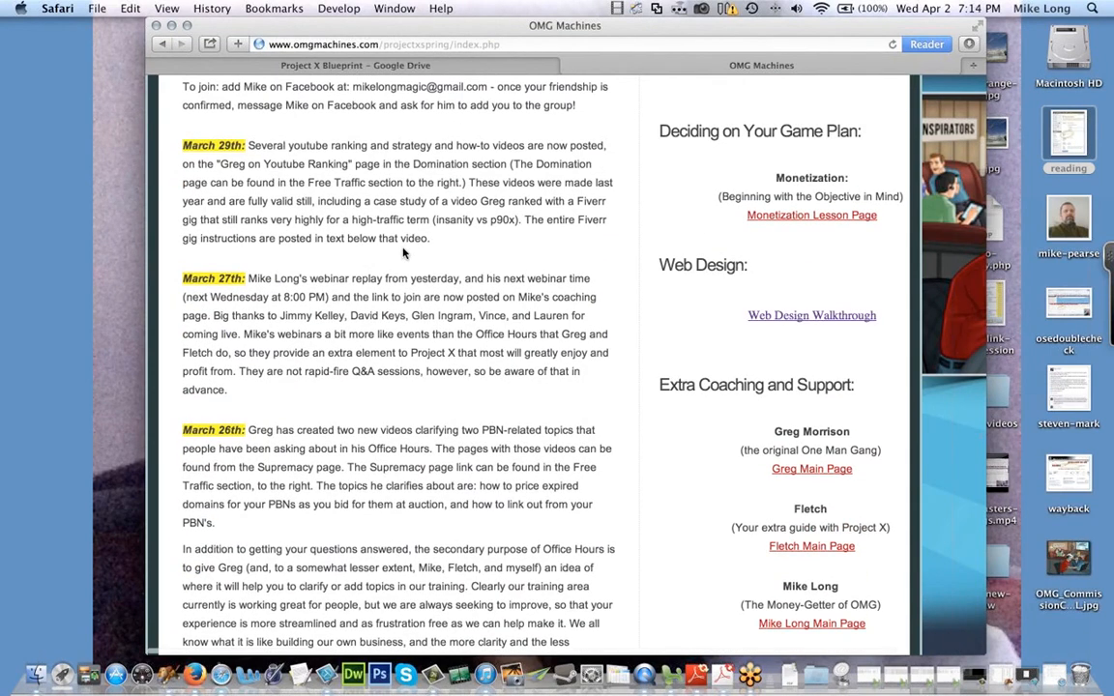
pyautogui.moveTo(328, 196)
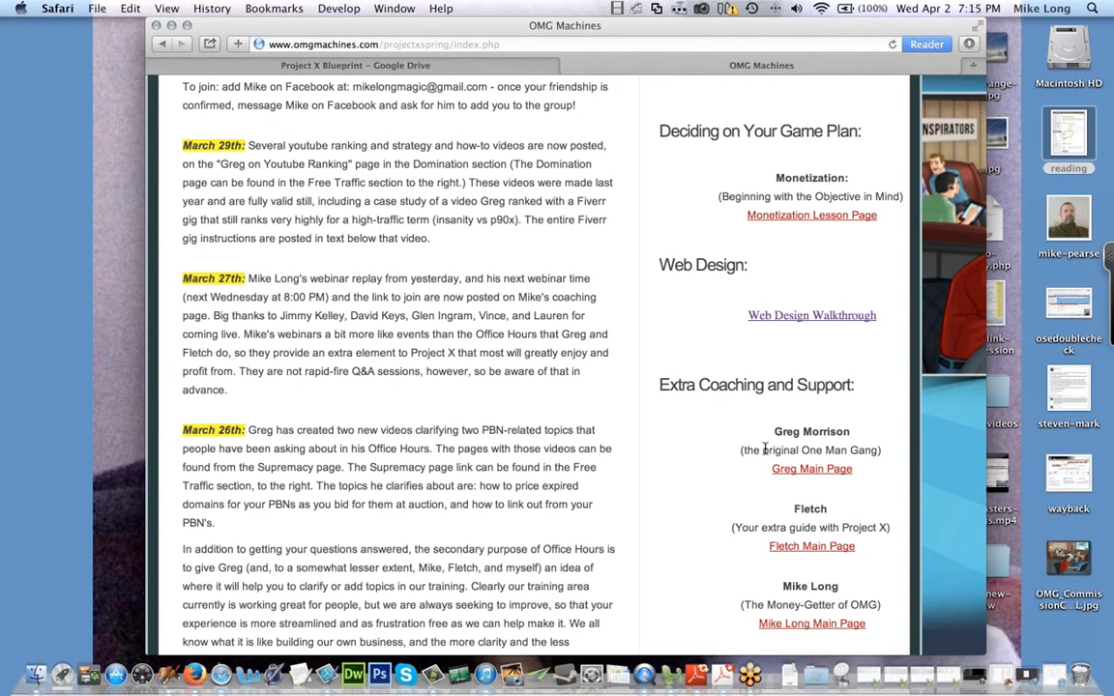
pyautogui.moveTo(540, 246)
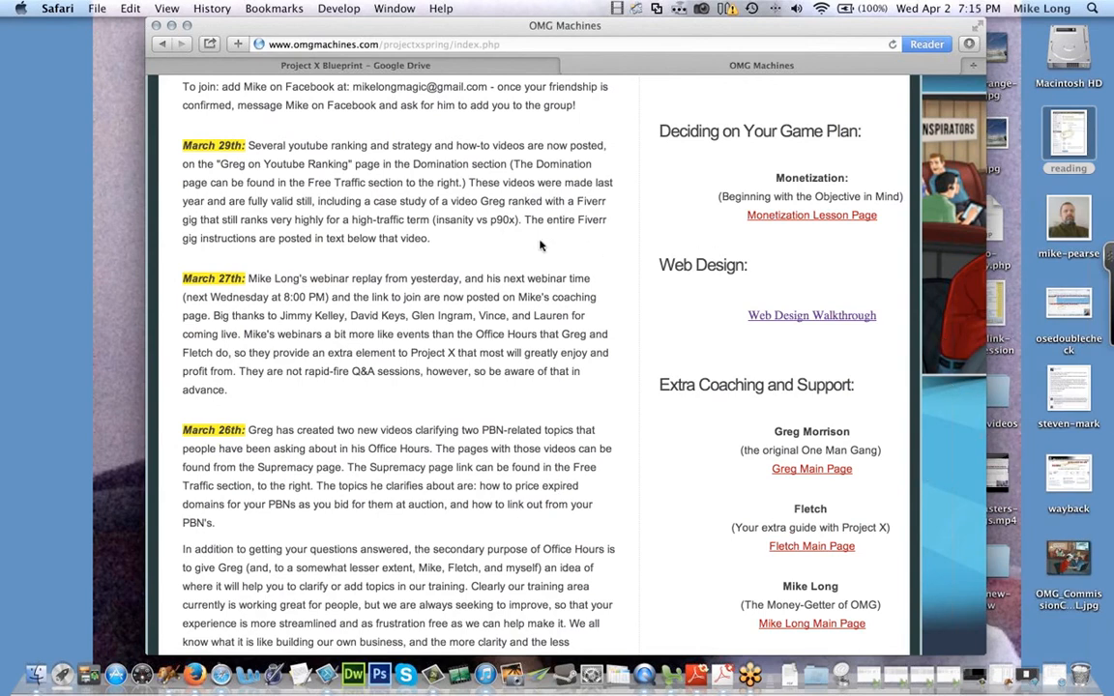
pyautogui.scroll(3)
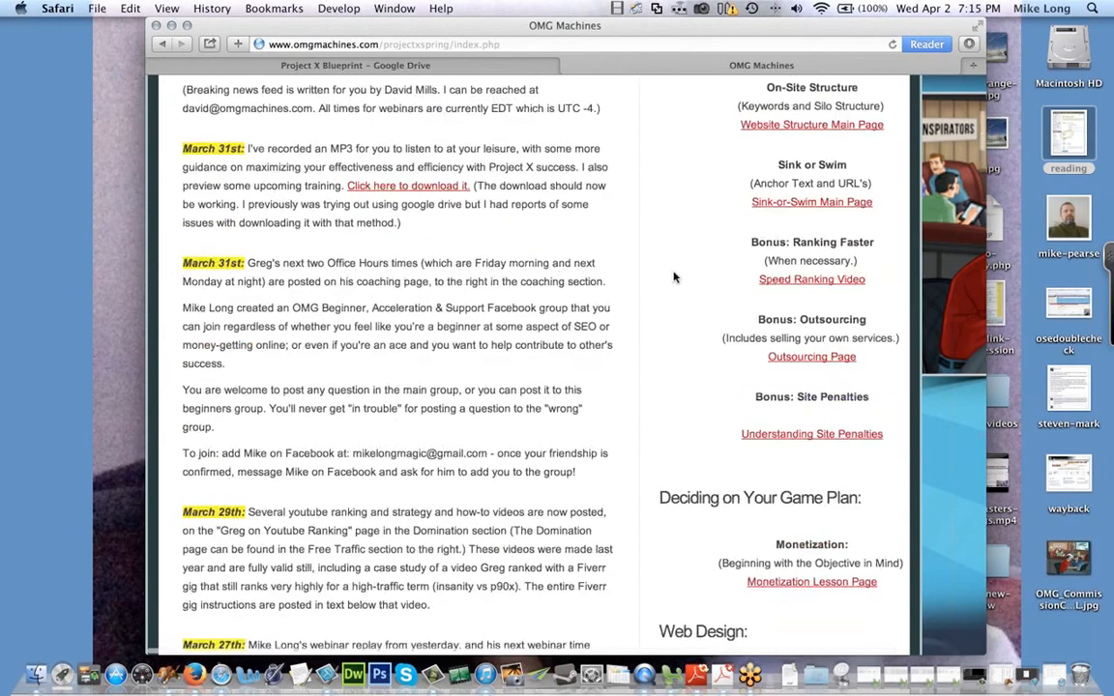
pyautogui.scroll(3)
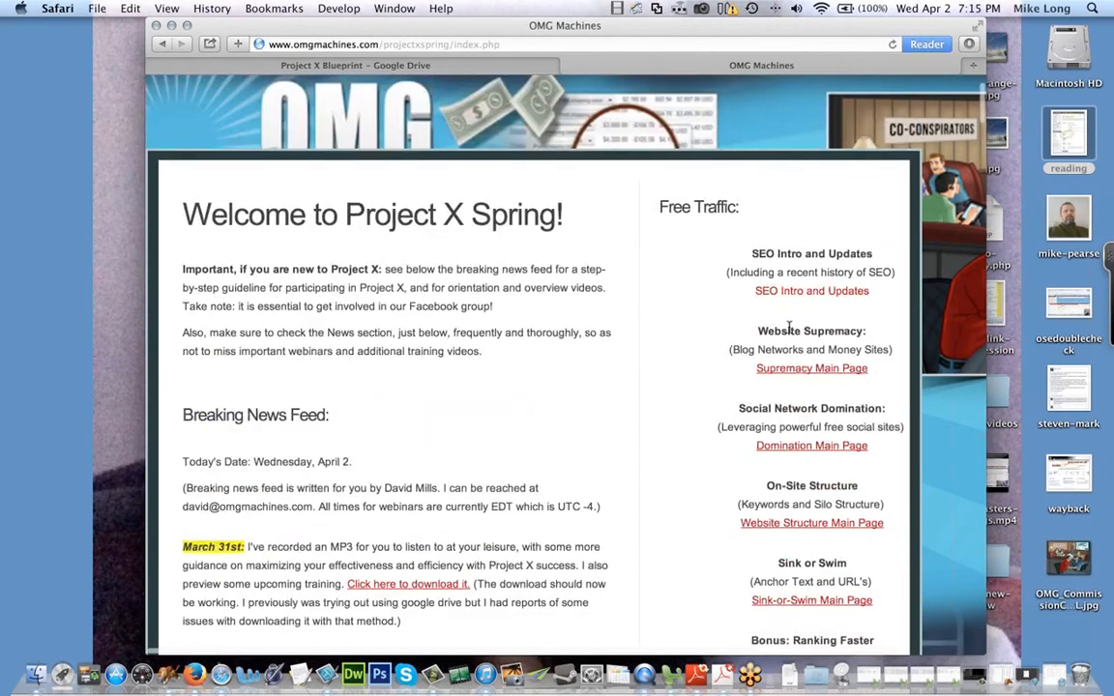
# Step: Open the Domination page, view the Greg on YouTube Ranking lessons, then go back
pyautogui.click(811, 445)
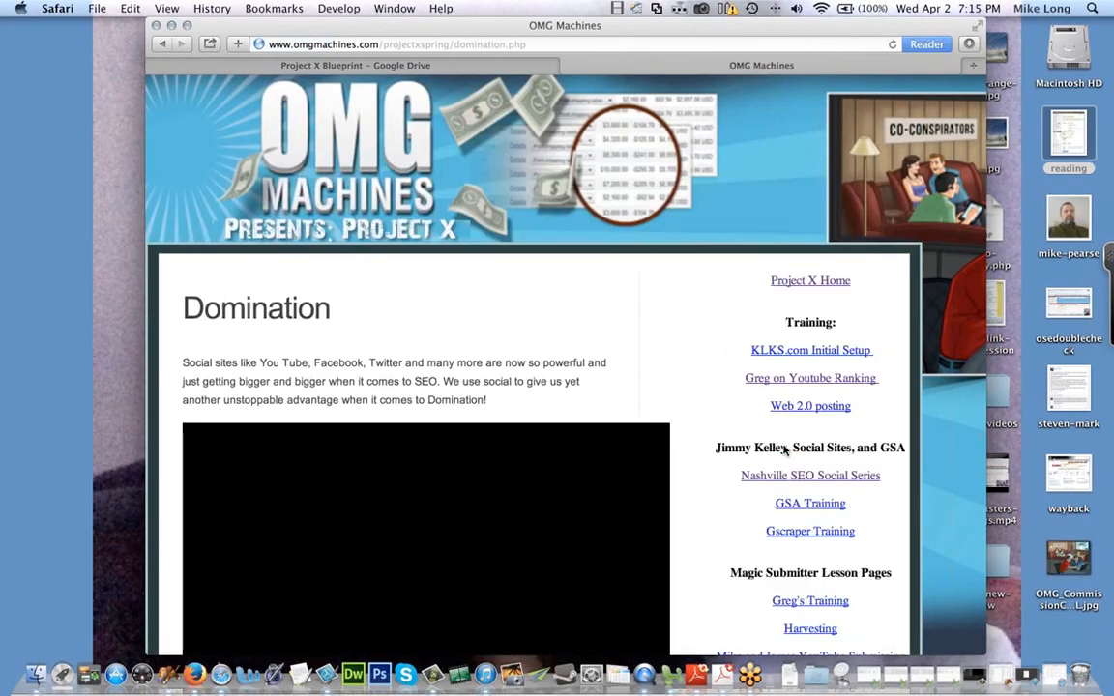
pyautogui.scroll(-3)
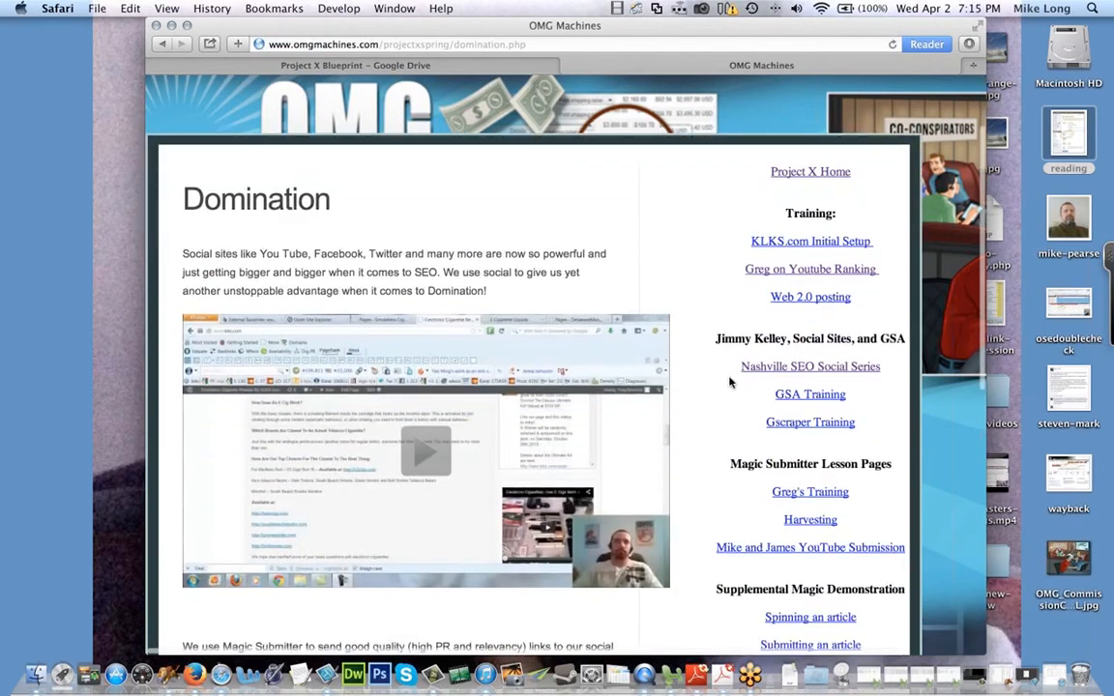
pyautogui.scroll(-3)
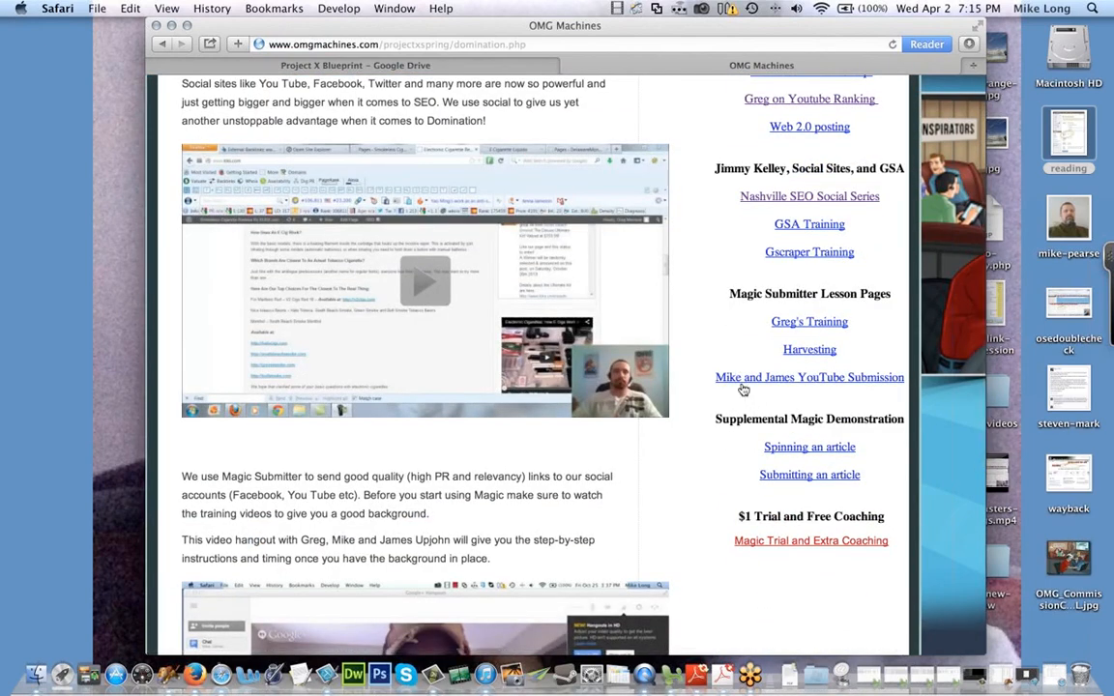
pyautogui.scroll(3)
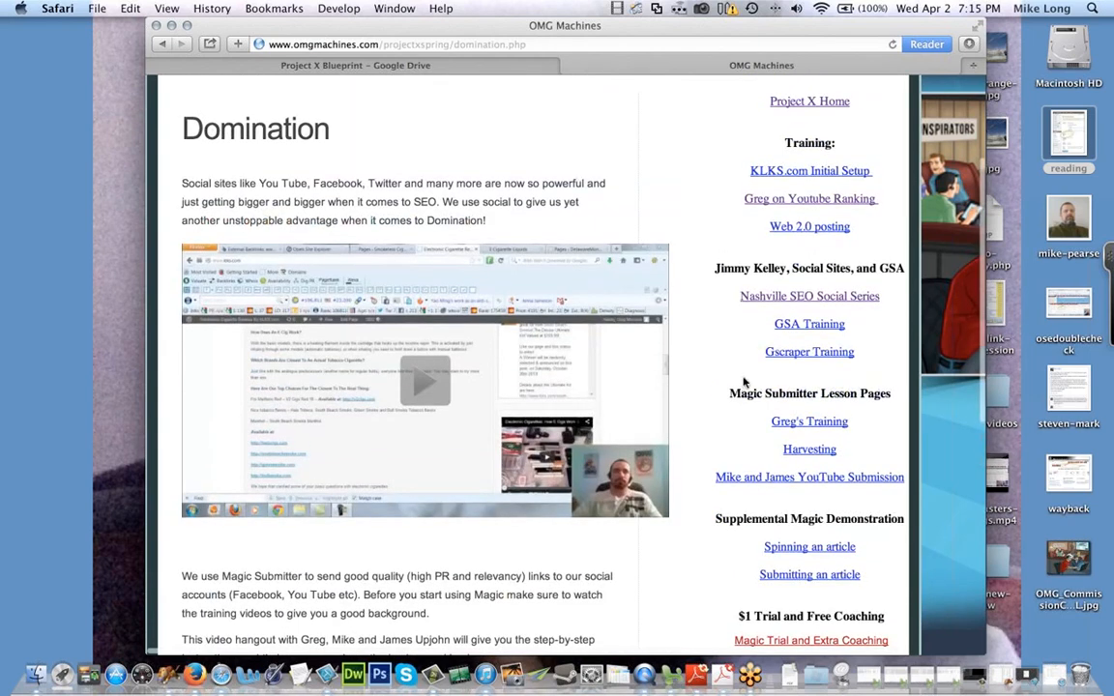
pyautogui.moveTo(781, 201)
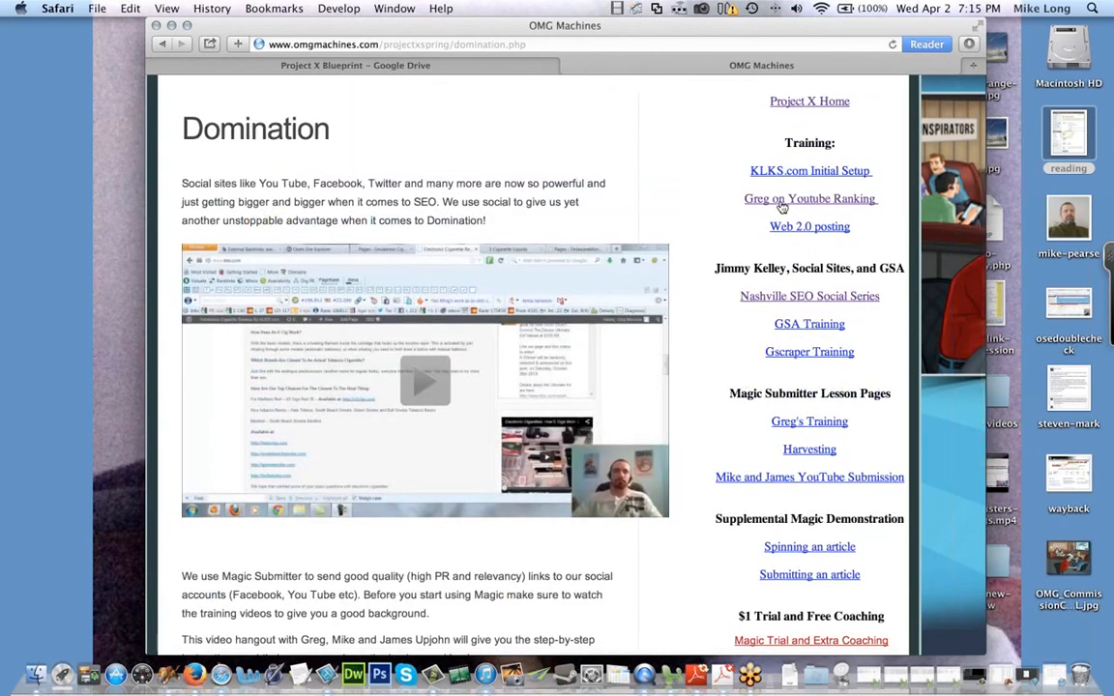
pyautogui.click(809, 199)
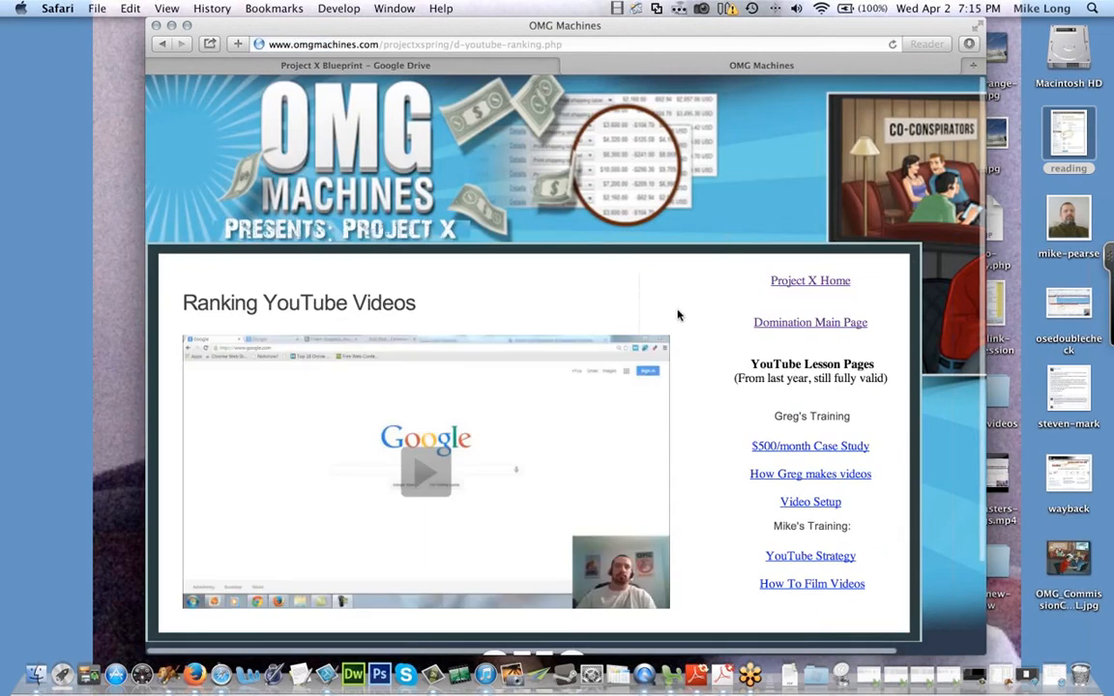
pyautogui.scroll(-3)
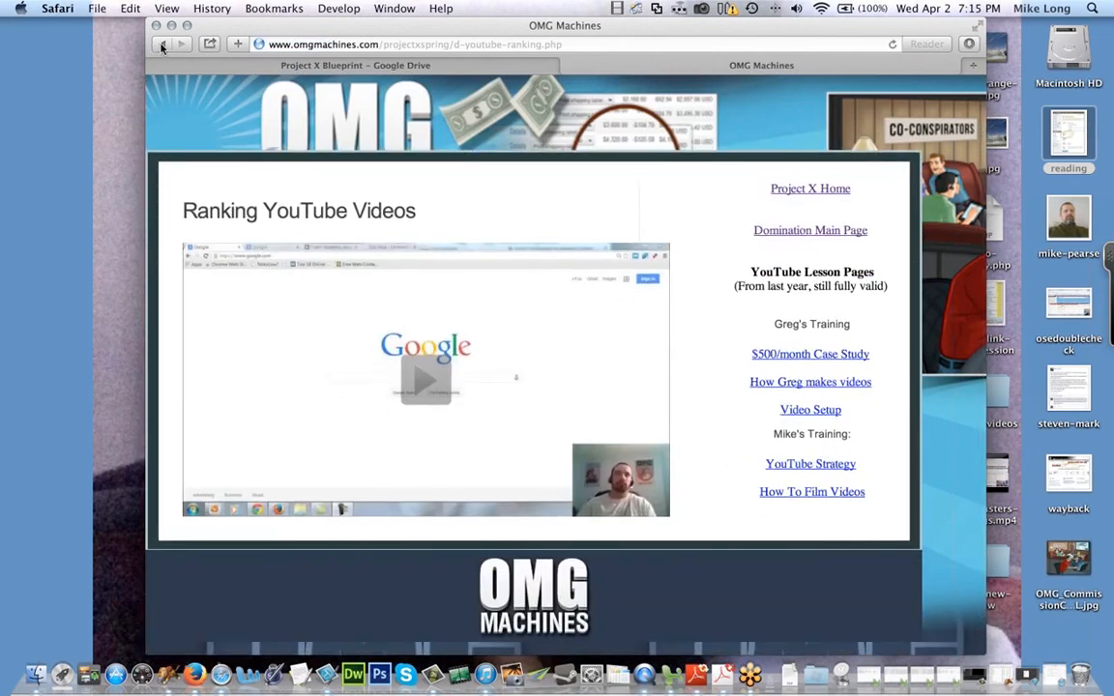
pyautogui.click(160, 45)
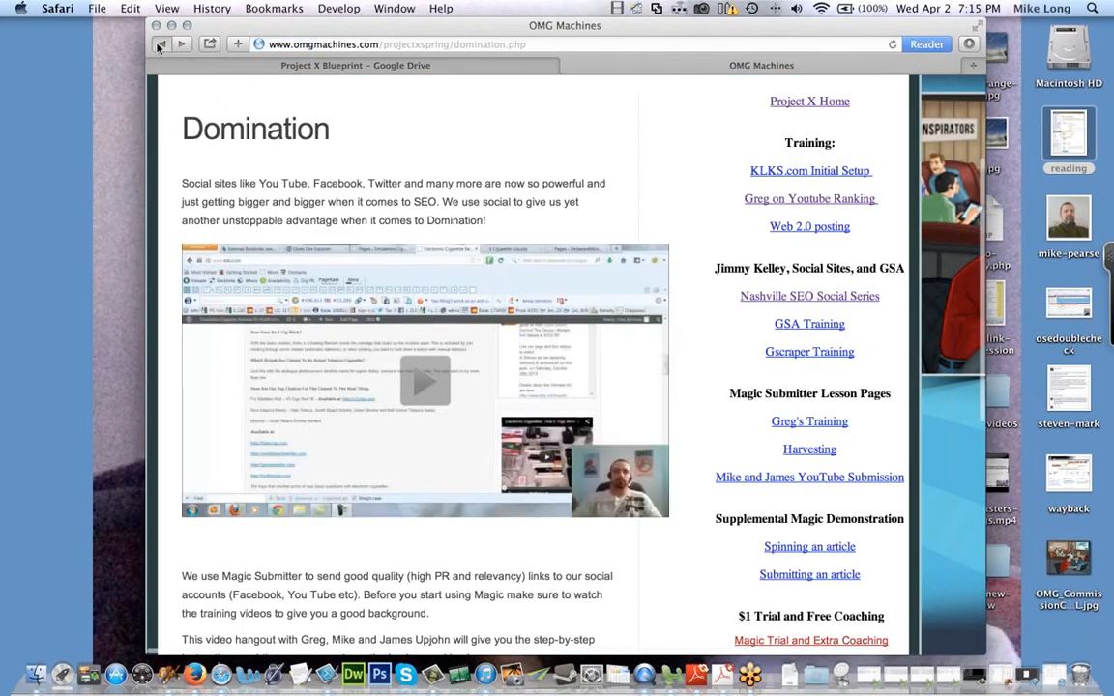
pyautogui.click(161, 44)
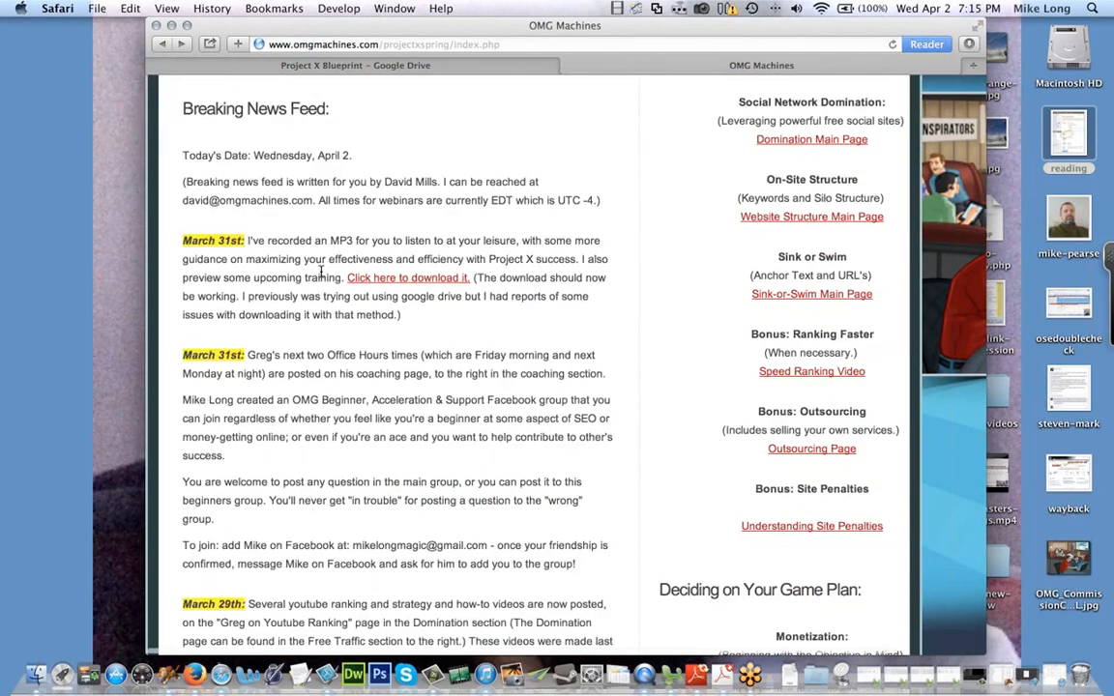
pyautogui.scroll(-3)
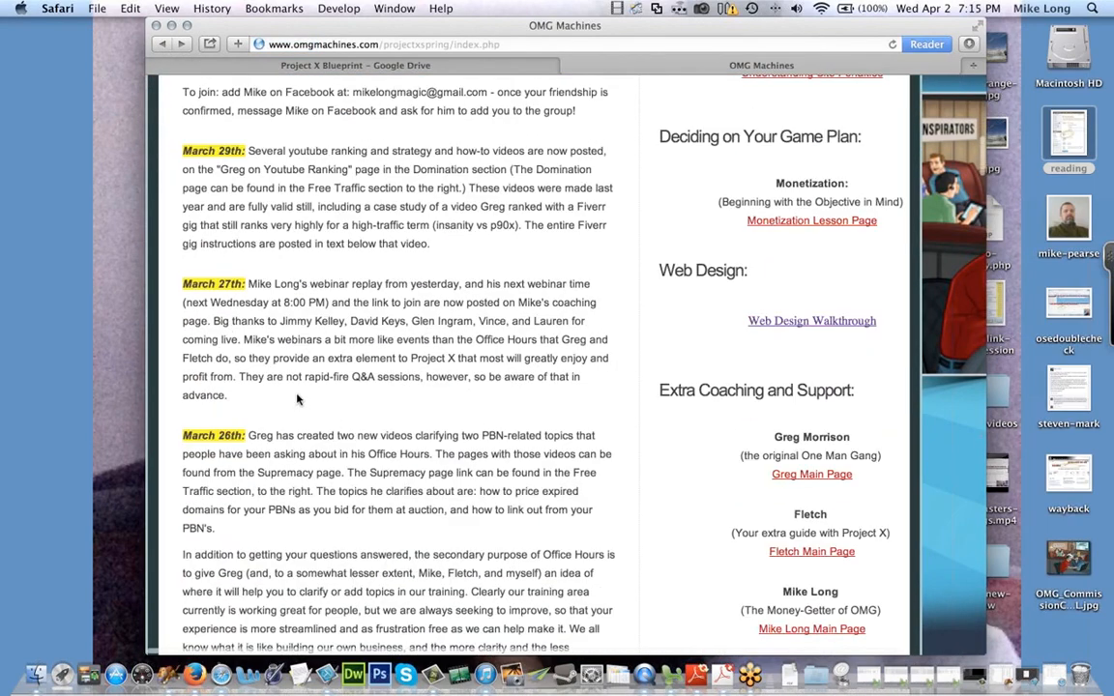
pyautogui.scroll(-3)
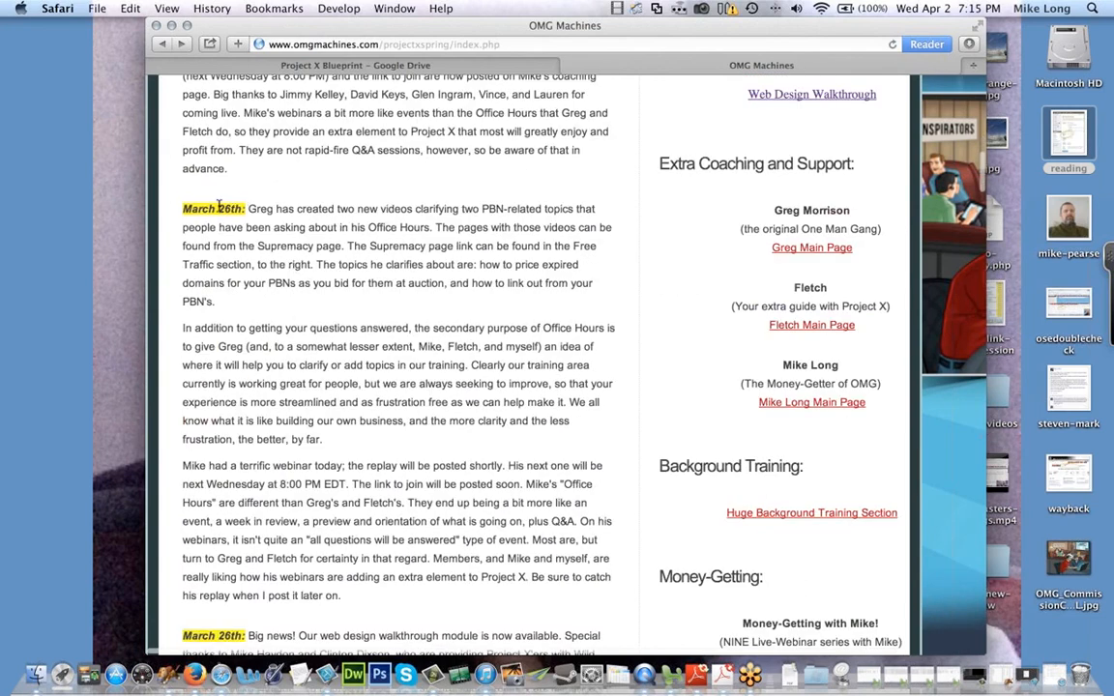
pyautogui.moveTo(421, 203)
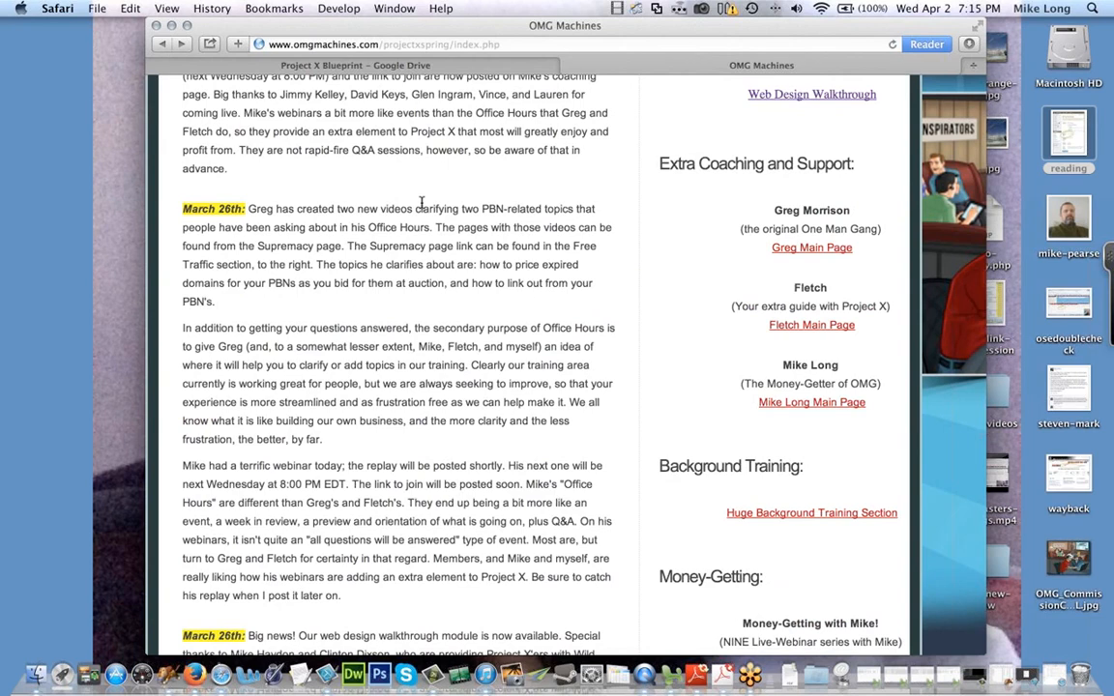
pyautogui.moveTo(441, 145)
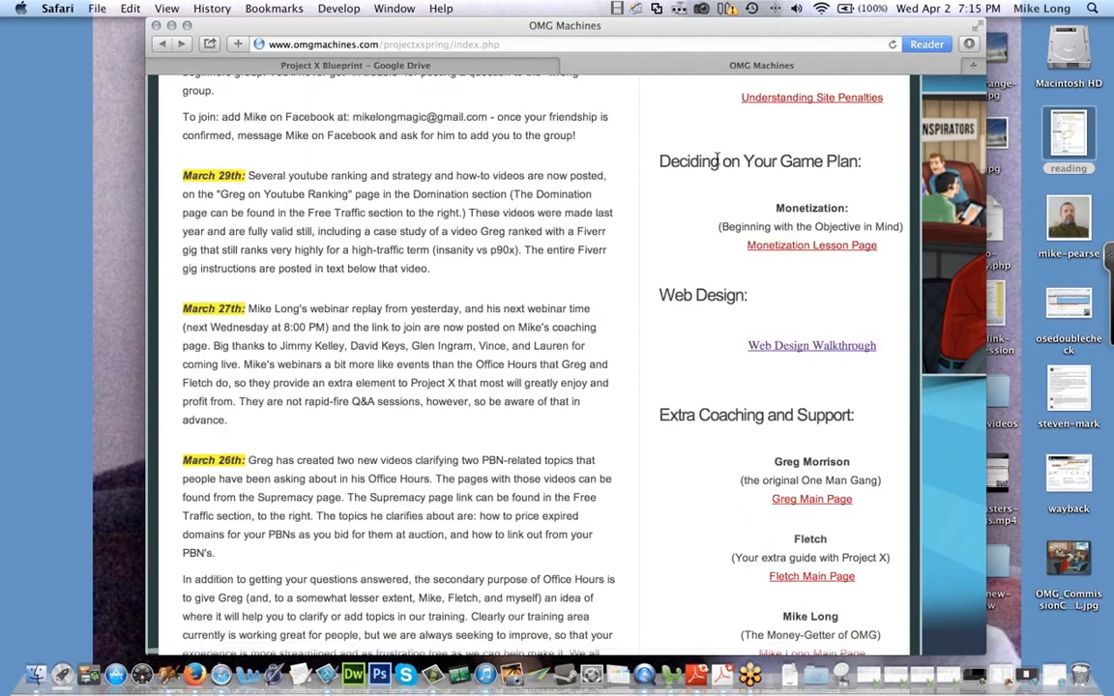
pyautogui.scroll(3)
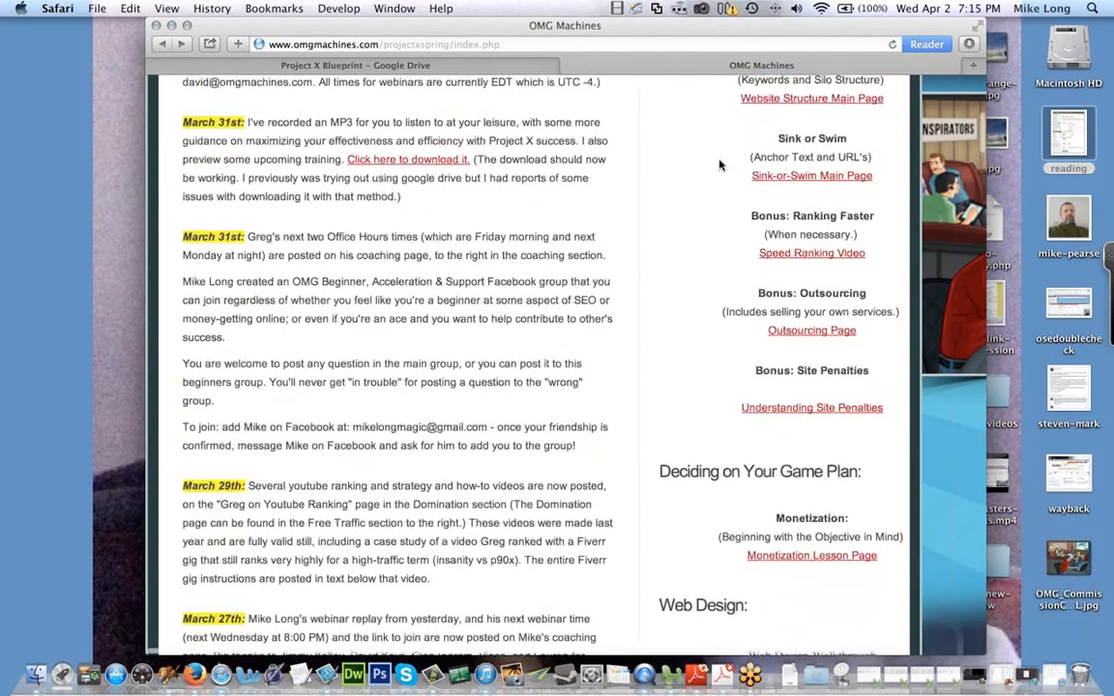
pyautogui.scroll(3)
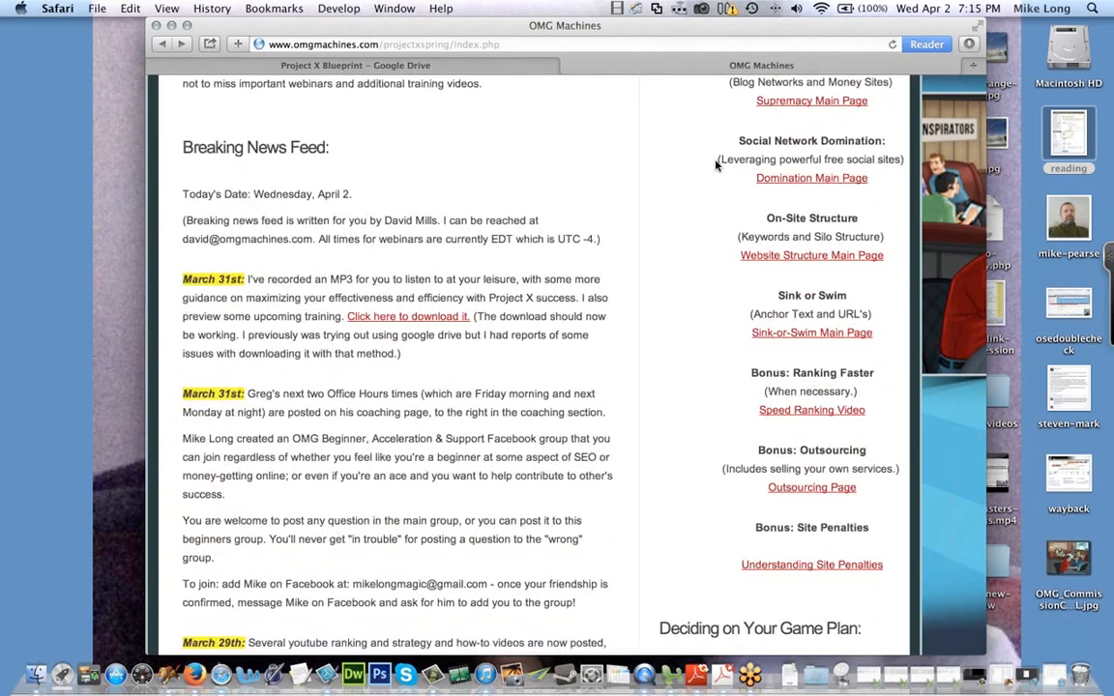
pyautogui.scroll(3)
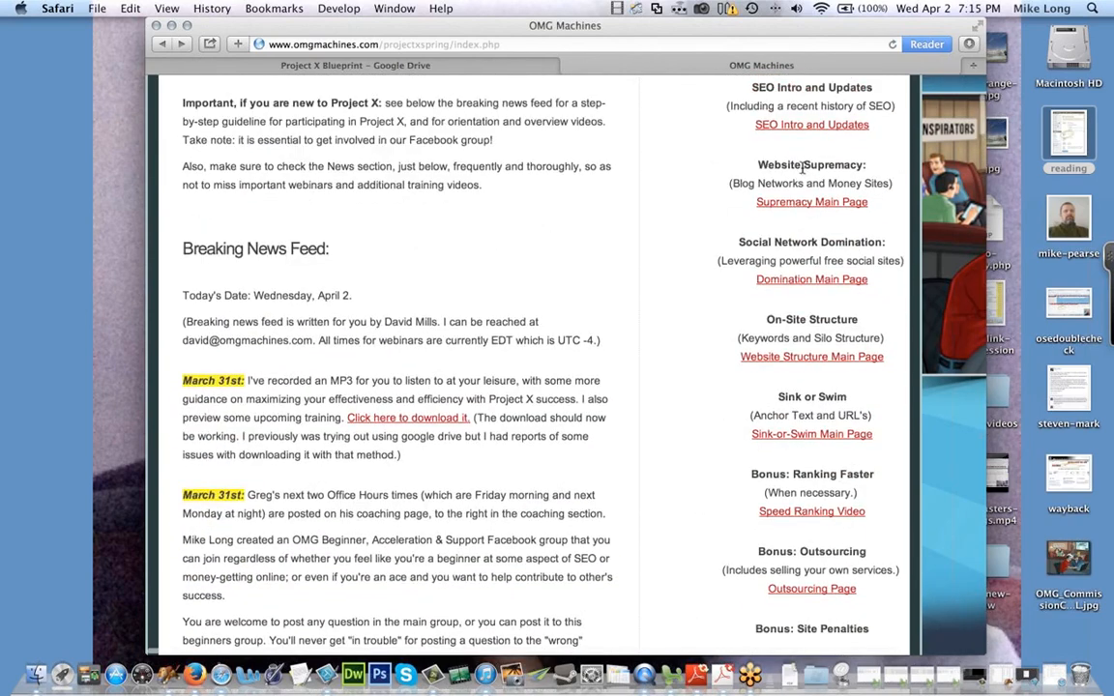
# Step: Open Supremacy's 'Judging PBN prices at auctions' video page, then return to the Blueprint
pyautogui.click(811, 201)
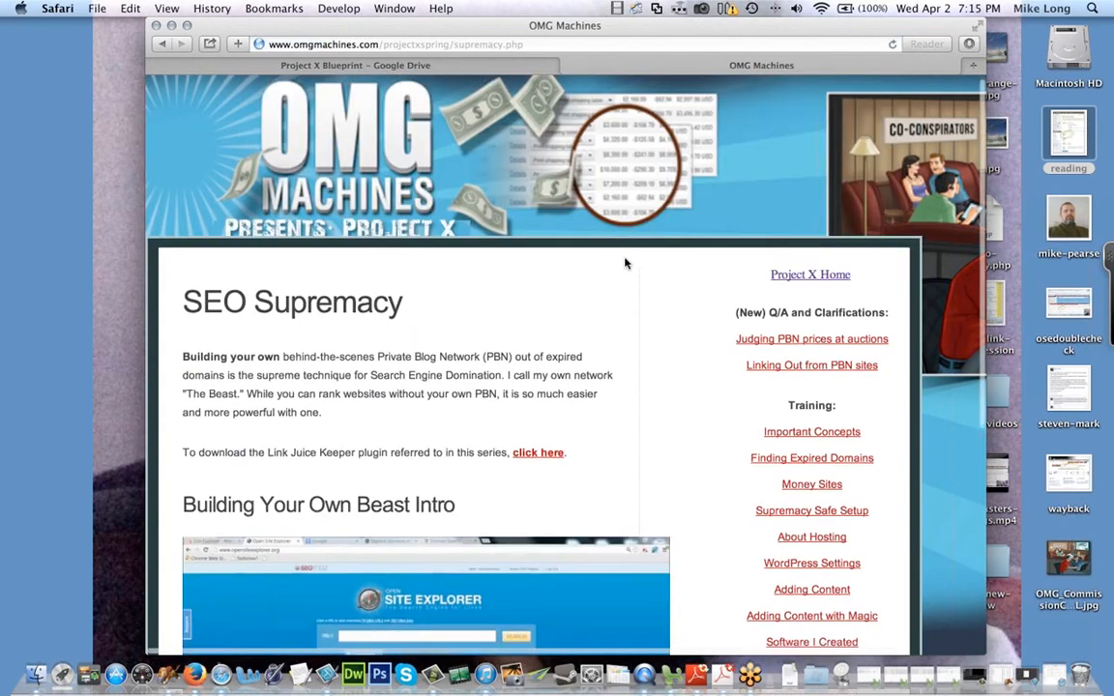
pyautogui.scroll(-3)
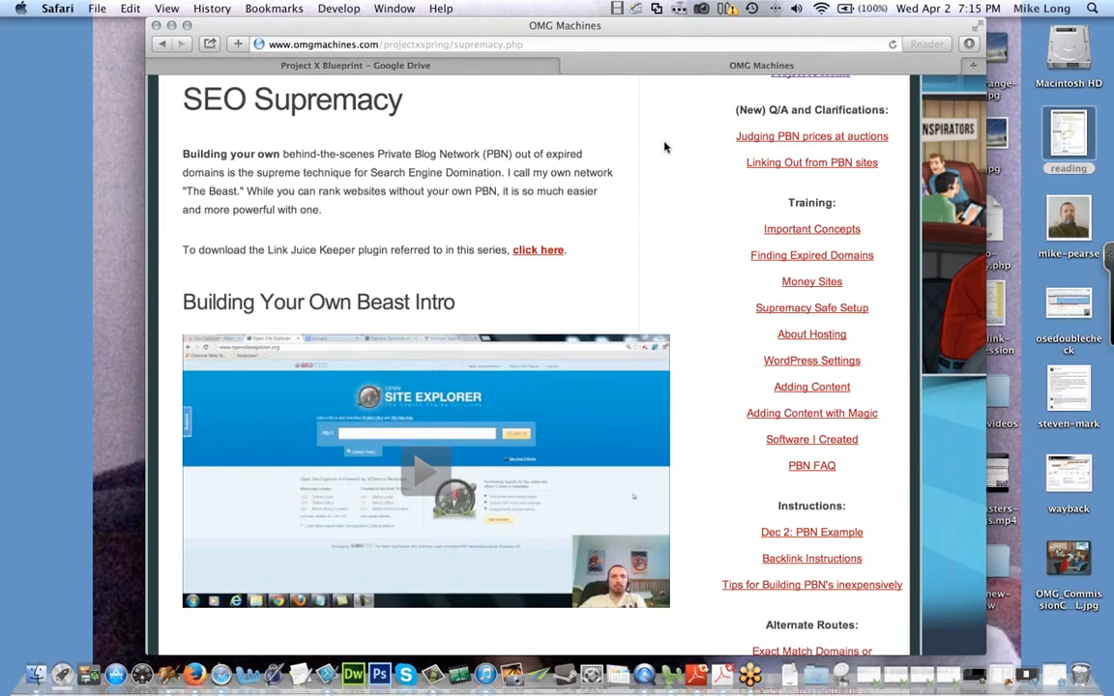
pyautogui.moveTo(674, 160)
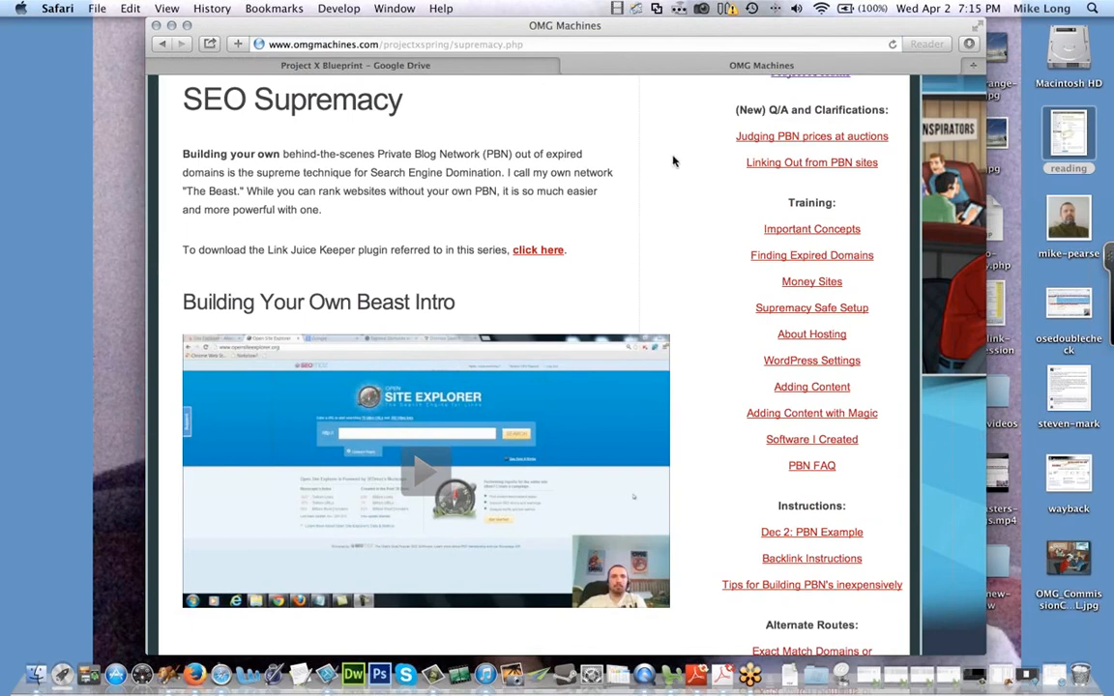
pyautogui.moveTo(815, 160)
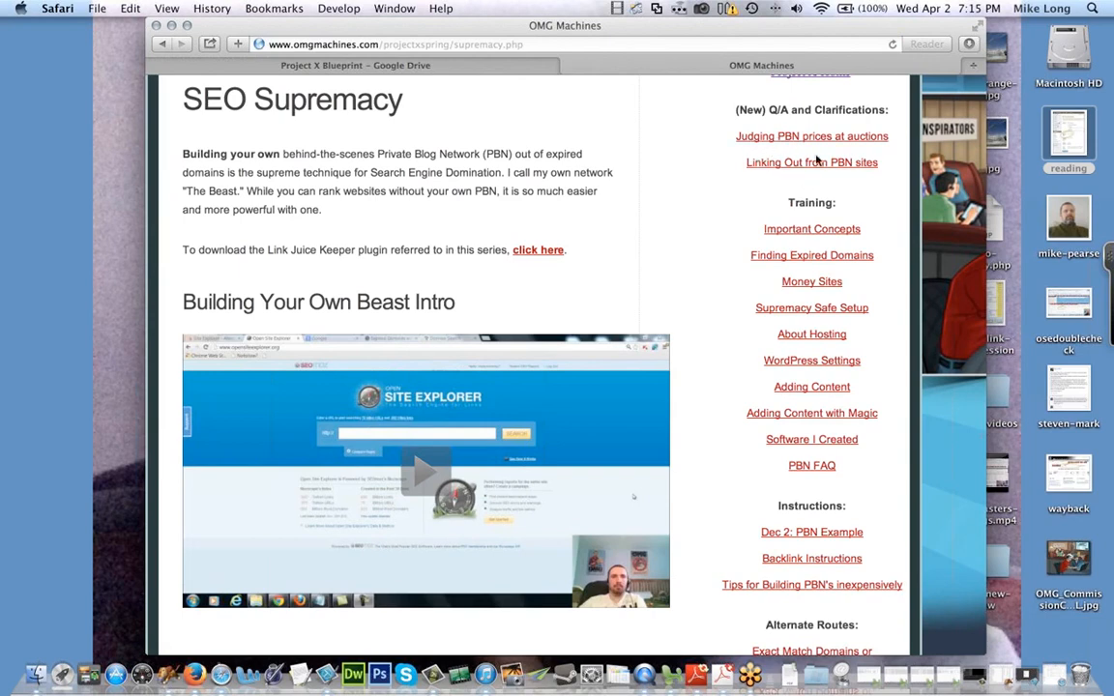
pyautogui.moveTo(836, 145)
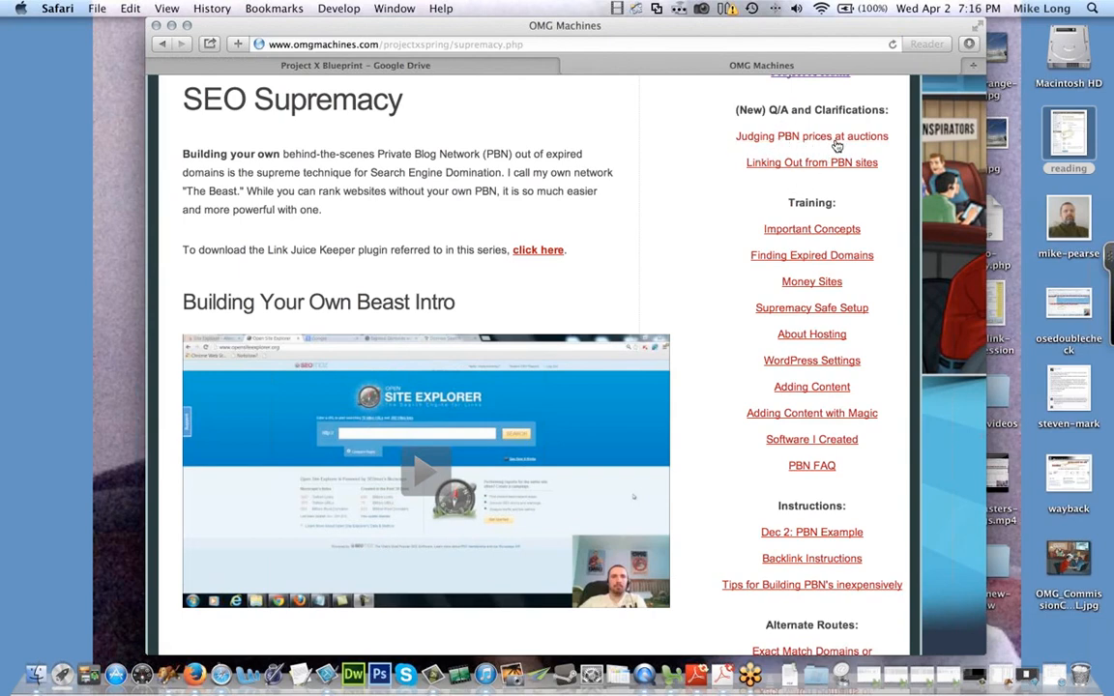
pyautogui.click(811, 136)
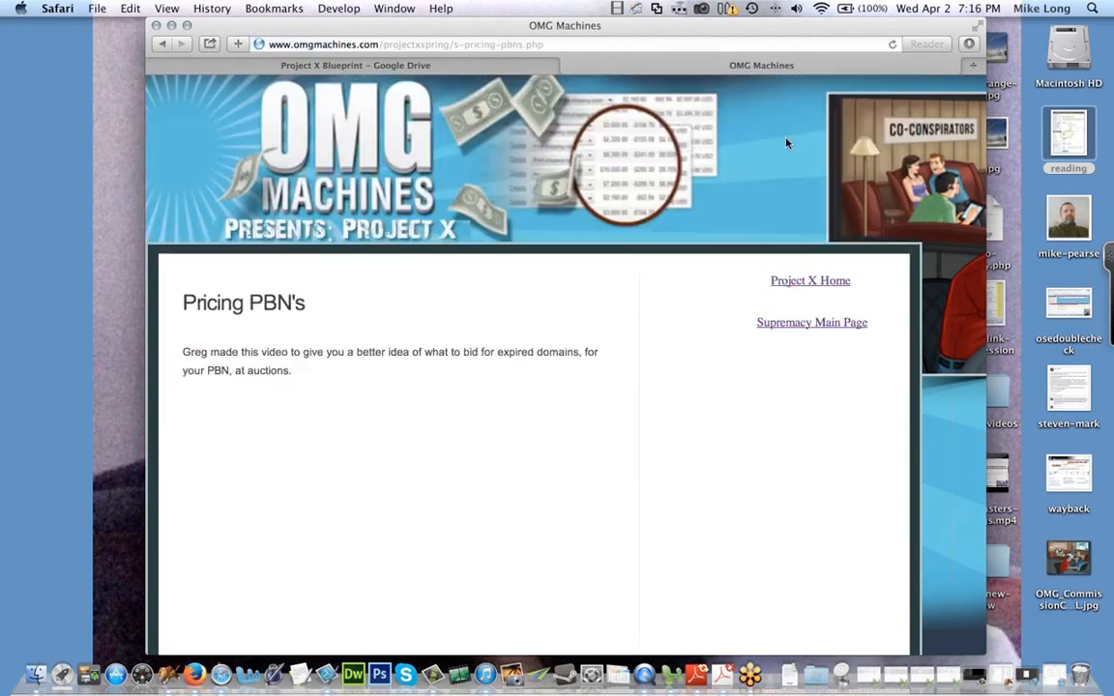
pyautogui.scroll(-3)
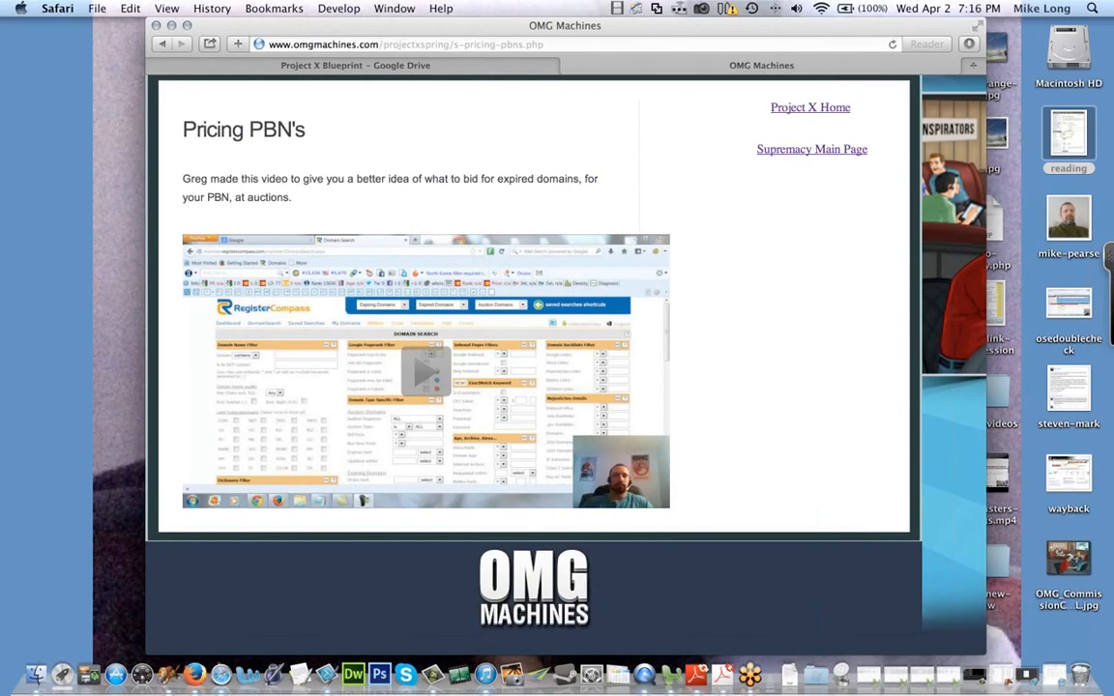
pyautogui.click(354, 65)
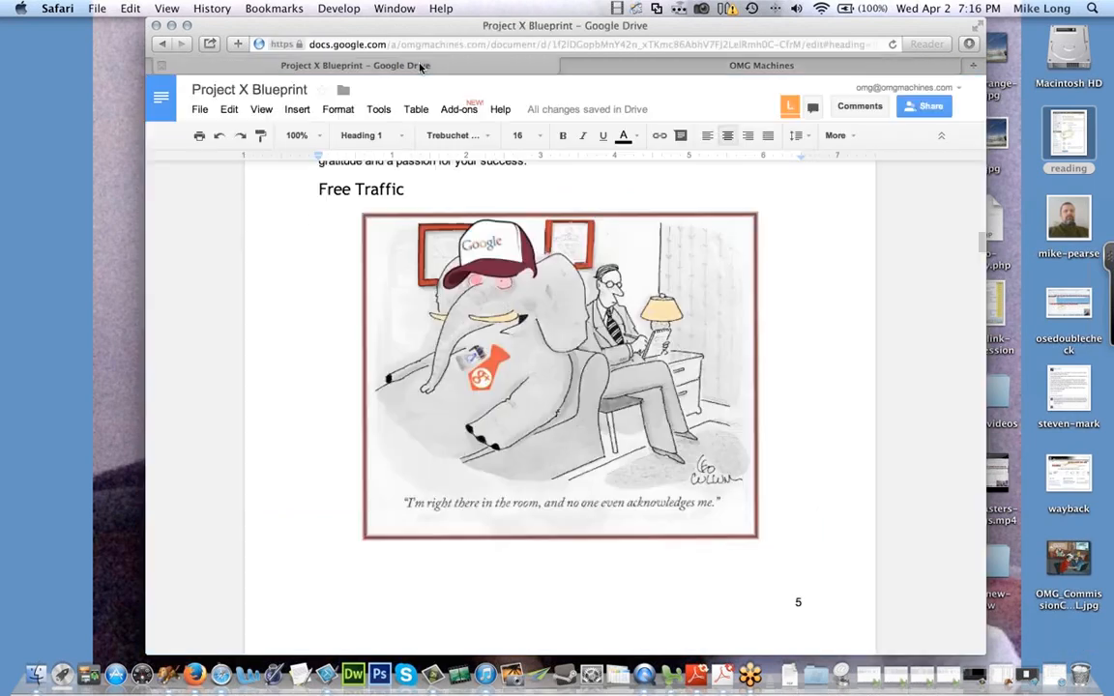
# Step: Scroll to the Current Pricing list and briefly highlight 'Normal PR' in the bullets
pyautogui.scroll(-3)
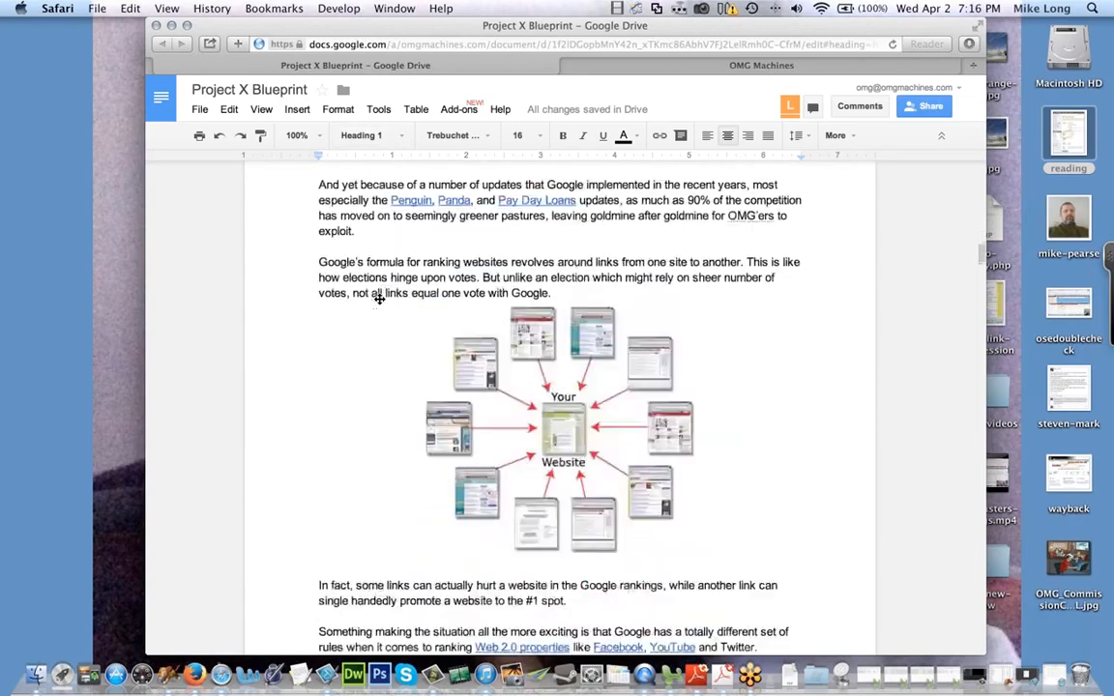
pyautogui.scroll(-3)
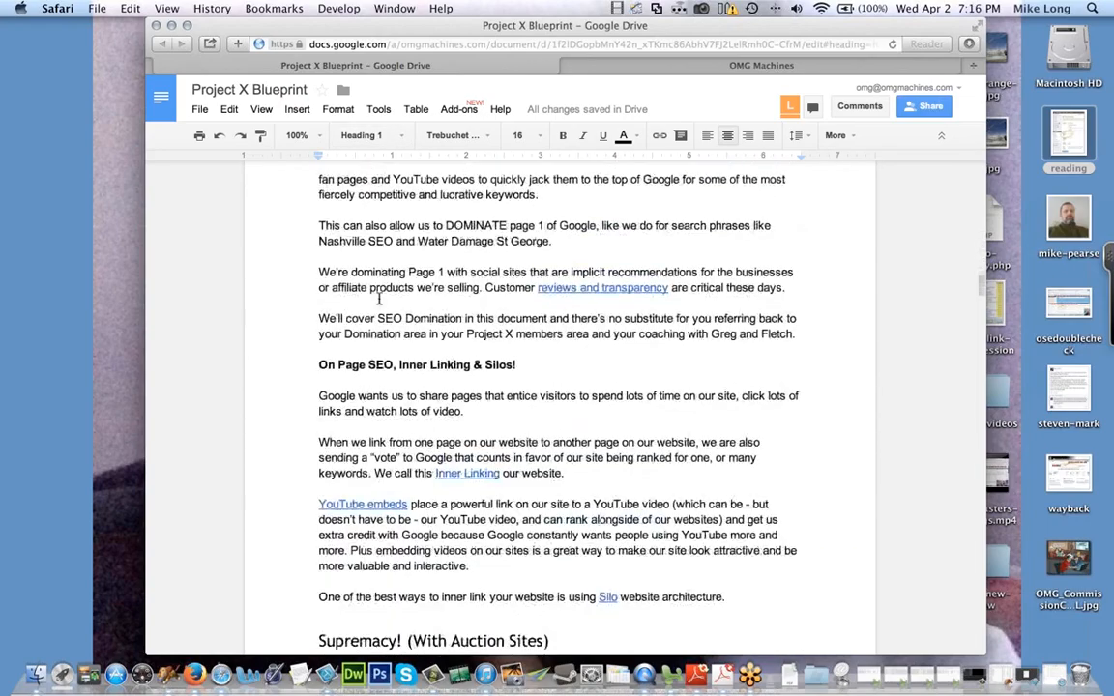
pyautogui.scroll(-3)
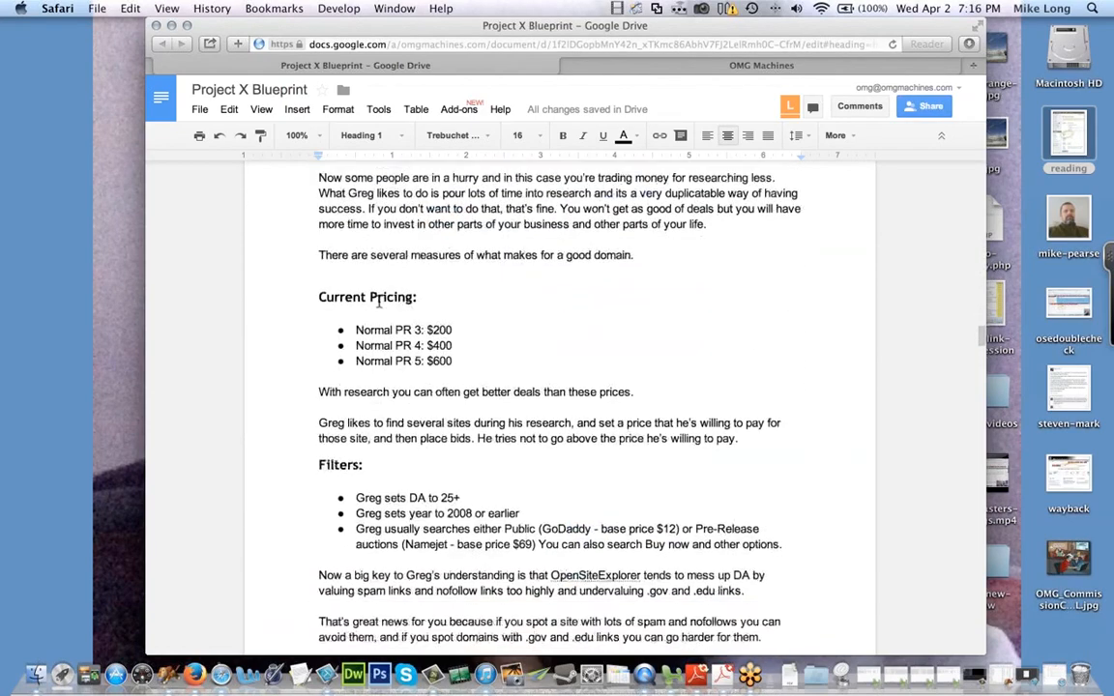
pyautogui.scroll(-3)
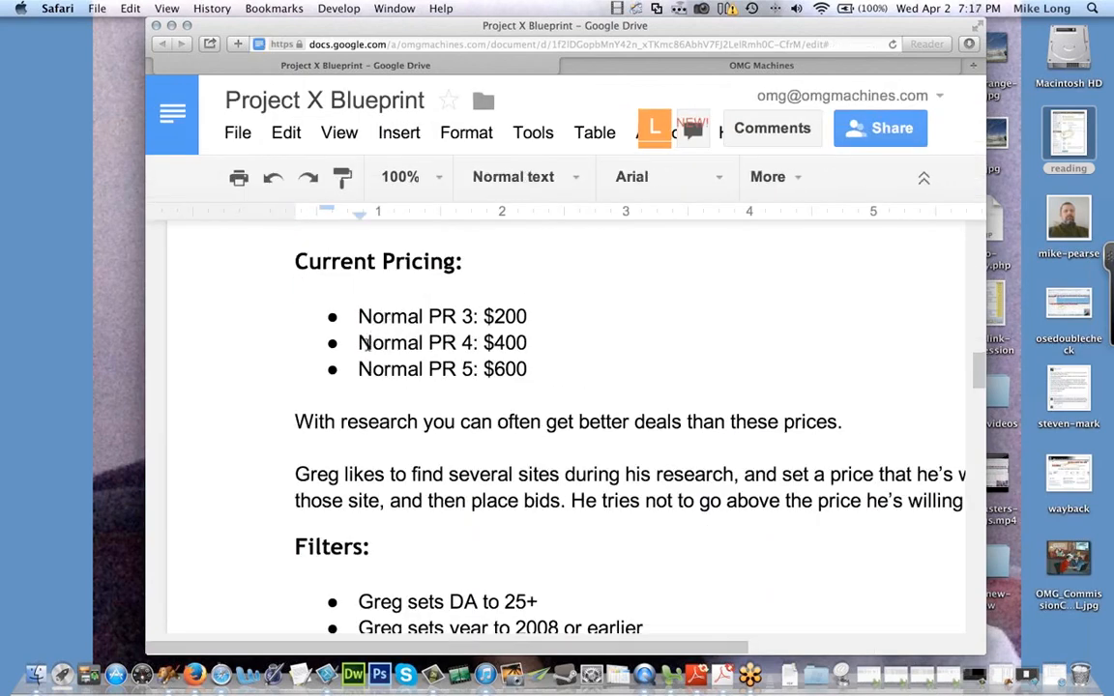
pyautogui.doubleClick(406, 343)
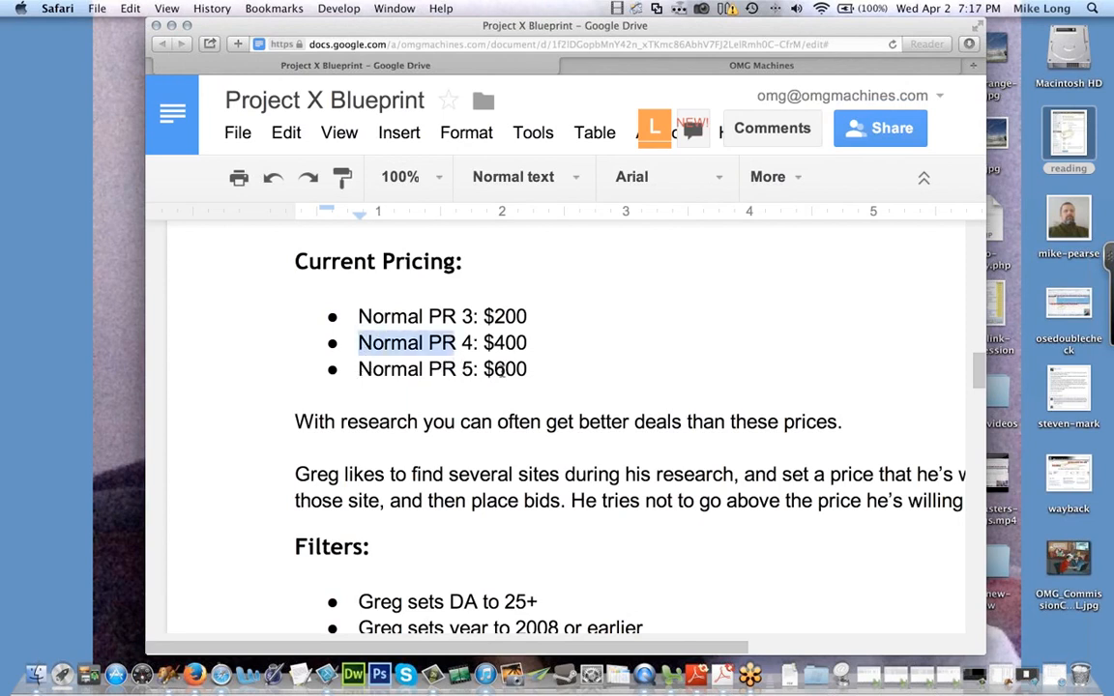
pyautogui.click(375, 385)
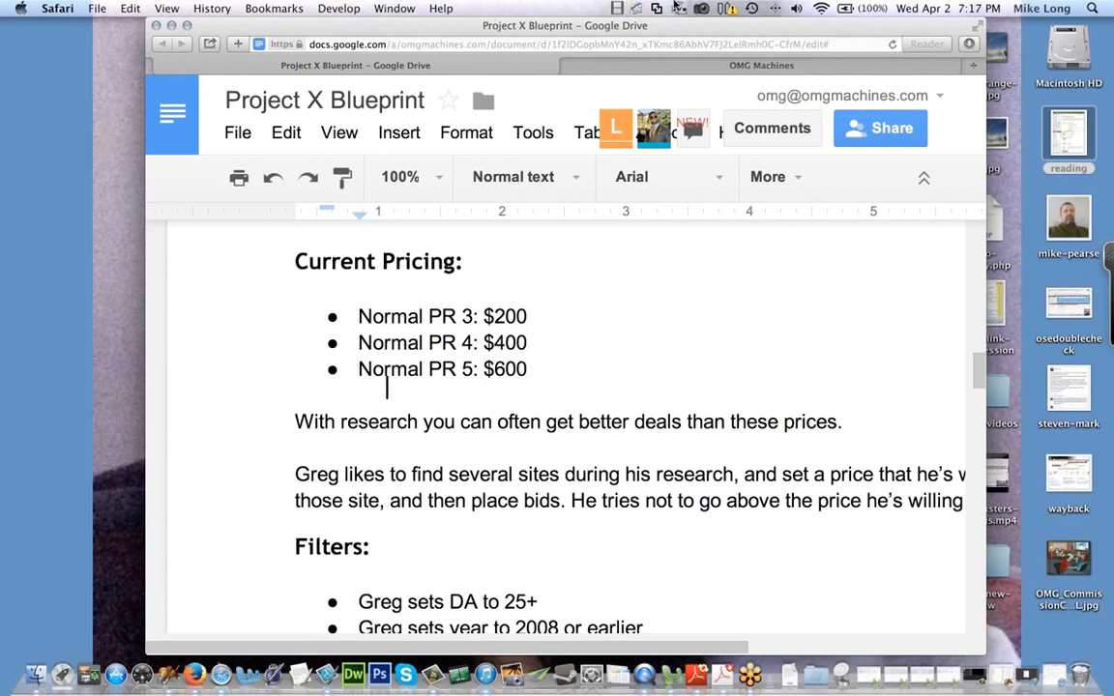
pyautogui.moveTo(652, 127)
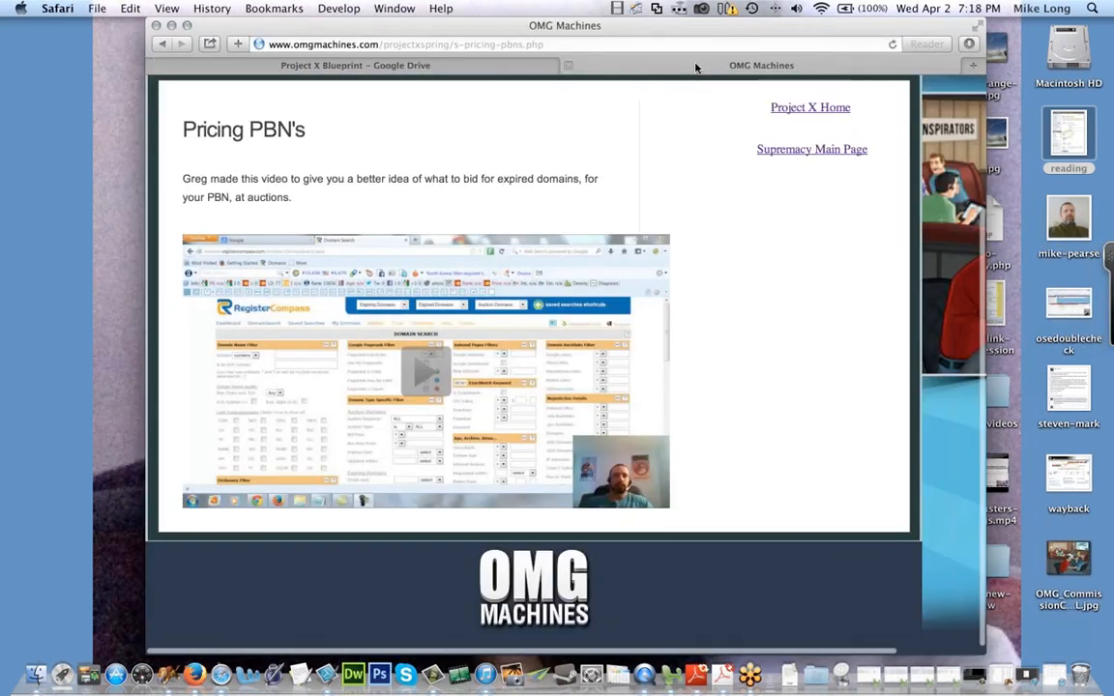
# Step: Revisit the SEO Supremacy main page, then switch back to the Project X Blueprint tab
pyautogui.click(811, 149)
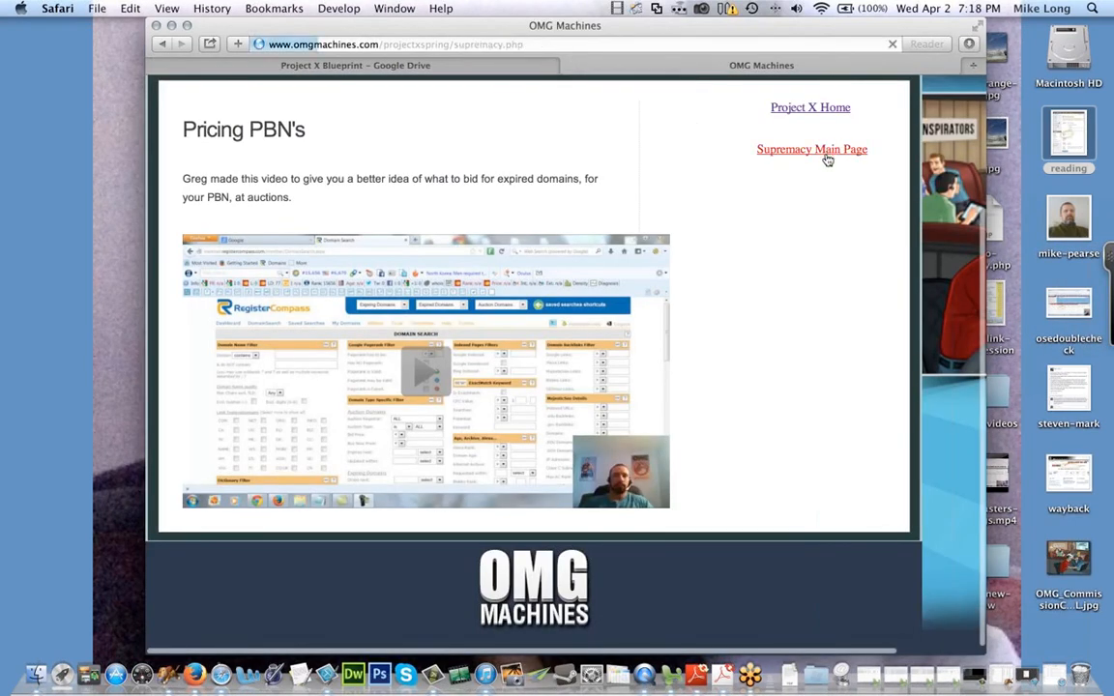
pyautogui.click(811, 149)
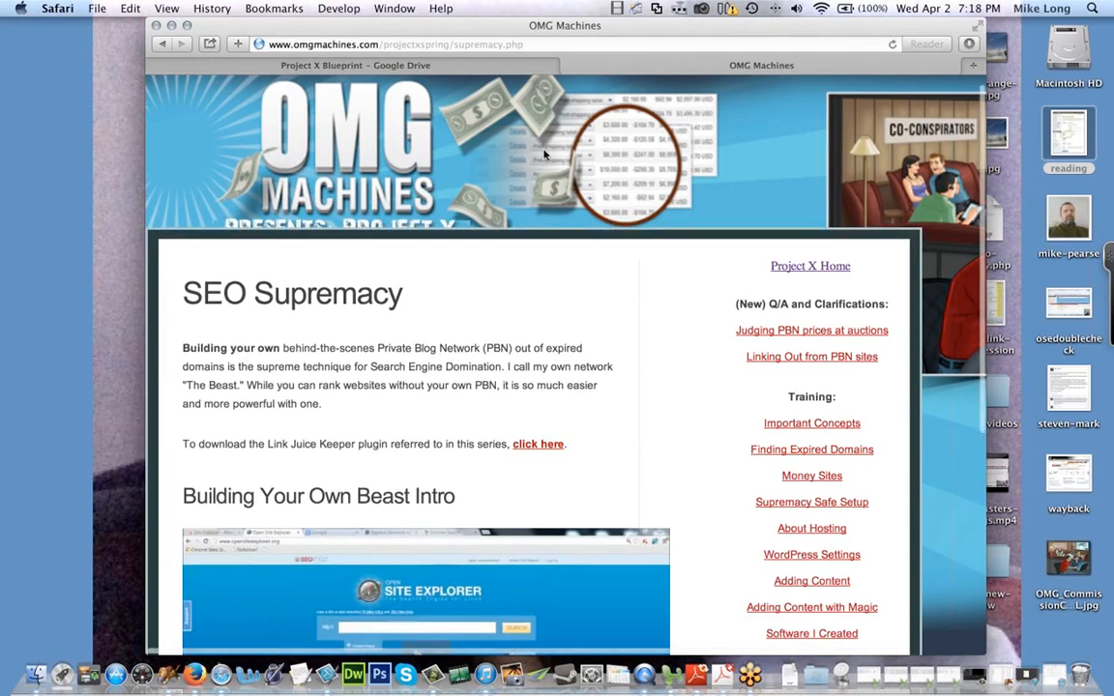
pyautogui.click(355, 65)
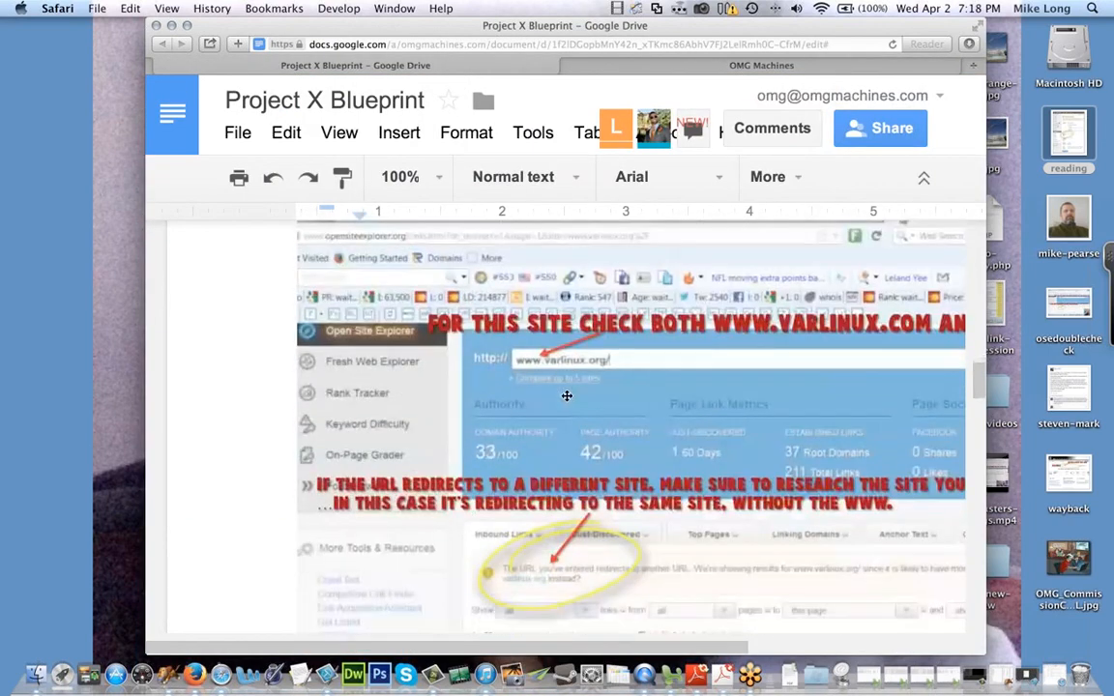
# Step: Scroll past the Open Site Explorer, Wayback and e-cigarette spreadsheet screenshots to Affiliate Marketing
pyautogui.scroll(-3)
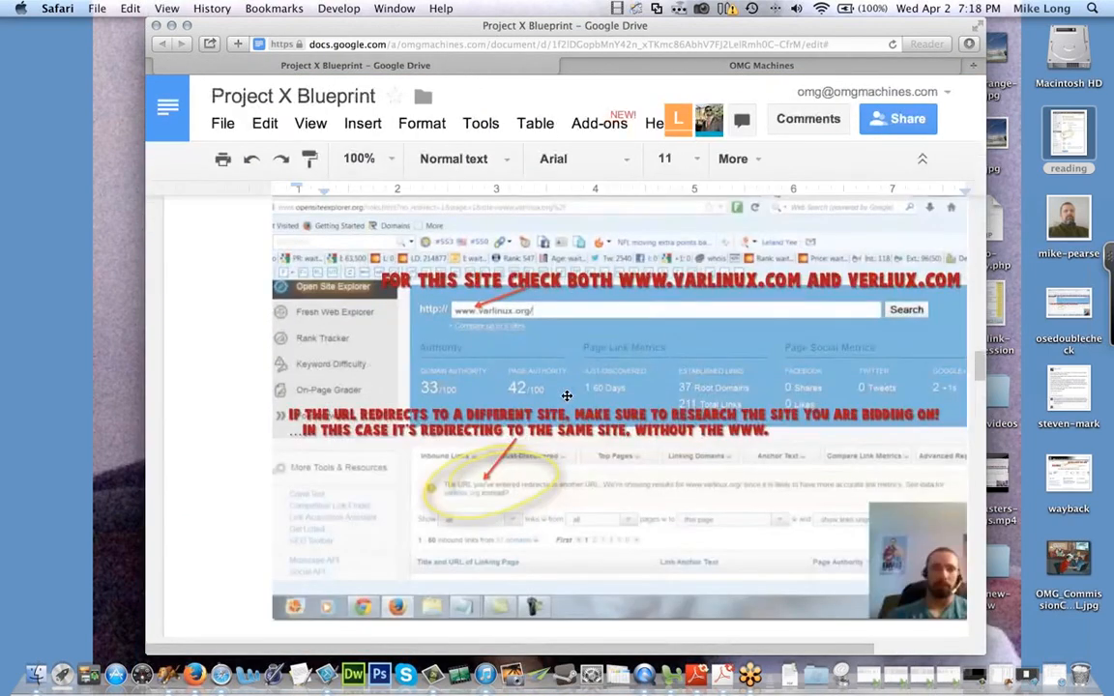
pyautogui.scroll(-3)
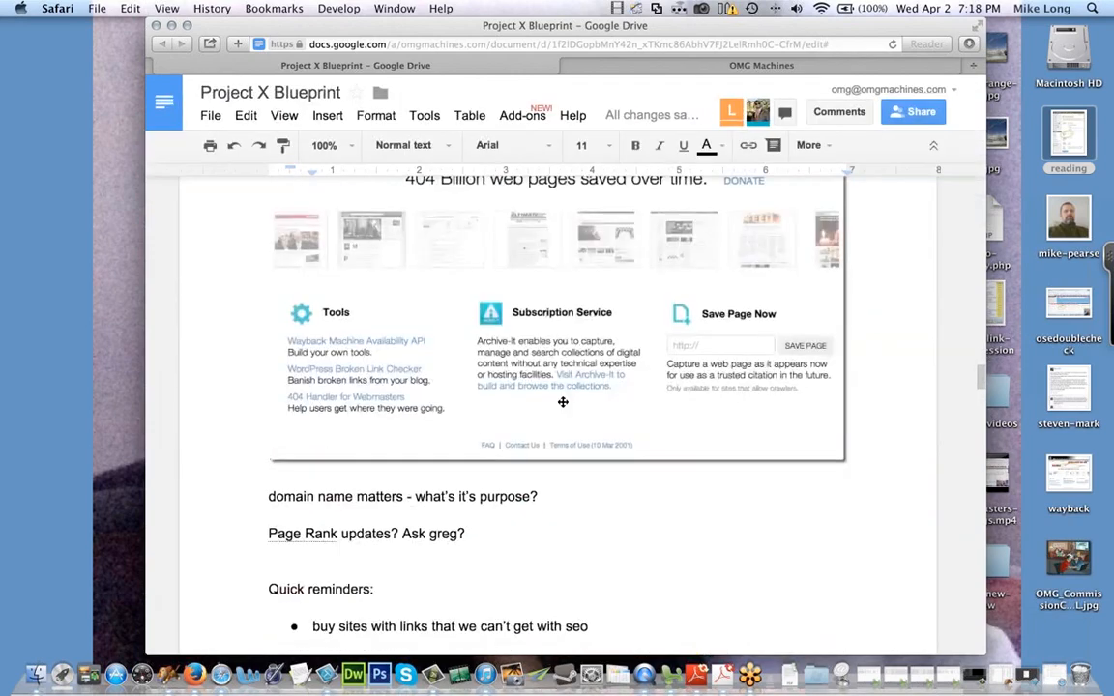
pyautogui.scroll(-3)
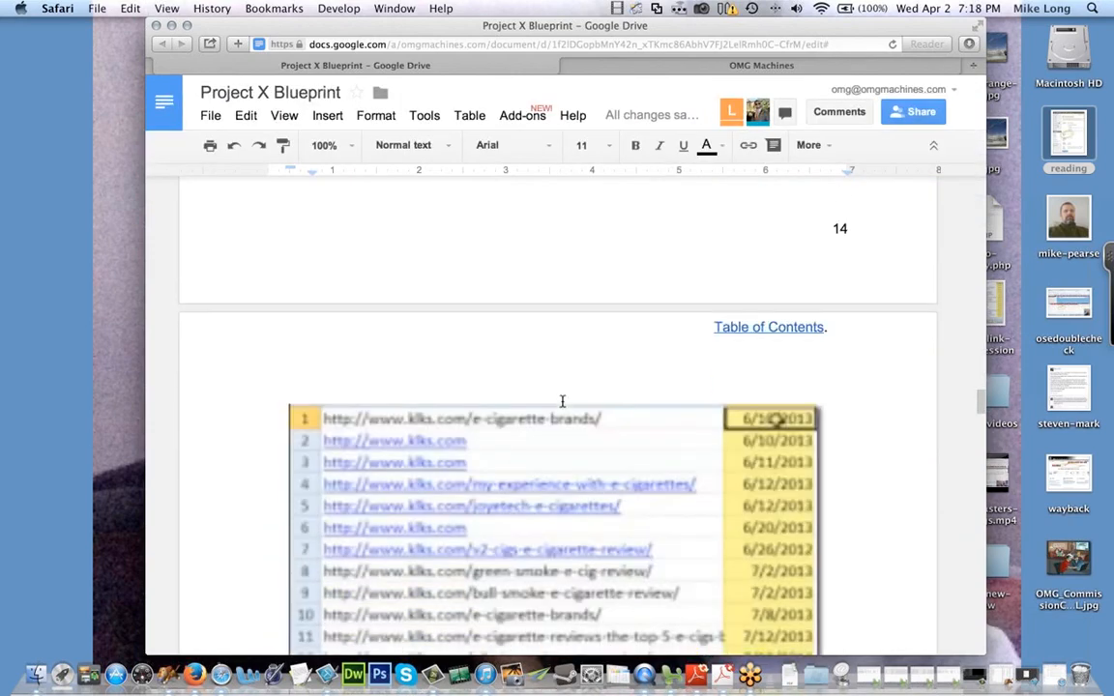
pyautogui.scroll(-3)
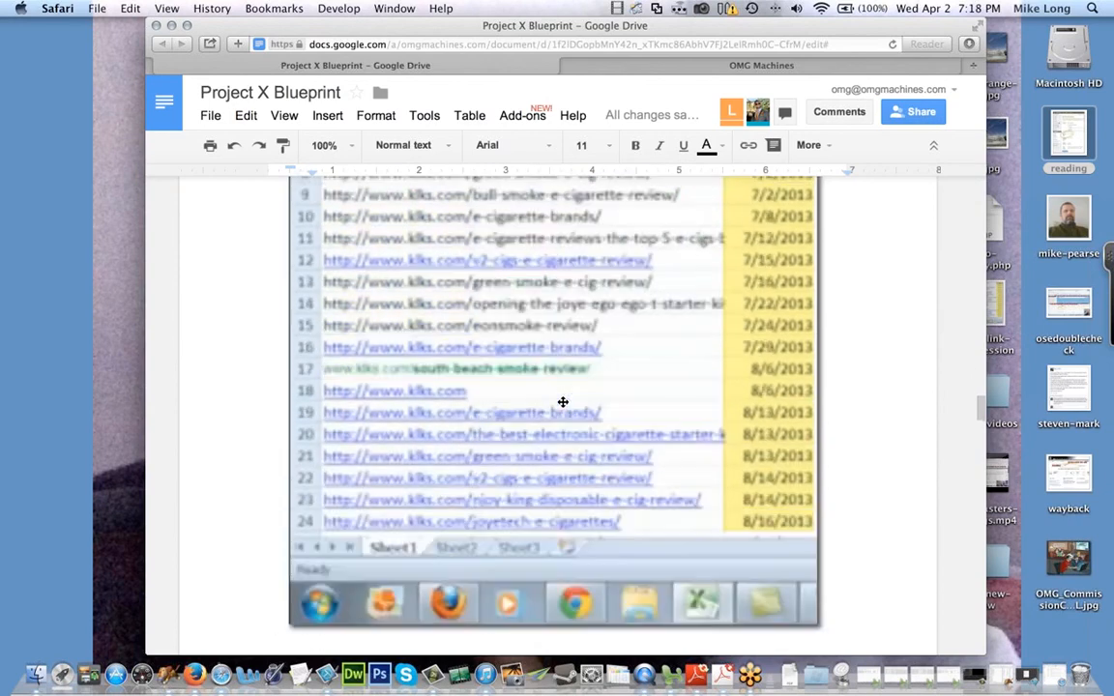
pyautogui.scroll(3)
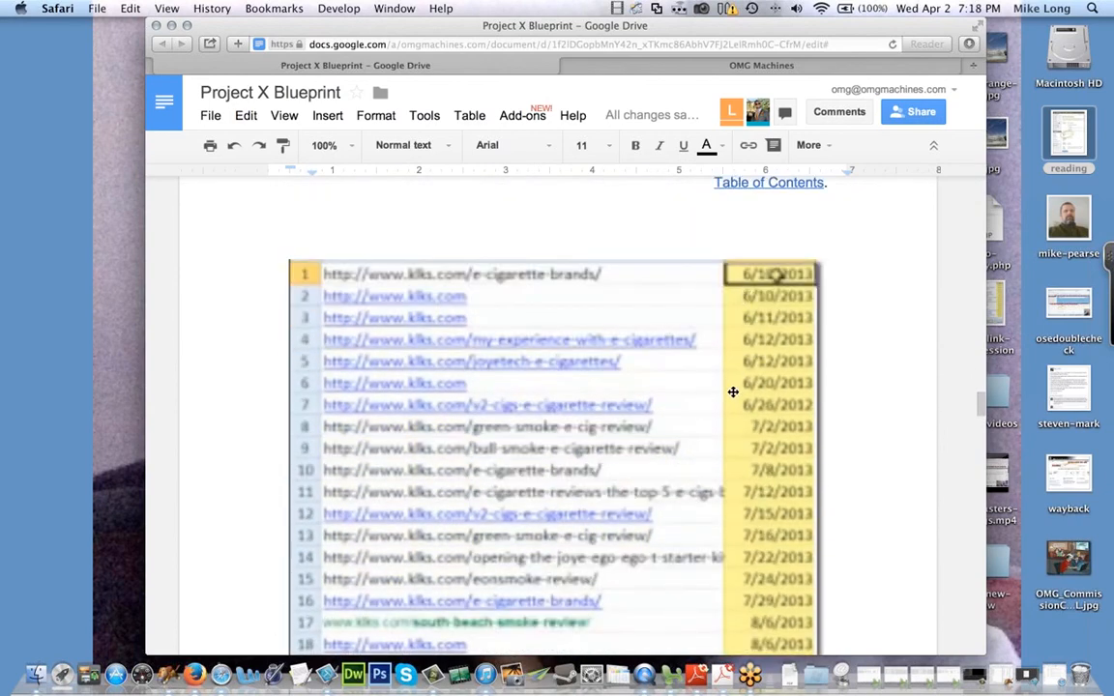
pyautogui.scroll(-3)
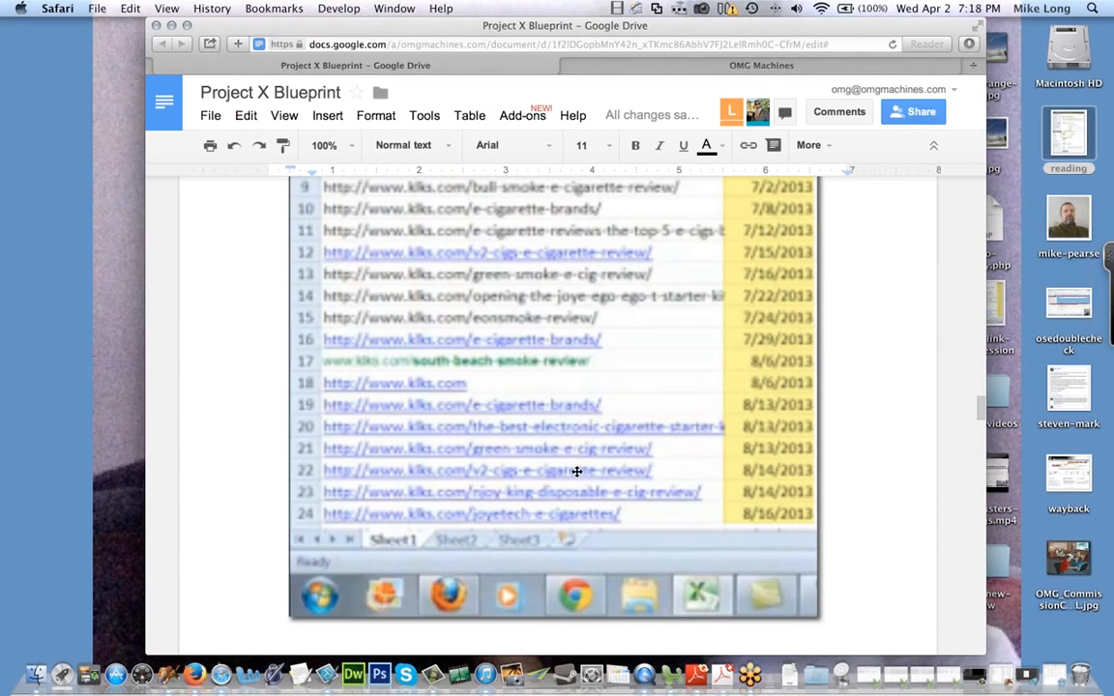
pyautogui.scroll(3)
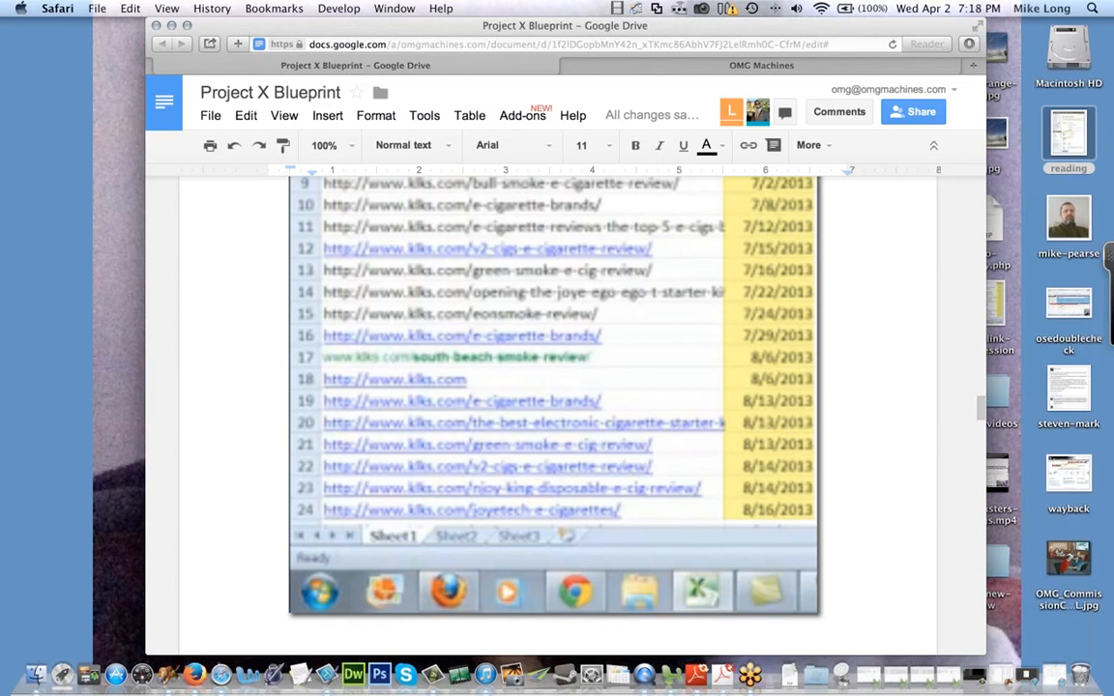
pyautogui.moveTo(809, 278)
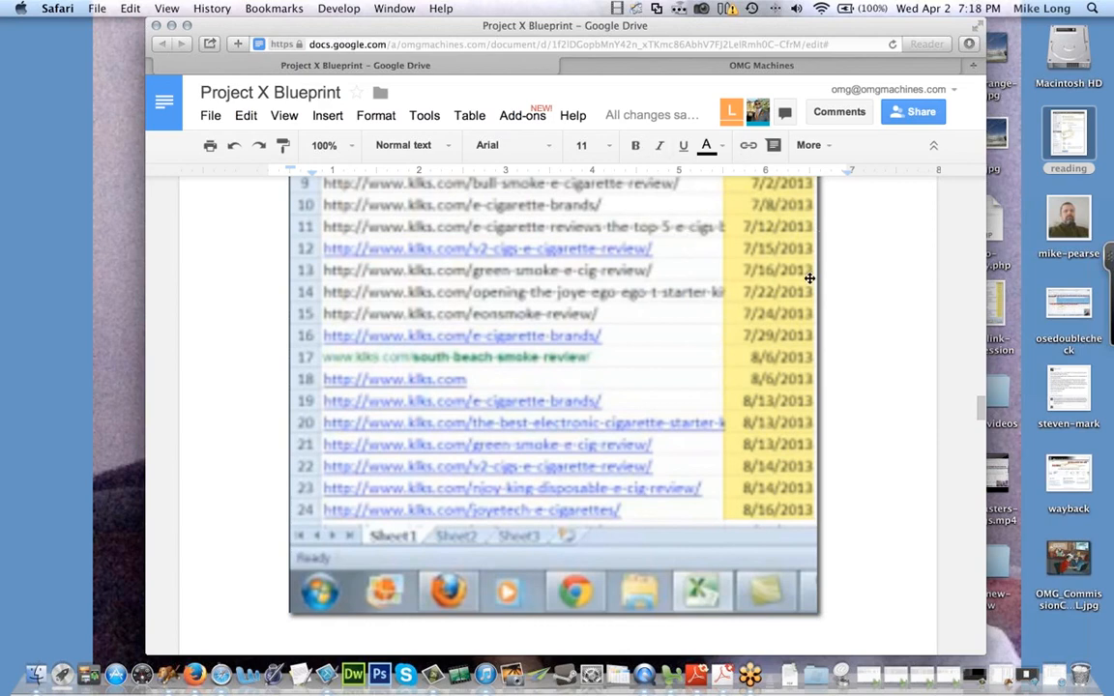
pyautogui.scroll(-3)
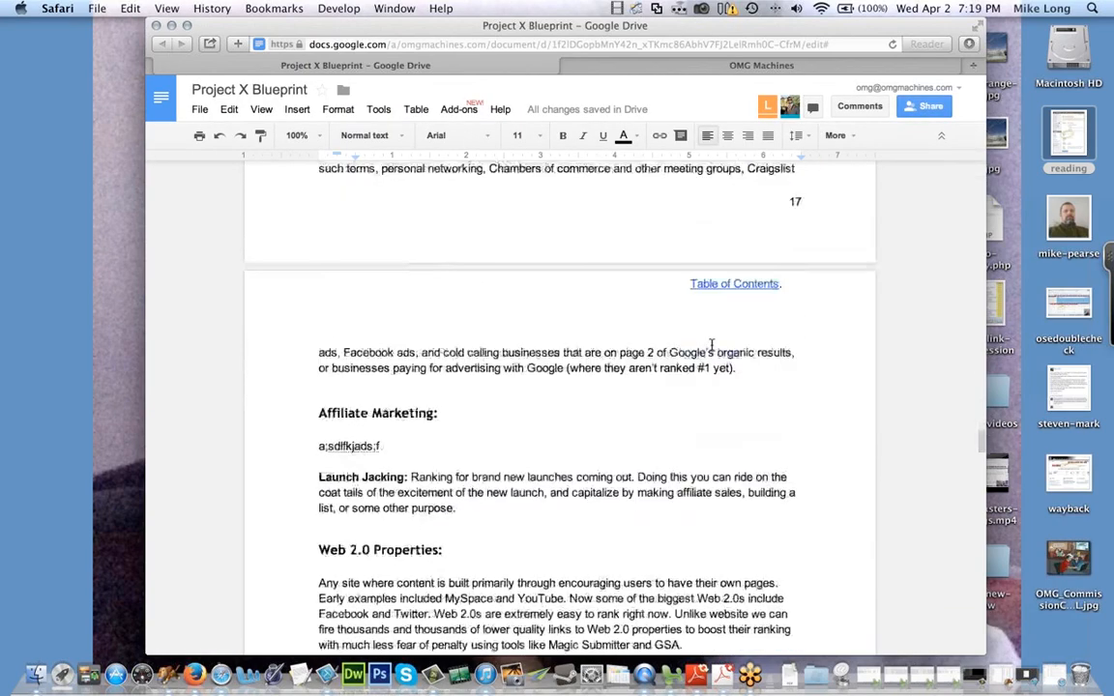
# Step: Scroll up to page 9's Buying Expired Domains heading, then down to page 10
pyautogui.scroll(-3)
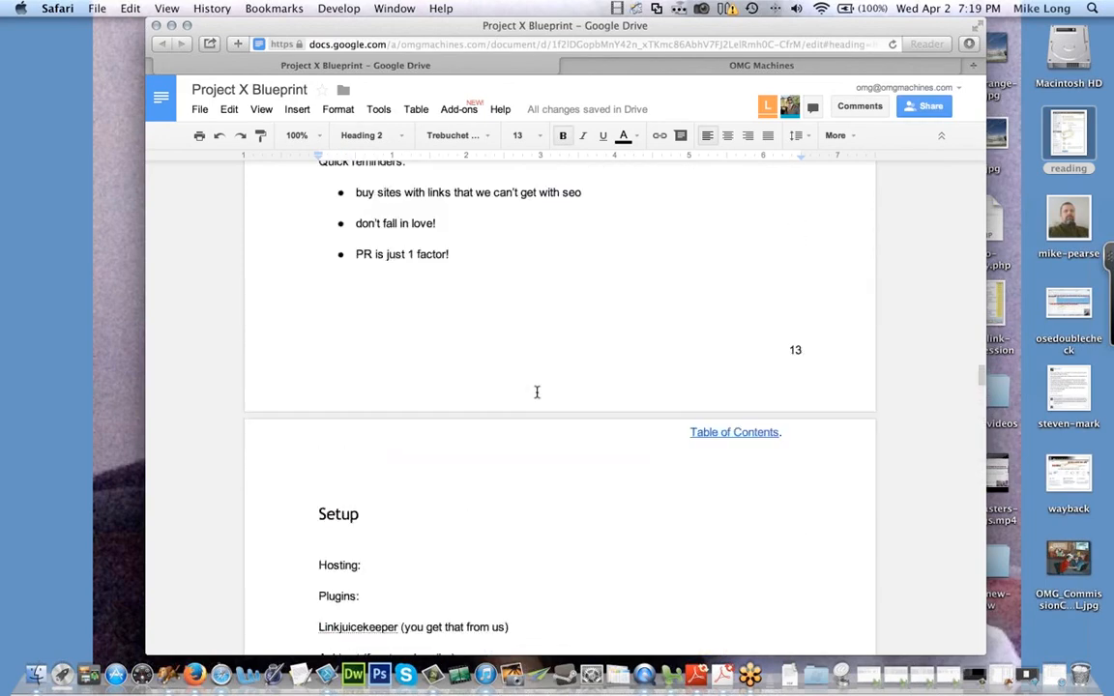
pyautogui.scroll(3)
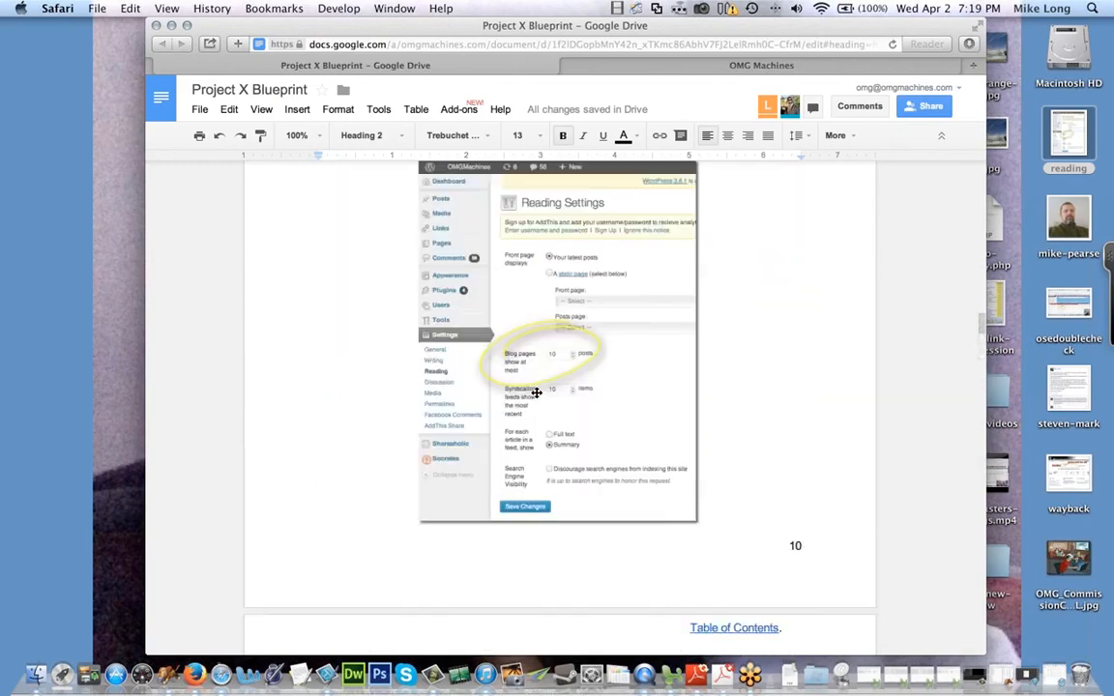
pyautogui.scroll(3)
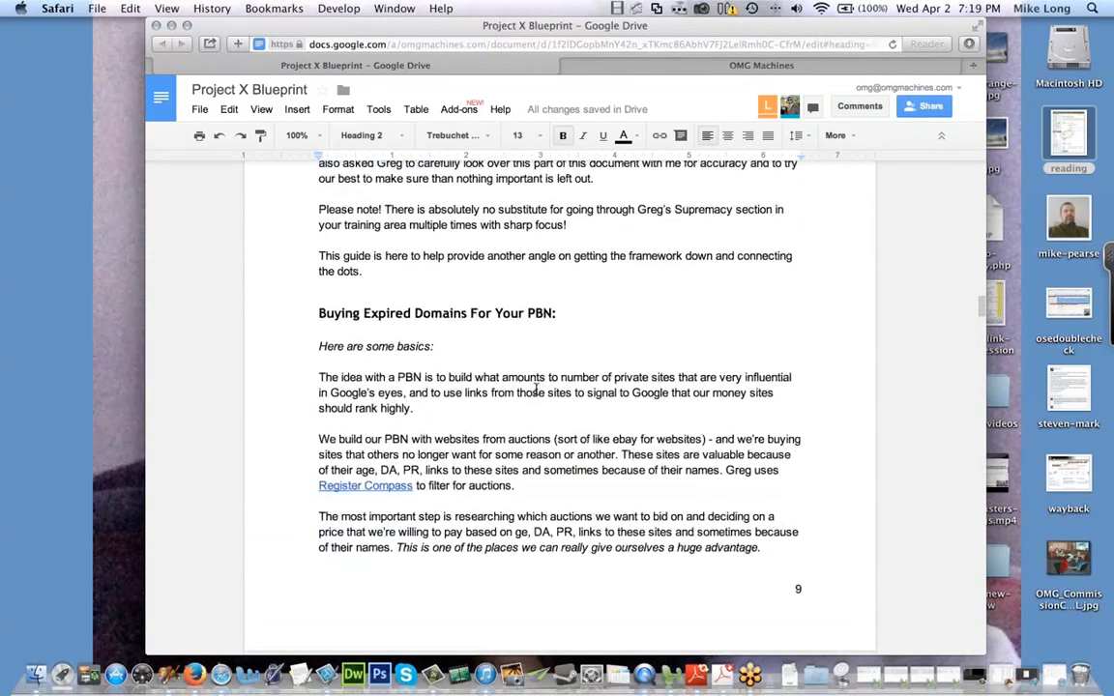
pyautogui.scroll(-3)
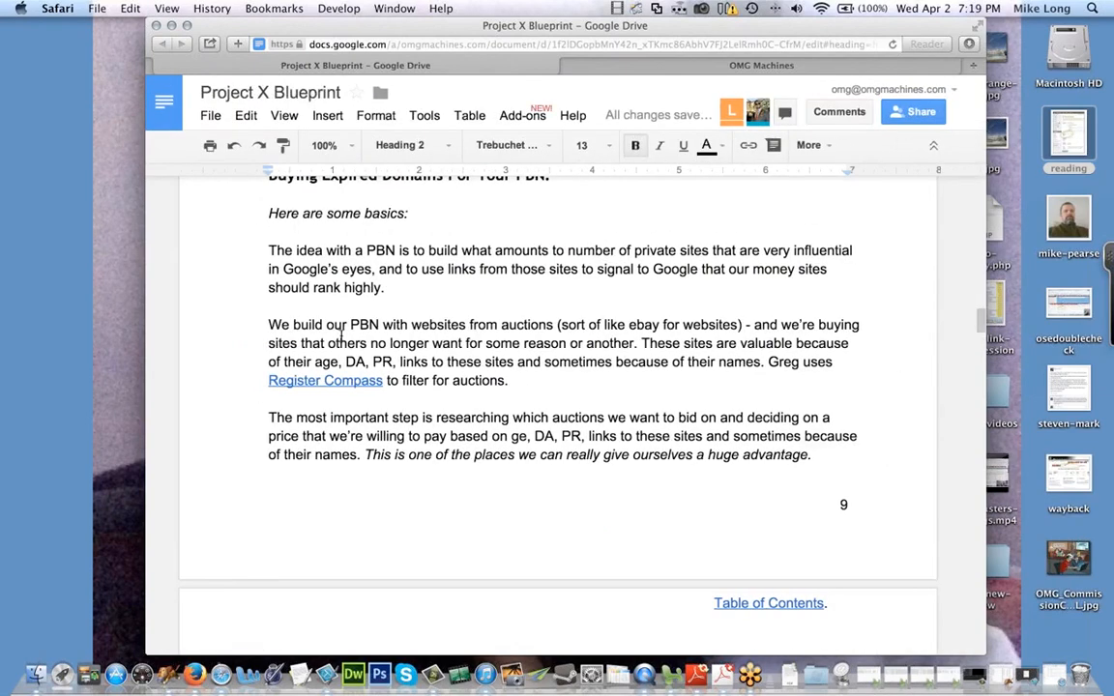
pyautogui.scroll(-3)
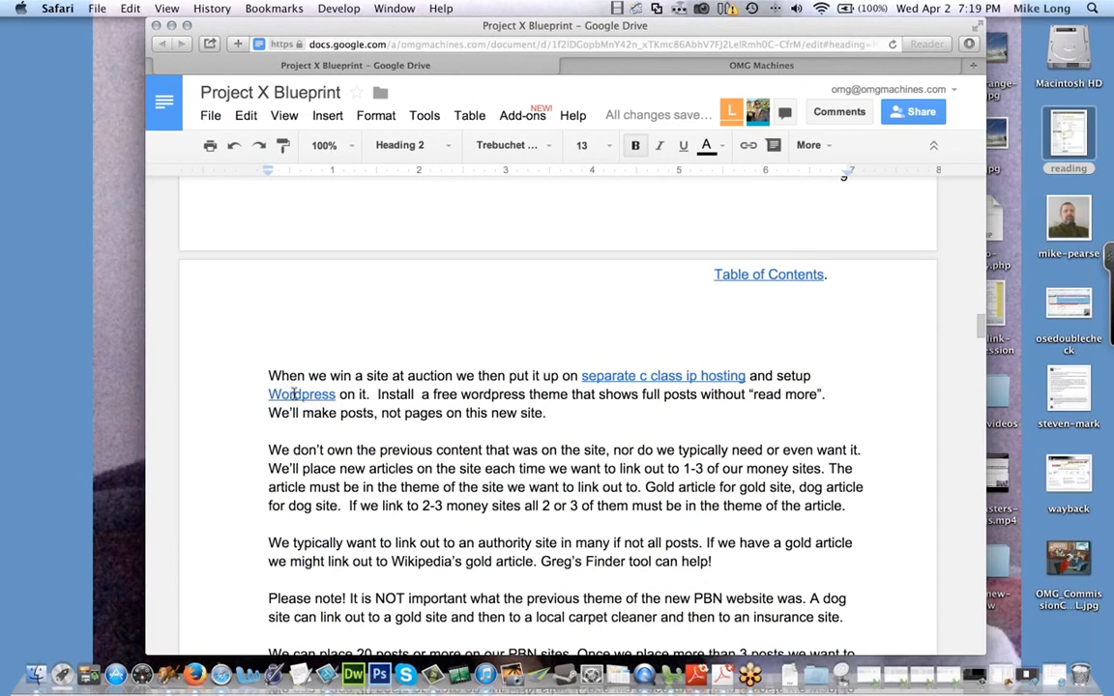
pyautogui.moveTo(643, 375)
pyautogui.write('scott')
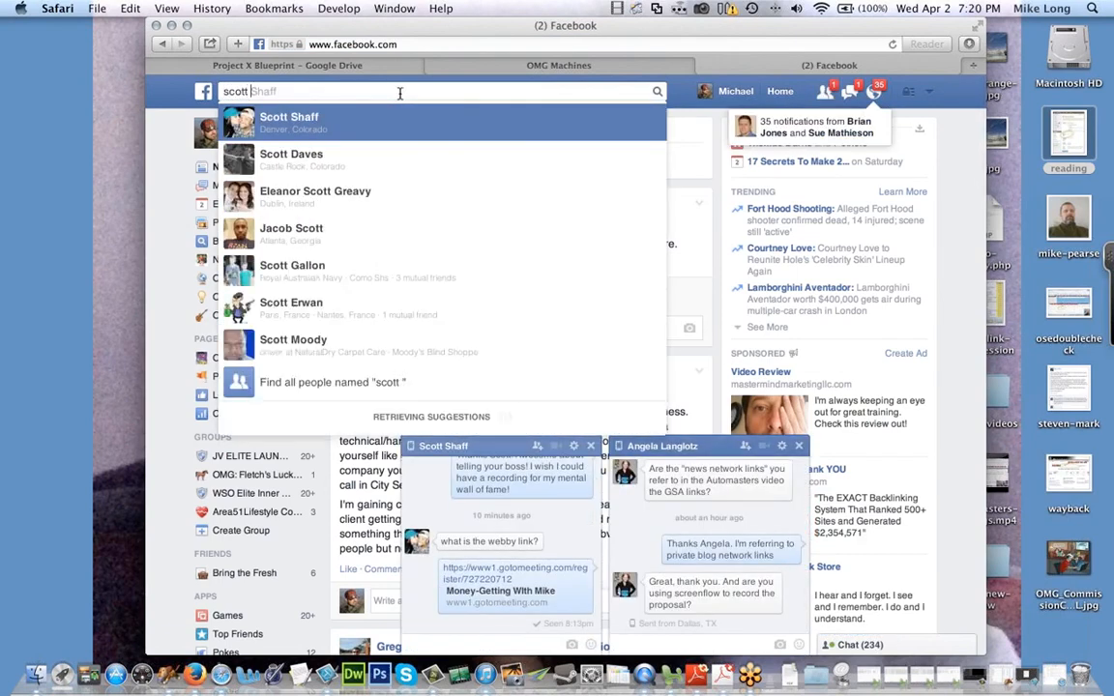
pyautogui.click(288, 123)
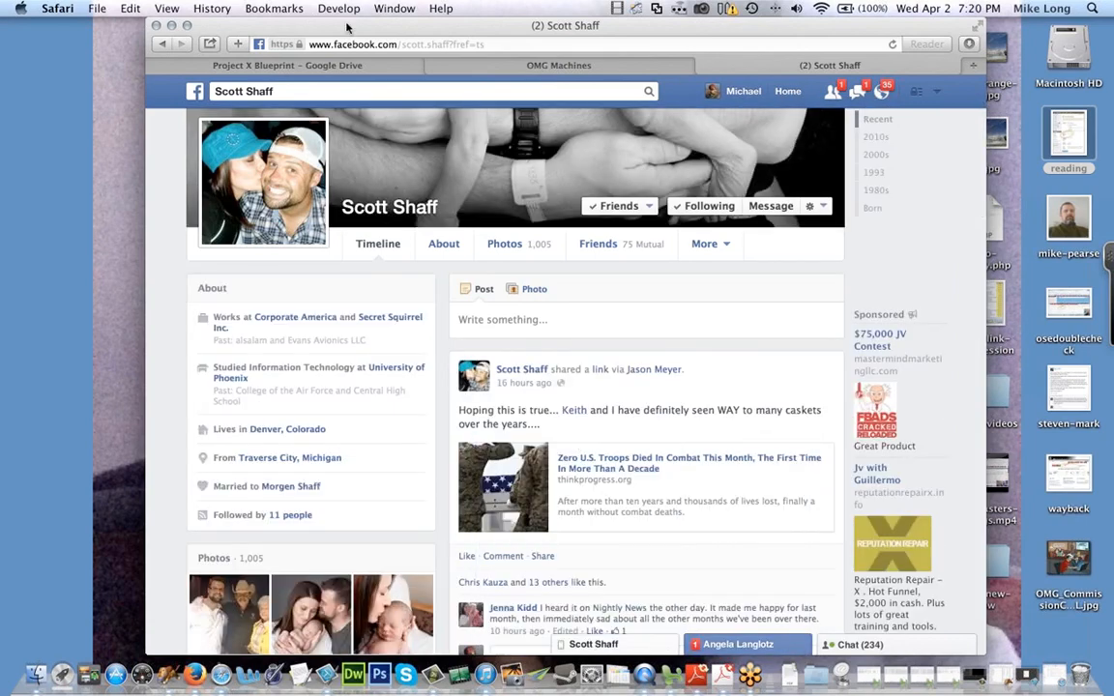
pyautogui.click(286, 64)
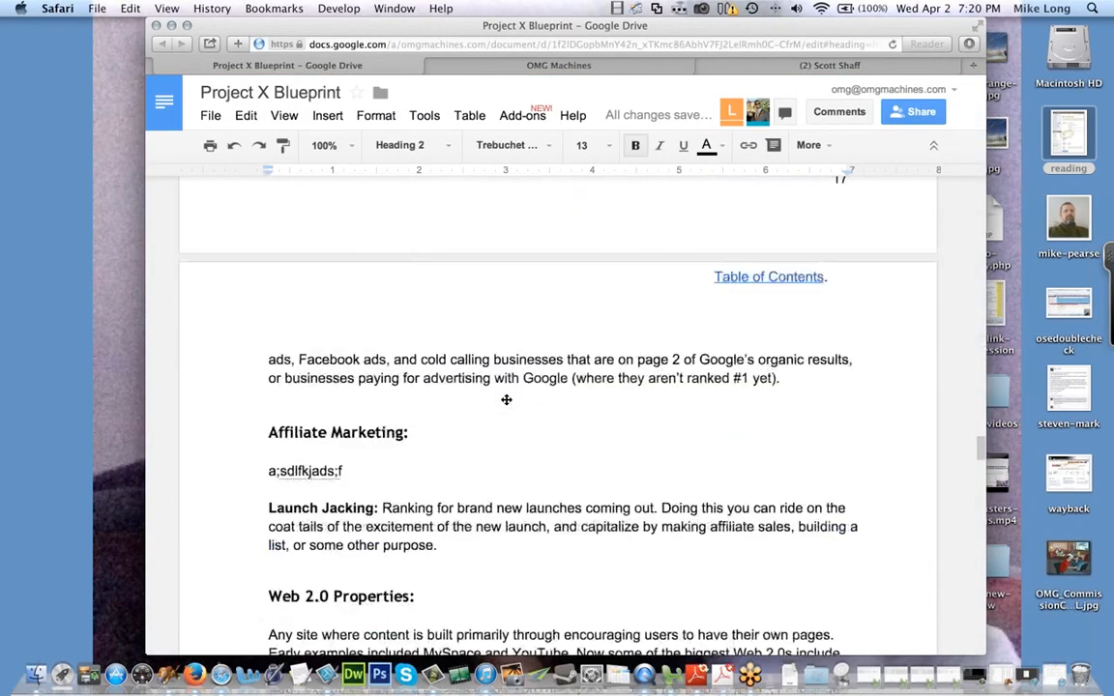
pyautogui.scroll(-3)
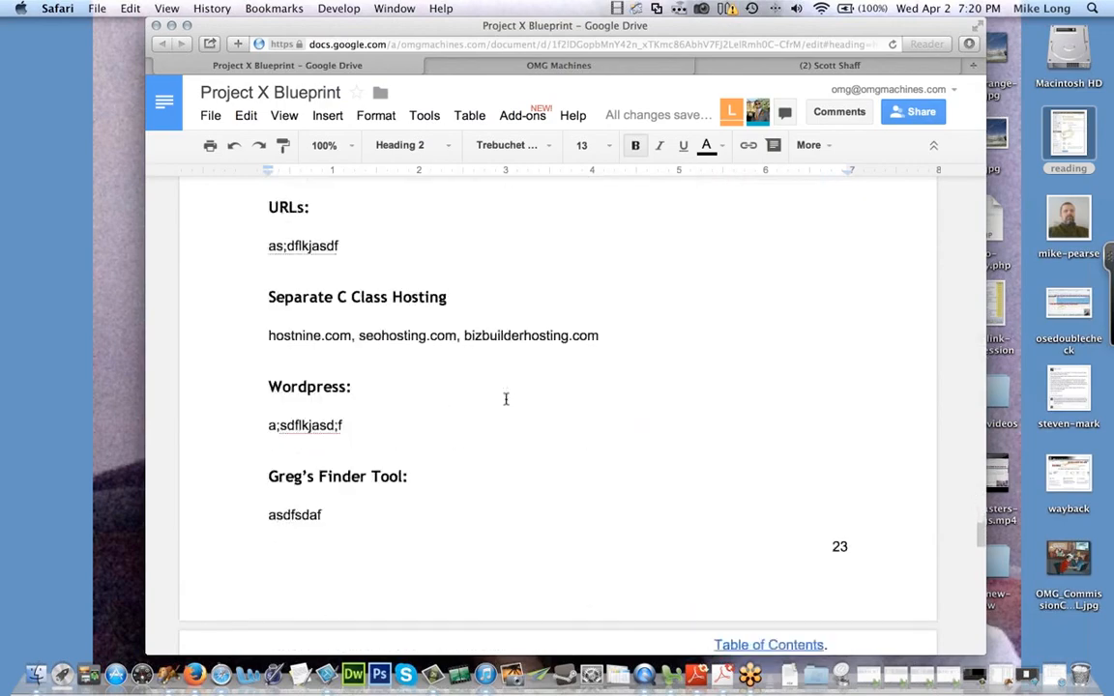
pyautogui.scroll(-3)
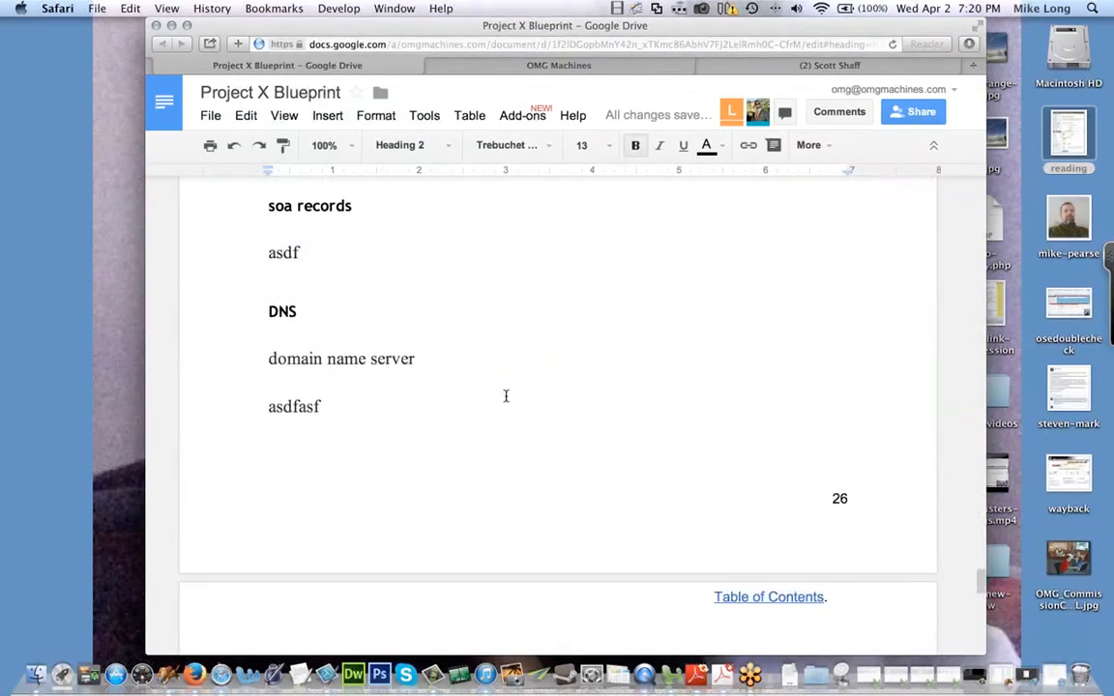
pyautogui.scroll(-3)
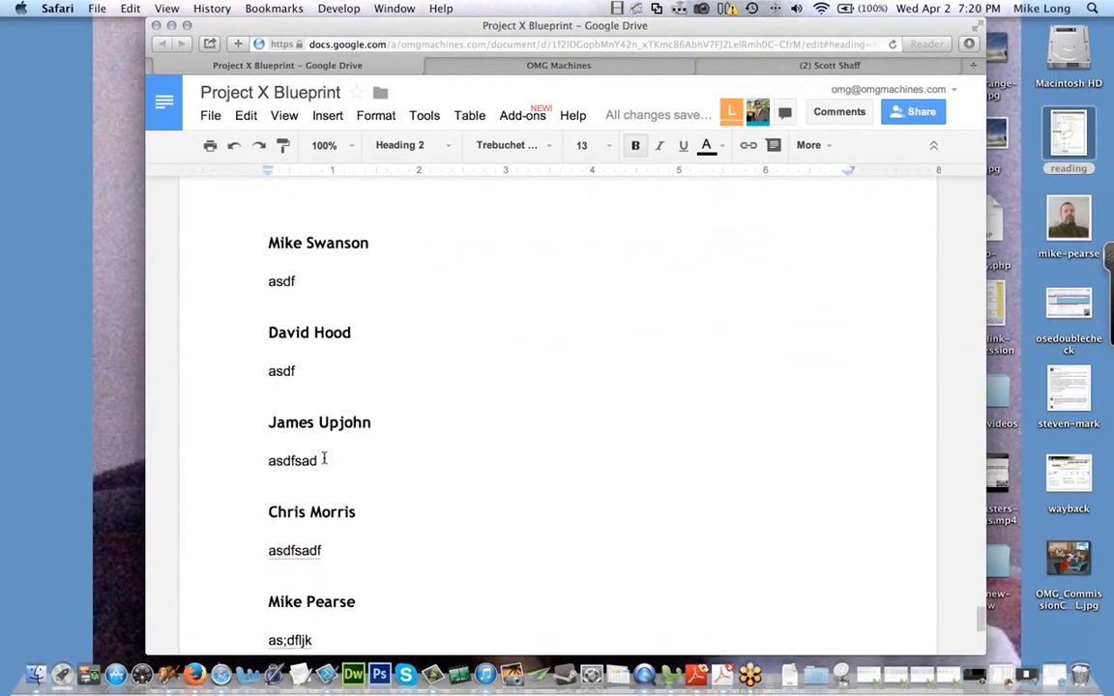
pyautogui.scroll(-3)
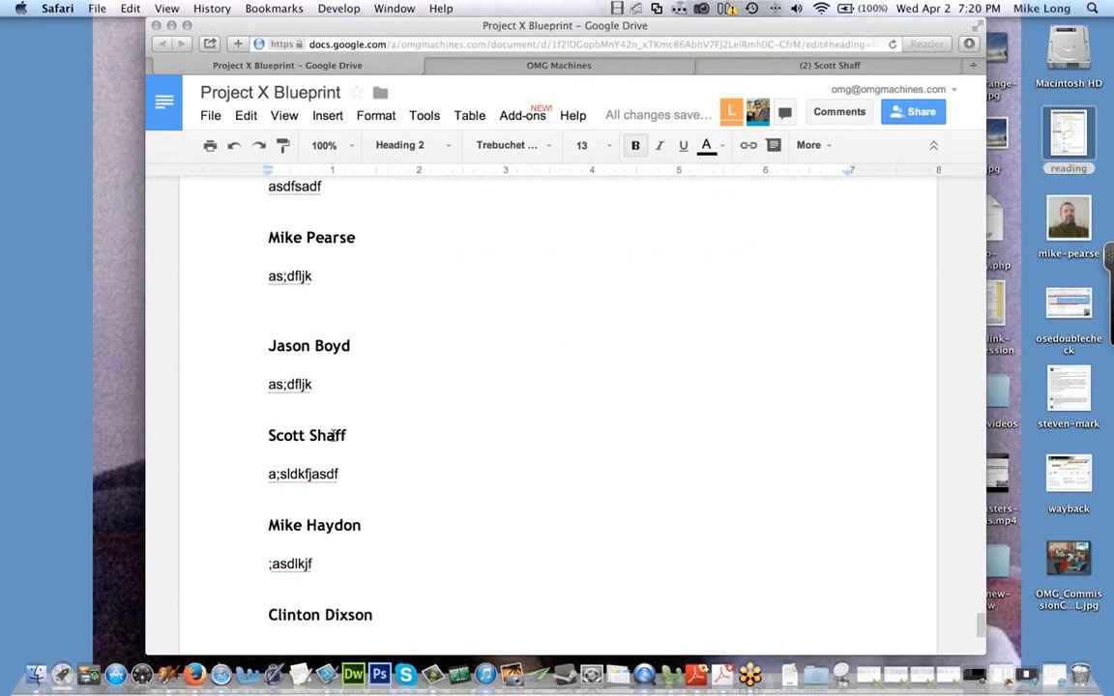
pyautogui.doubleClick(307, 435)
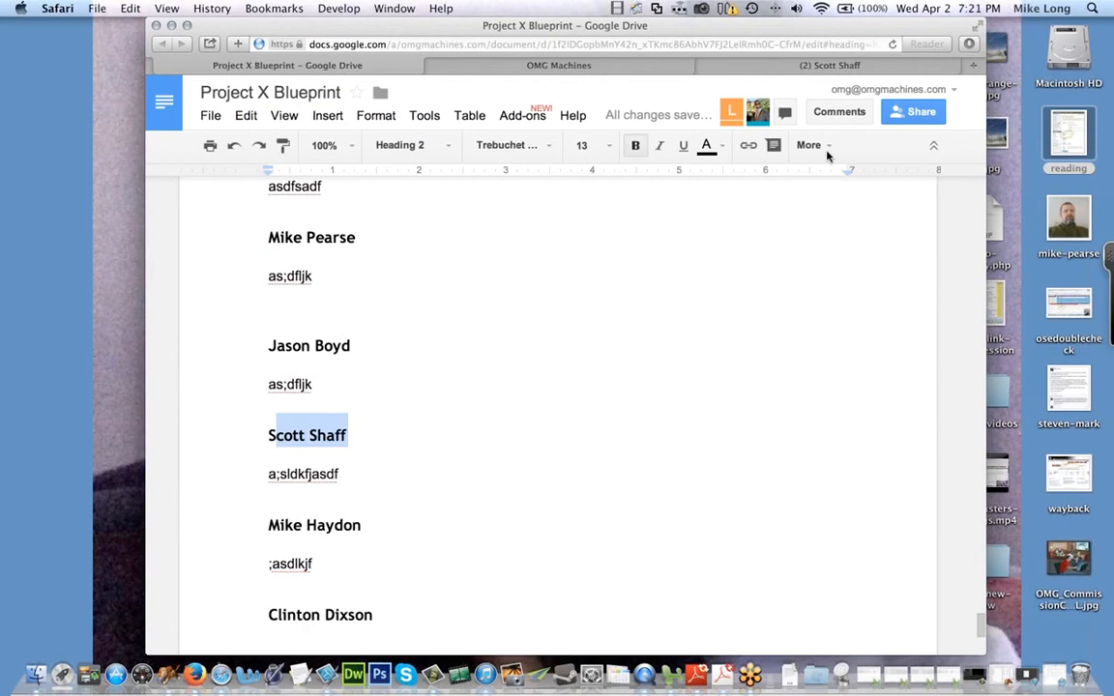
pyautogui.click(829, 65)
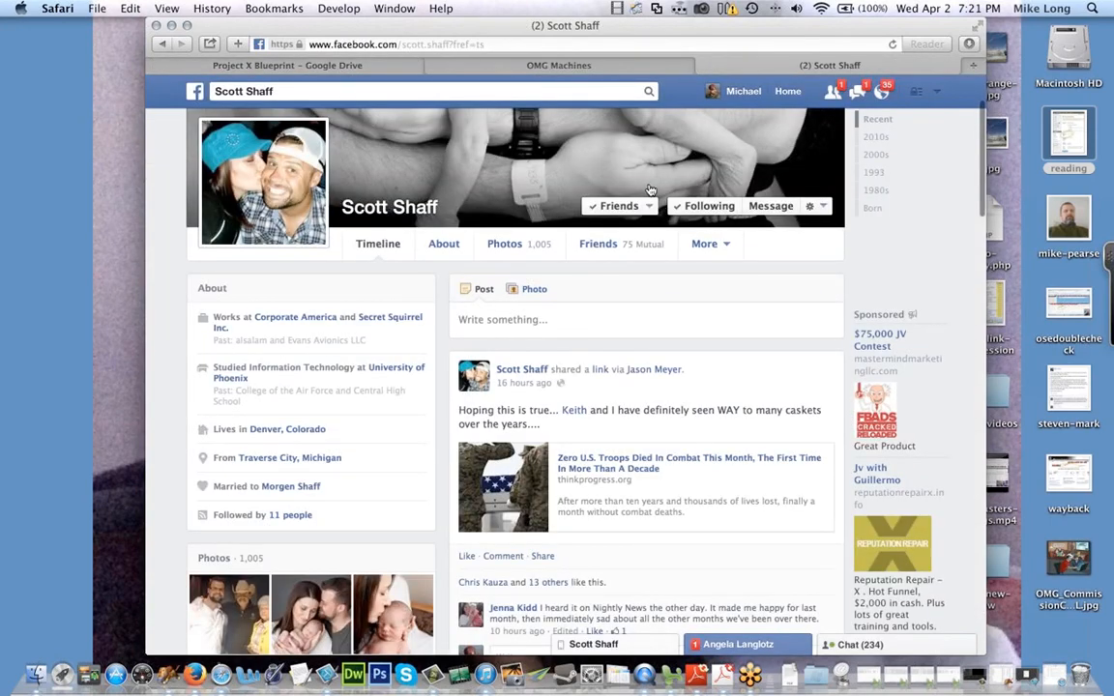
pyautogui.moveTo(235, 180)
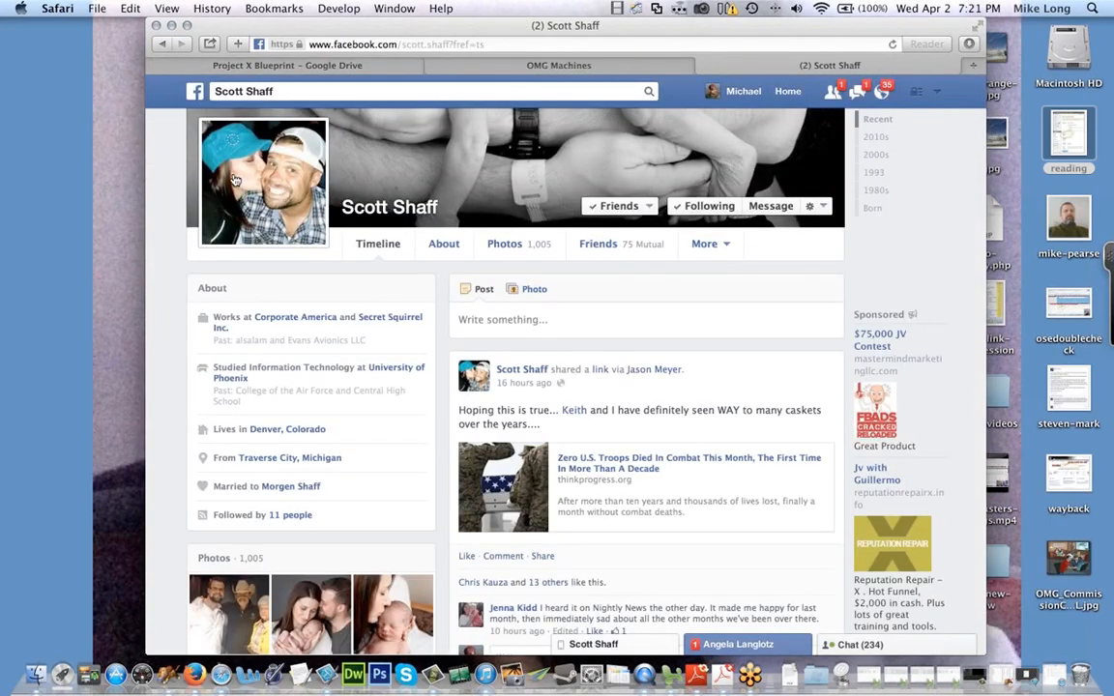
pyautogui.moveTo(253, 185)
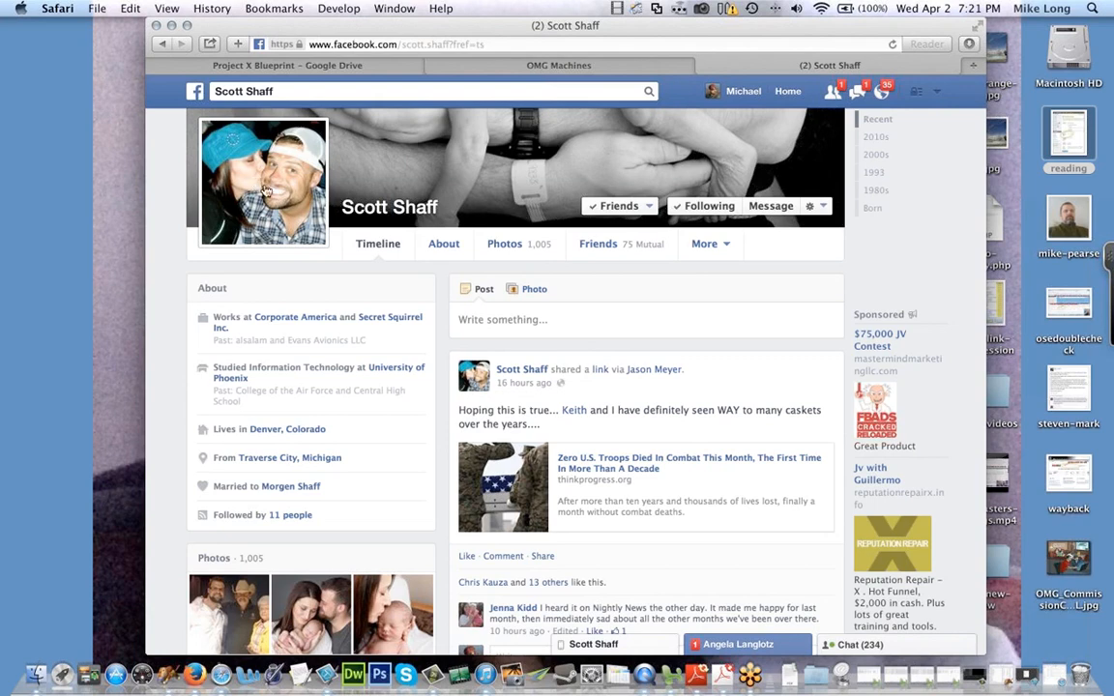
pyautogui.click(504, 244)
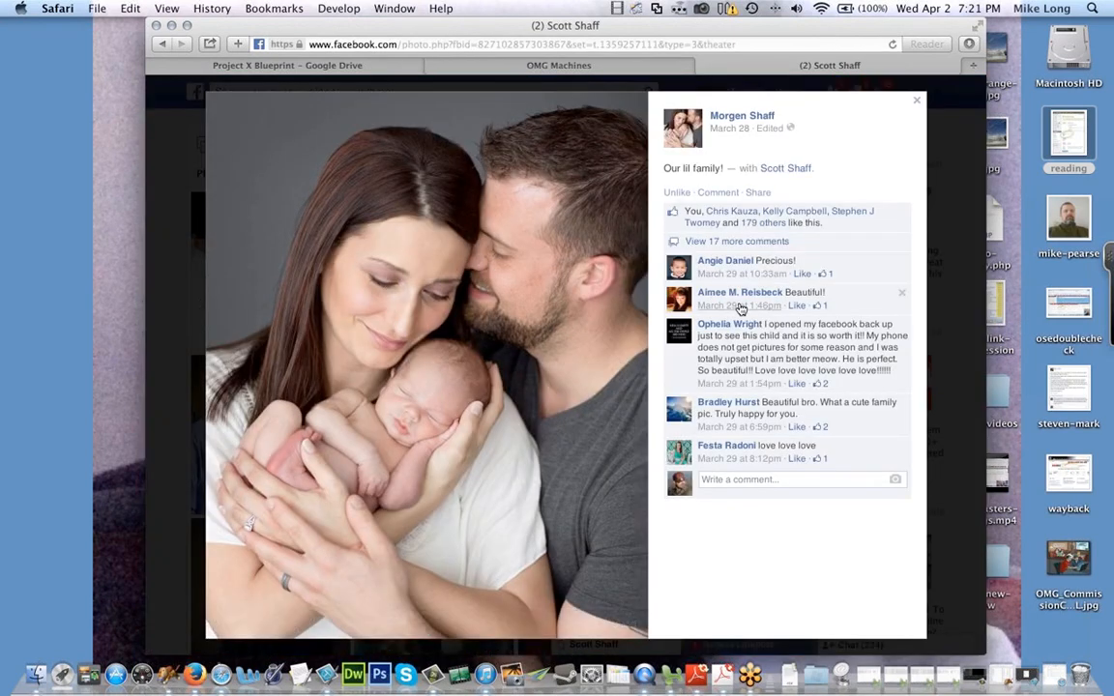
pyautogui.moveTo(739, 306)
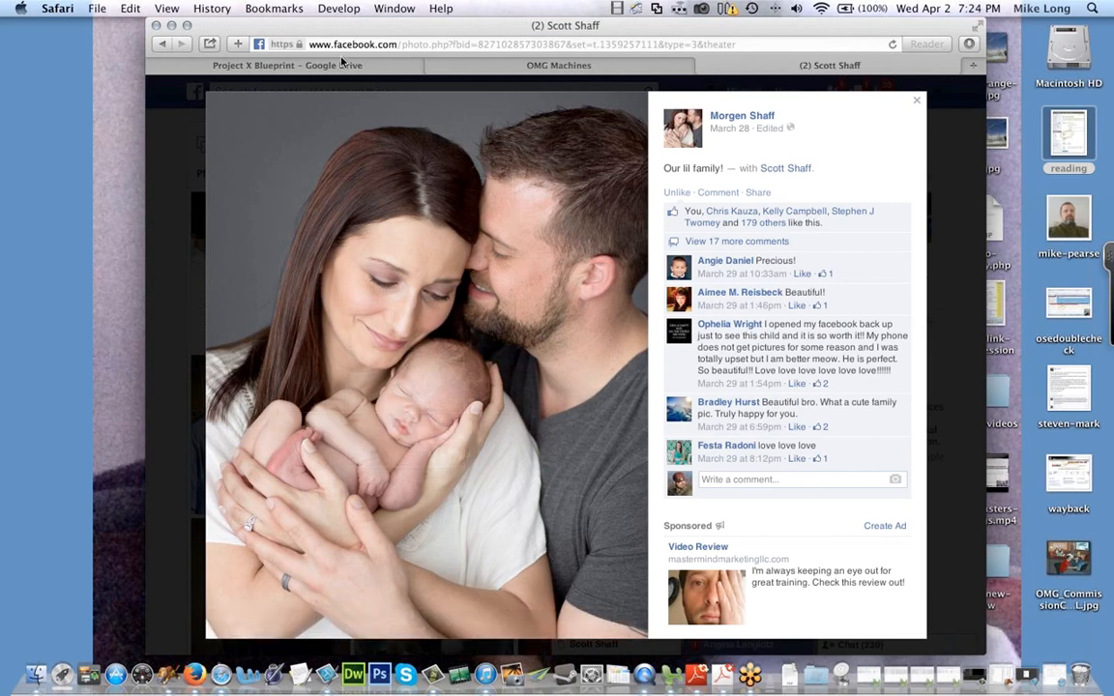
pyautogui.click(287, 65)
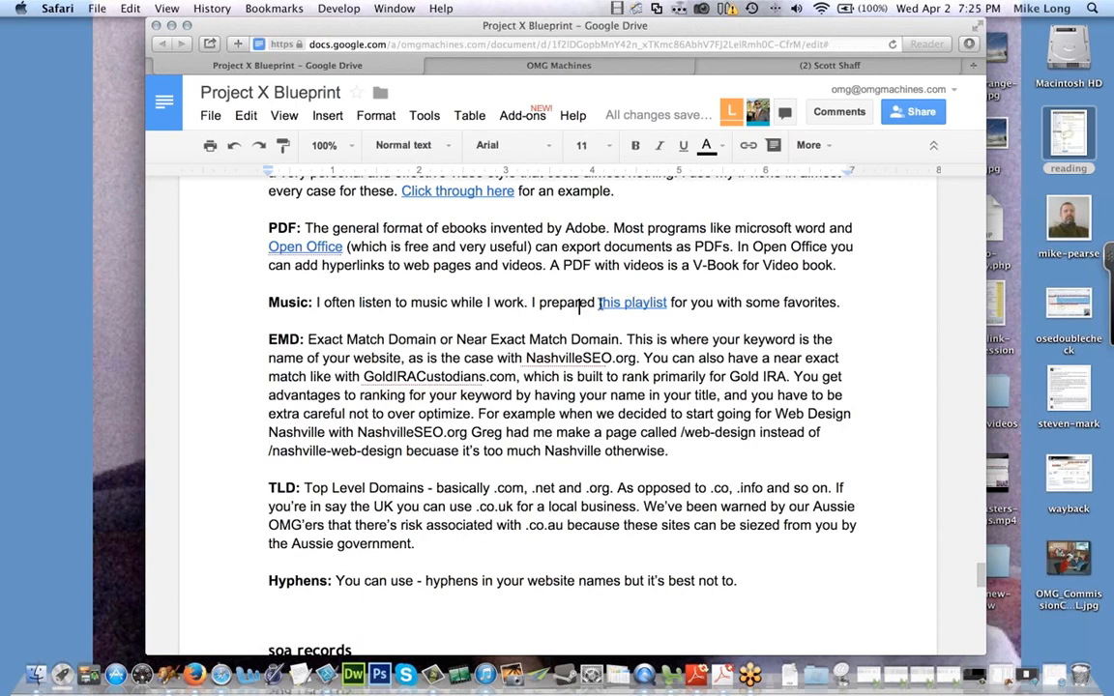
pyautogui.click(632, 301)
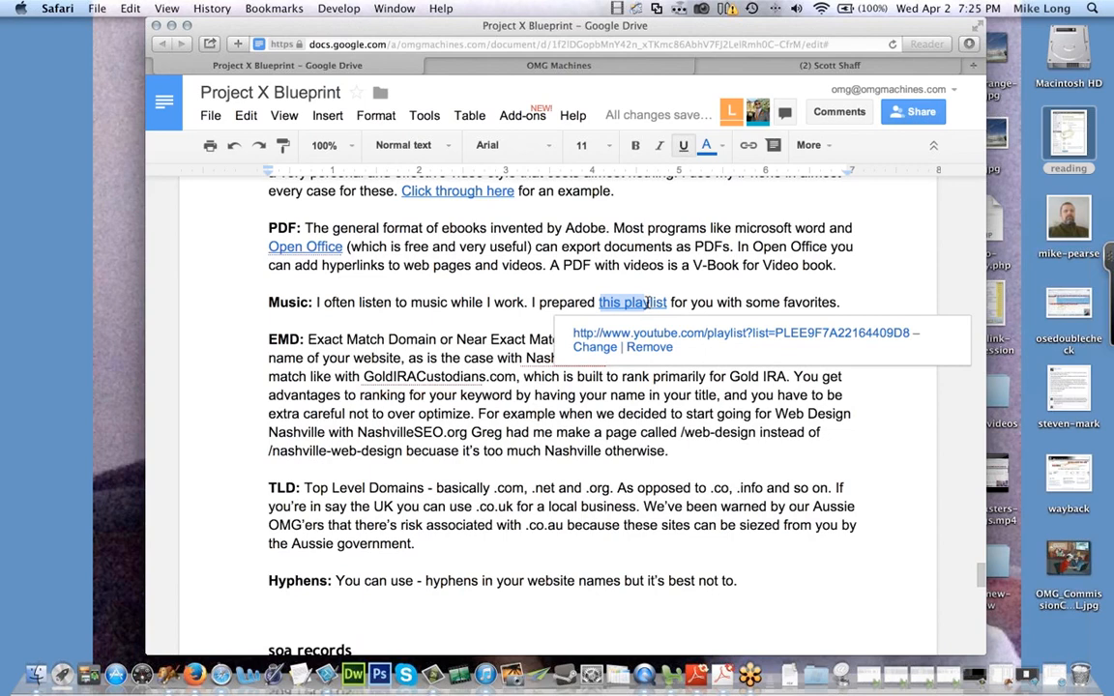
pyautogui.moveTo(492, 283)
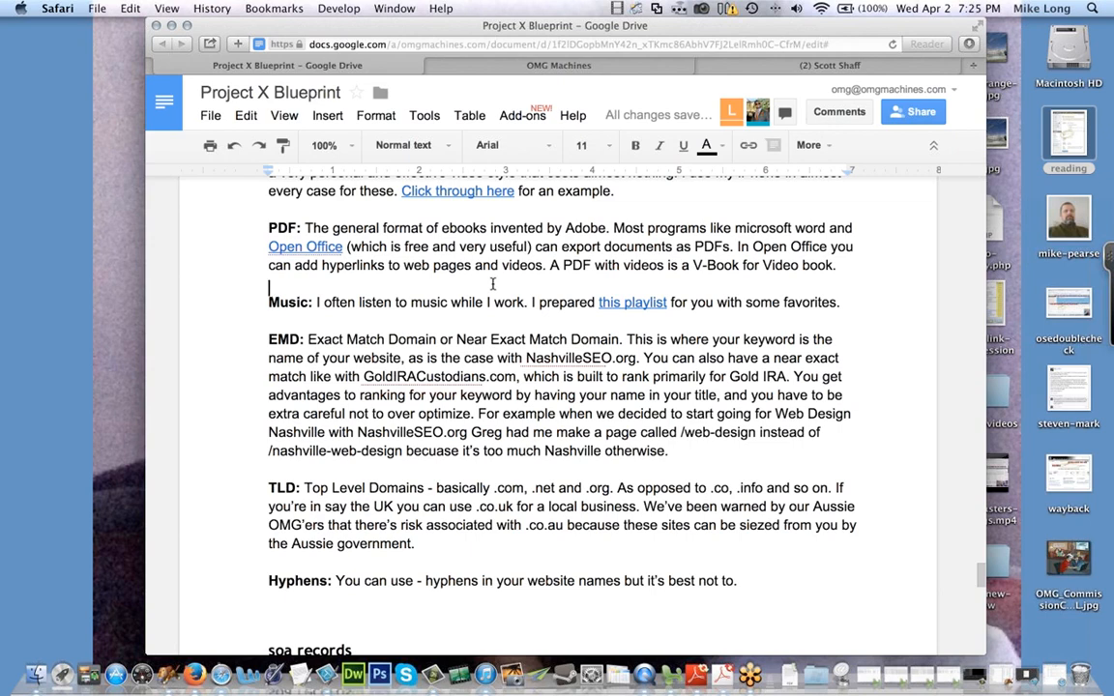
pyautogui.click(830, 64)
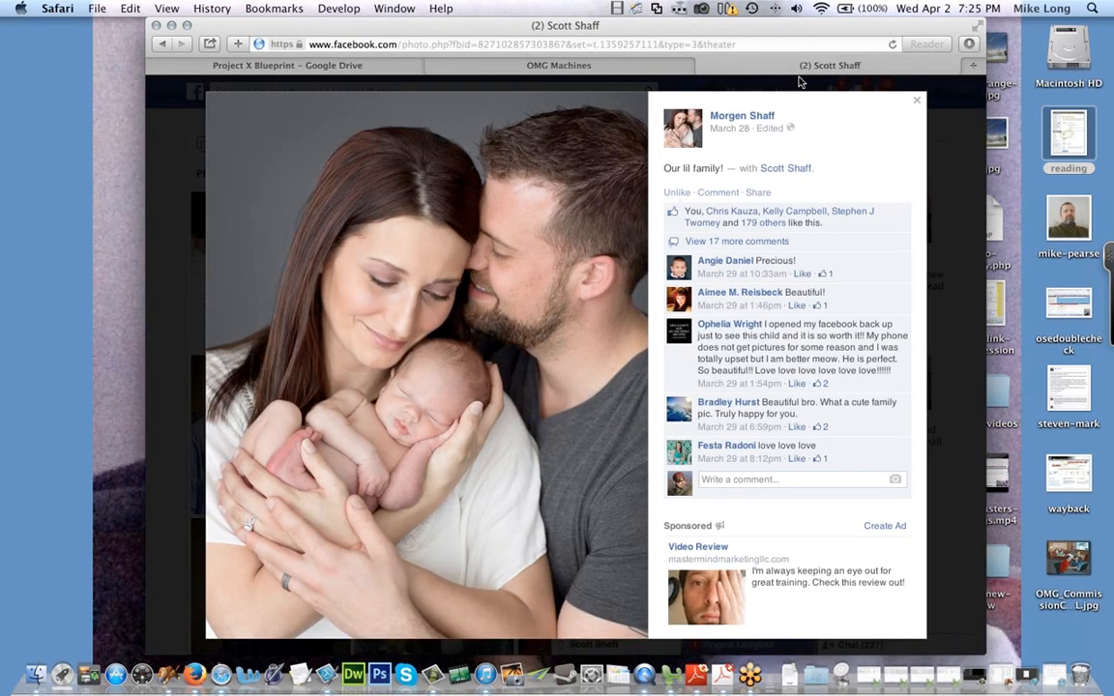
pyautogui.moveTo(755, 112)
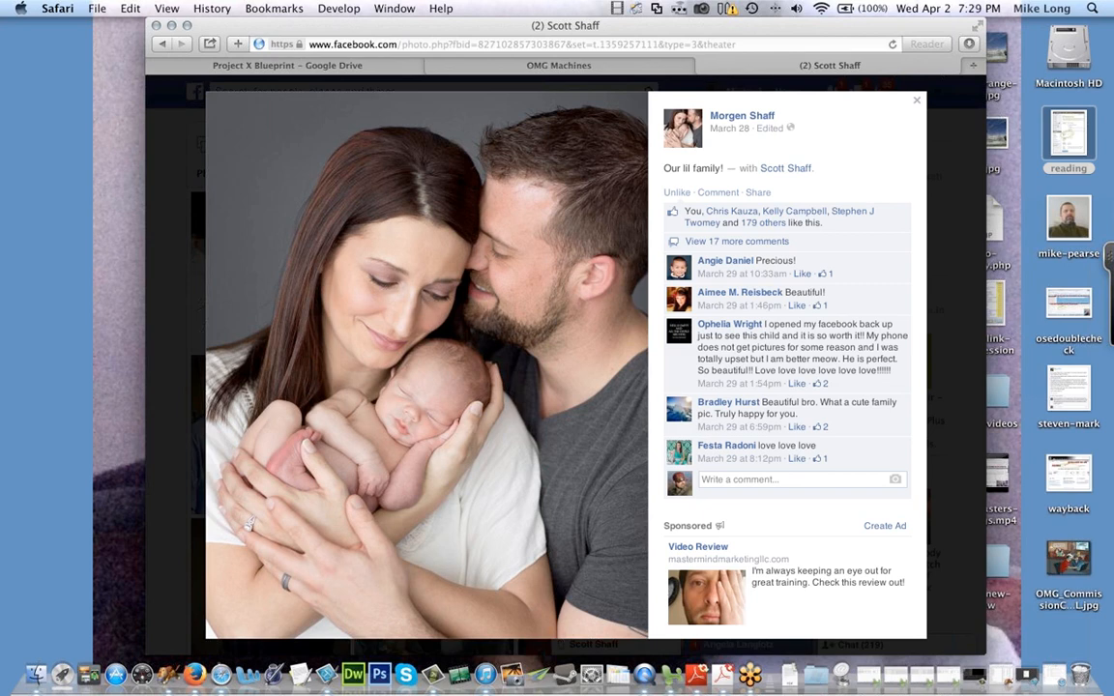
pyautogui.moveTo(242, 617)
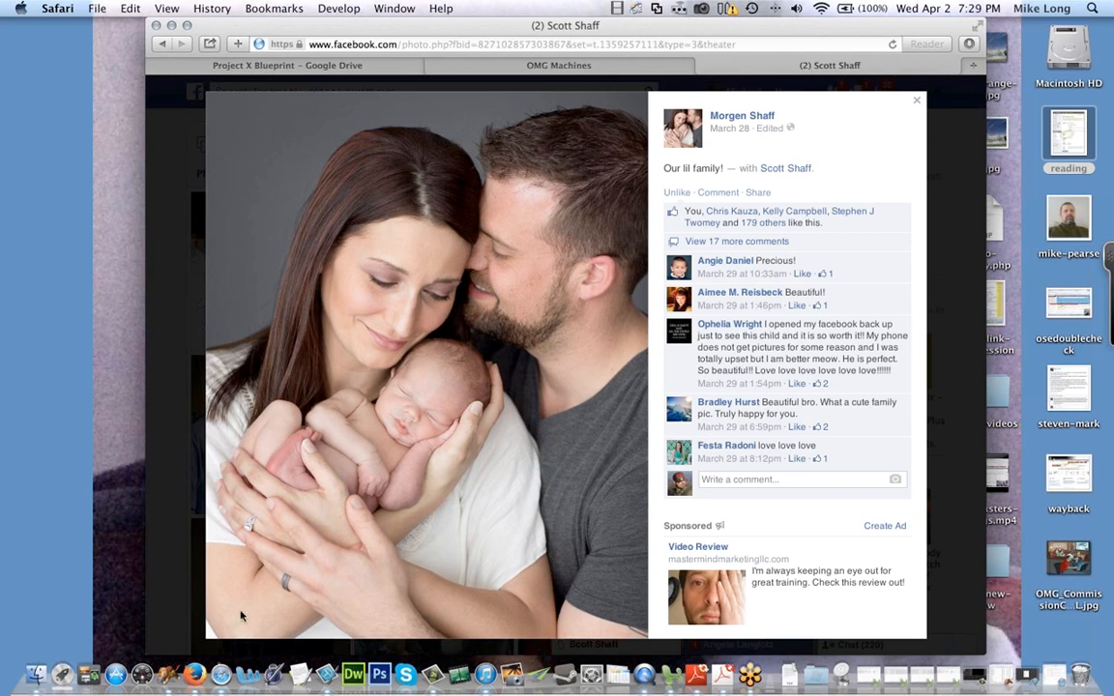